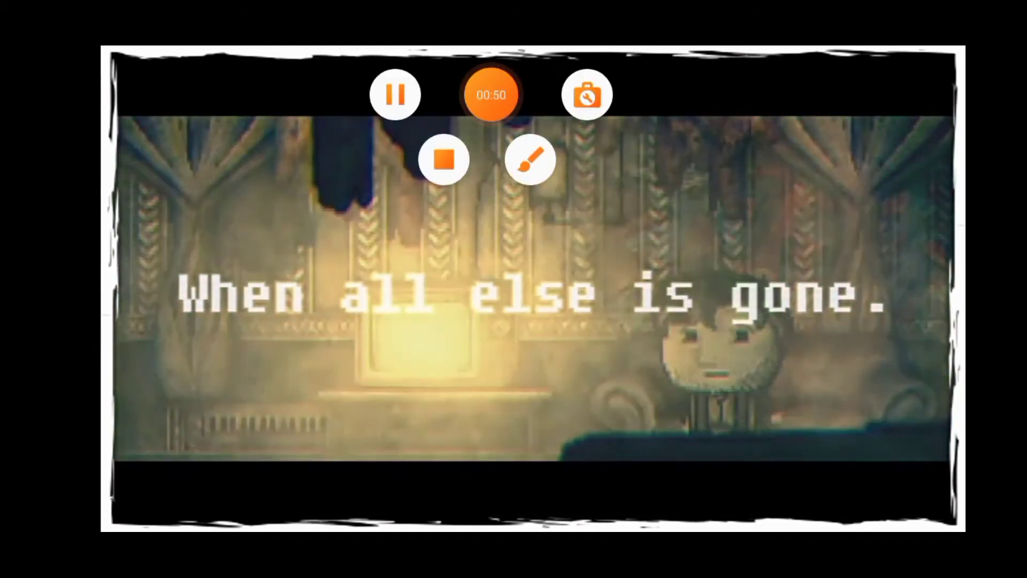
Skip the closing story text and walk left from the lobby through the waiting area into the Coffee Room
{"action": "left_click", "coordinate": [444, 159]}
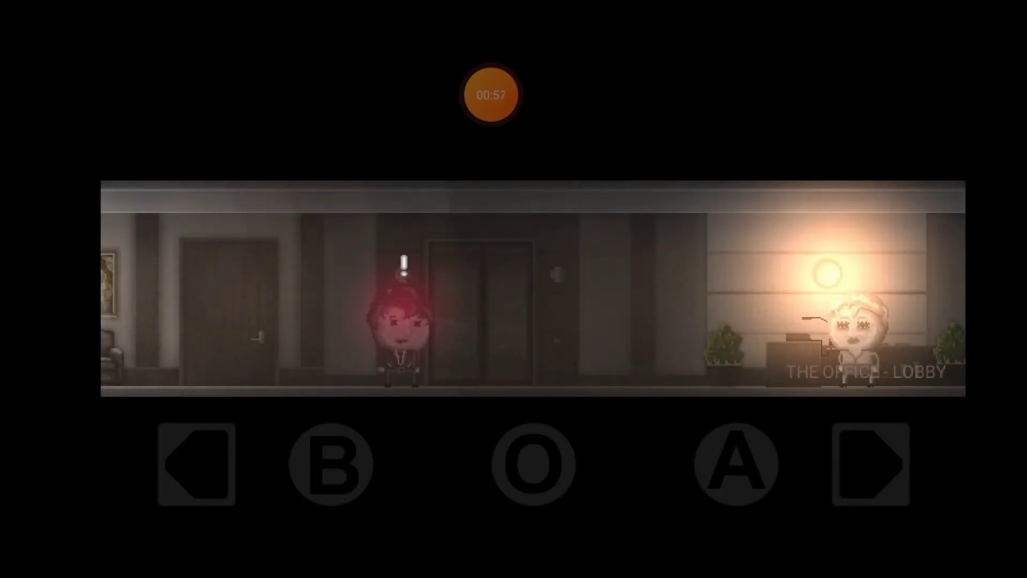
{"action": "left_click", "coordinate": [195, 464]}
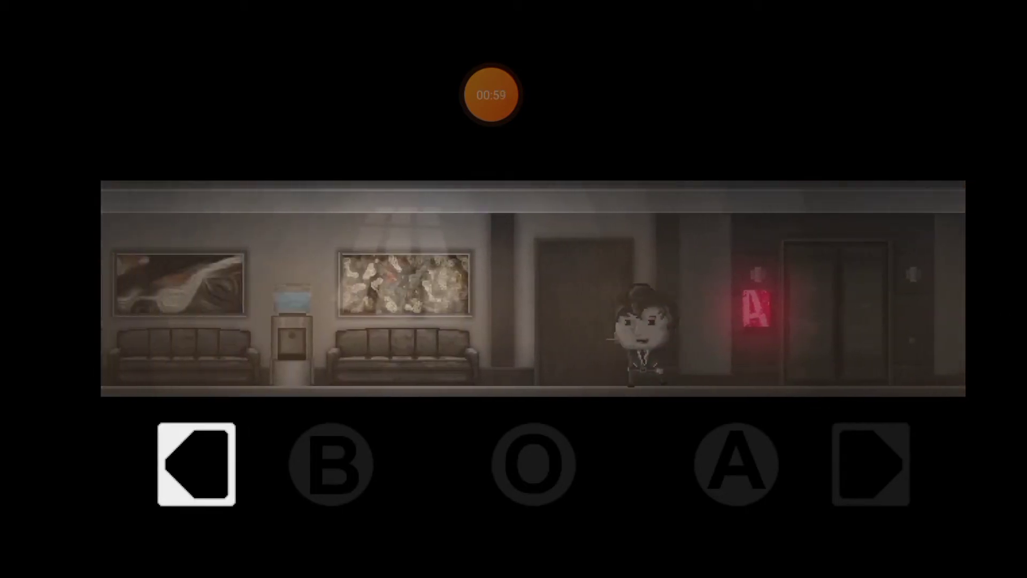
{"action": "left_click", "coordinate": [871, 463]}
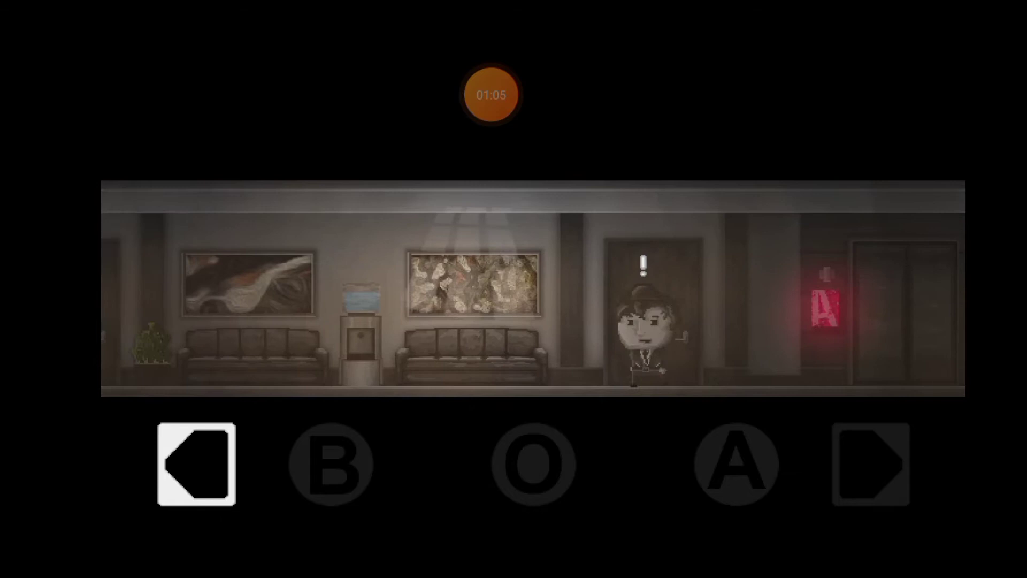
{"action": "left_click", "coordinate": [193, 463]}
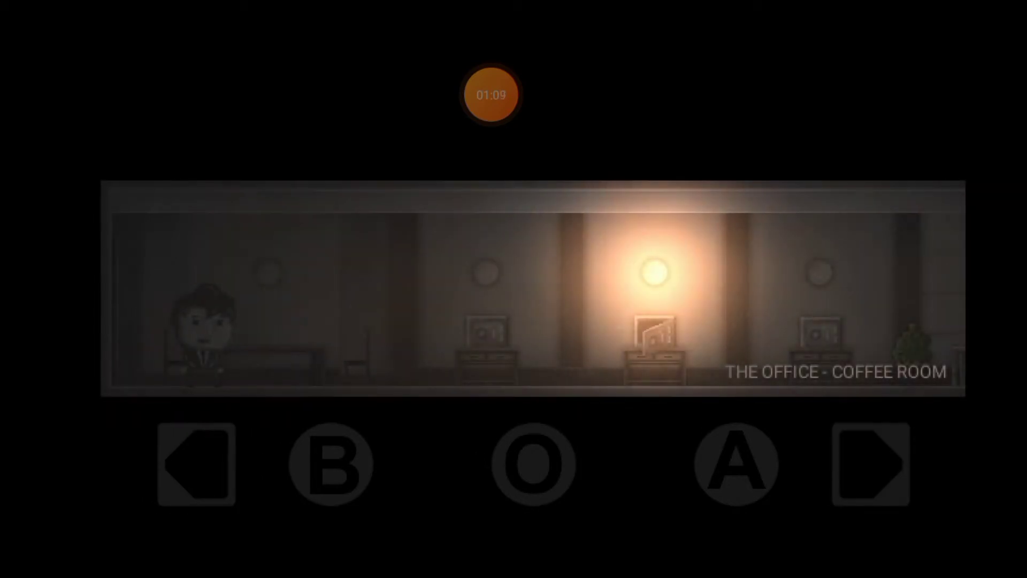
Walk right checking the desks and the coffee machine, all shut or unavailable
{"action": "left_click", "coordinate": [869, 464]}
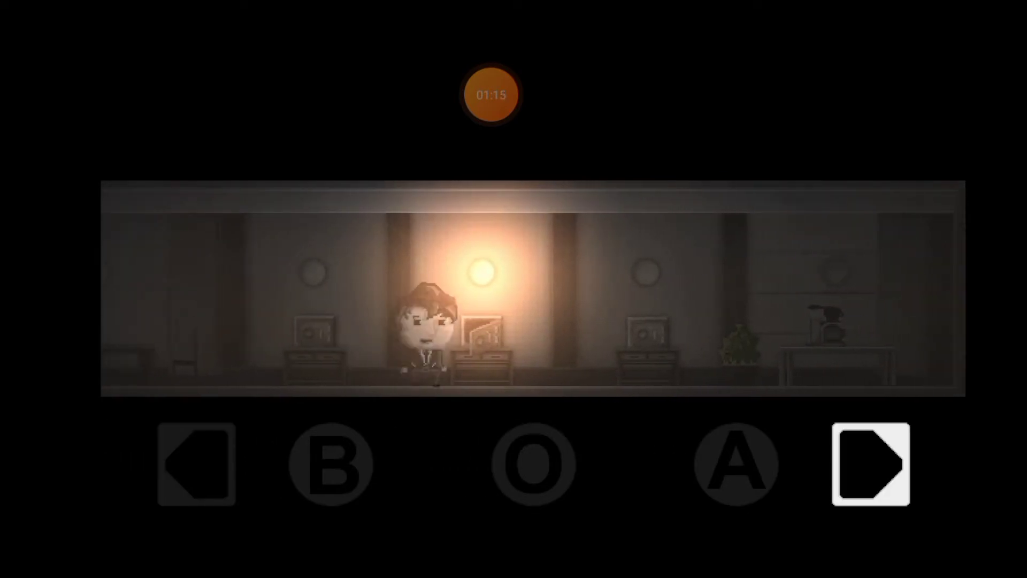
{"action": "left_click", "coordinate": [869, 463]}
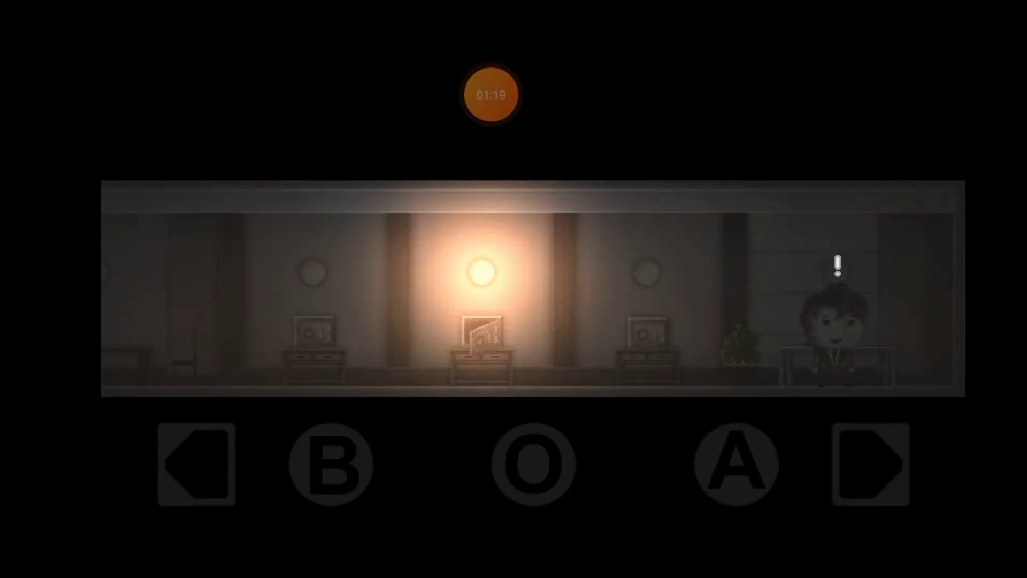
{"action": "left_click", "coordinate": [196, 463]}
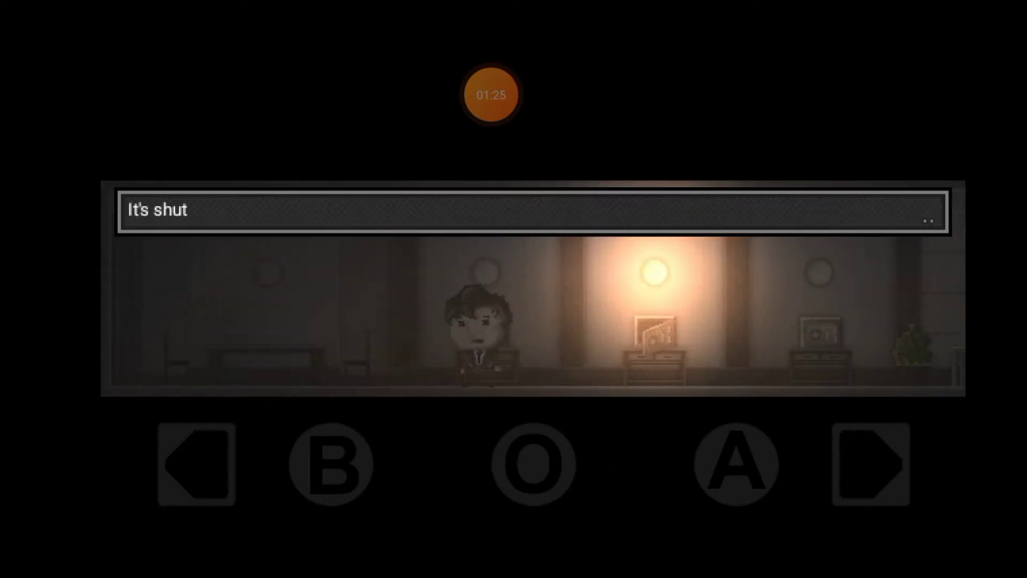
{"action": "left_click", "coordinate": [869, 463]}
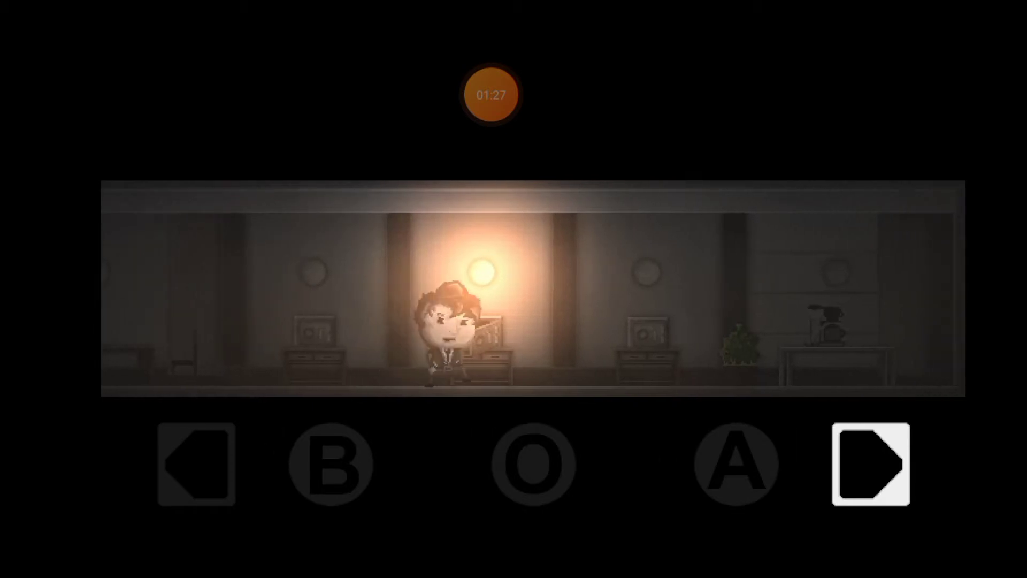
{"action": "left_click", "coordinate": [870, 462]}
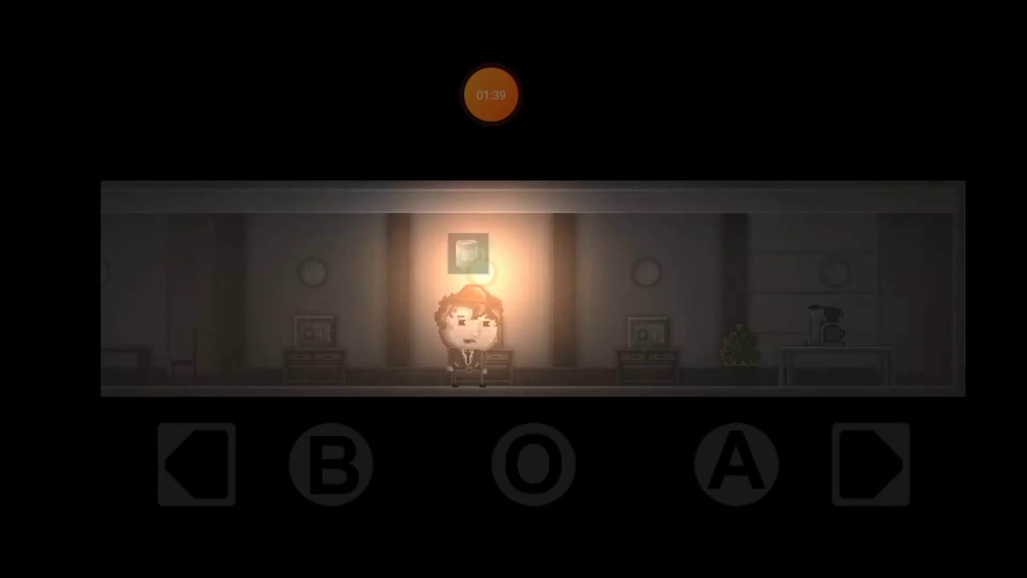
{"action": "left_click", "coordinate": [870, 463]}
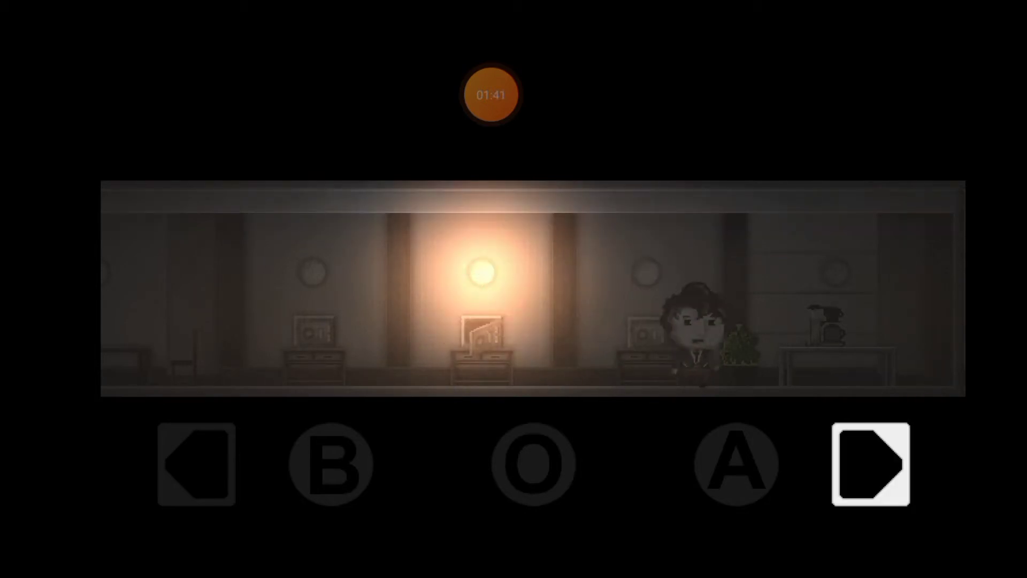
{"action": "left_click", "coordinate": [869, 462]}
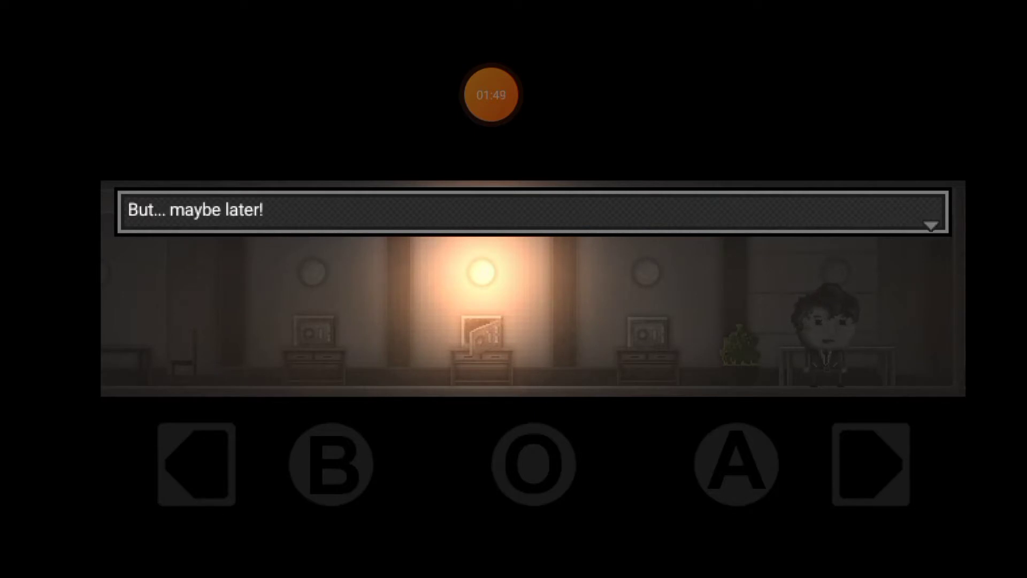
Walk back left out of the coffee room into the bathroom
{"action": "left_click", "coordinate": [196, 464]}
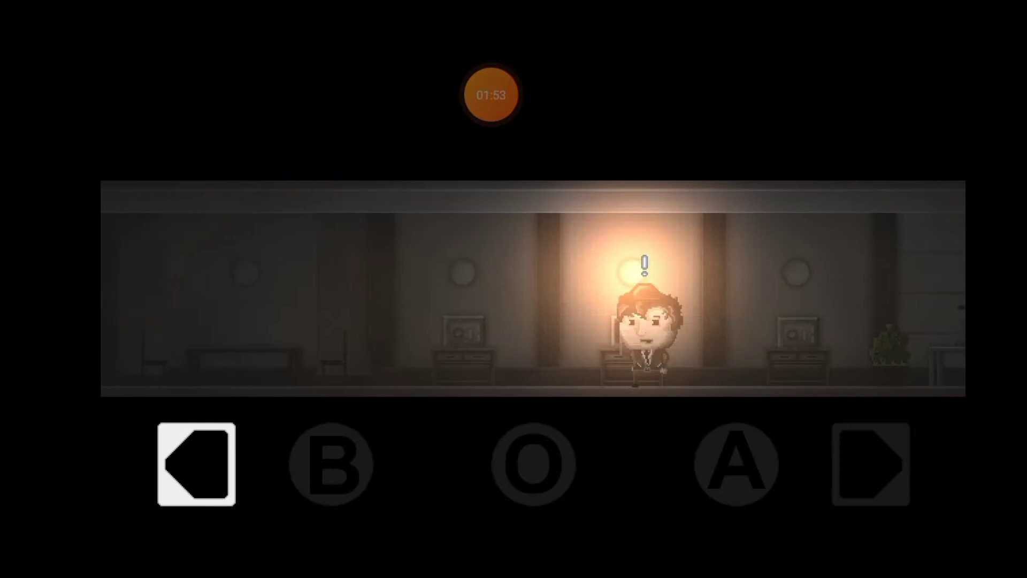
{"action": "left_click", "coordinate": [870, 463]}
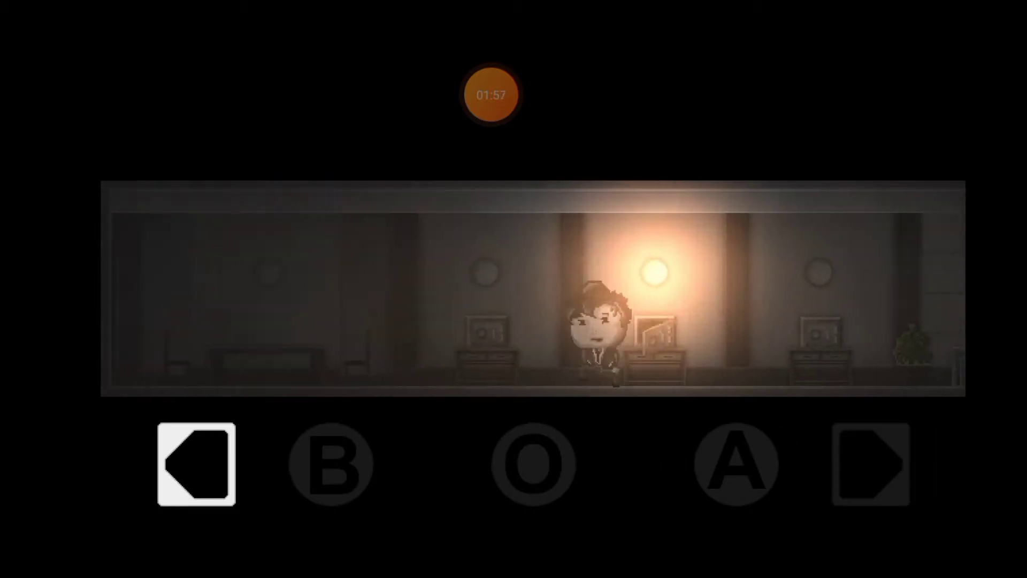
{"action": "left_click", "coordinate": [195, 463]}
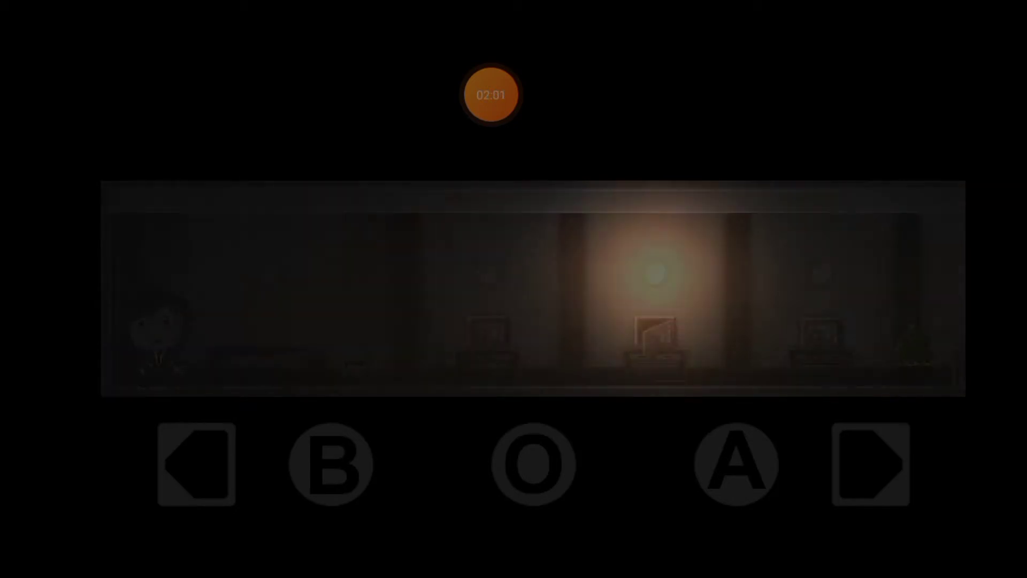
{"action": "left_click", "coordinate": [197, 465]}
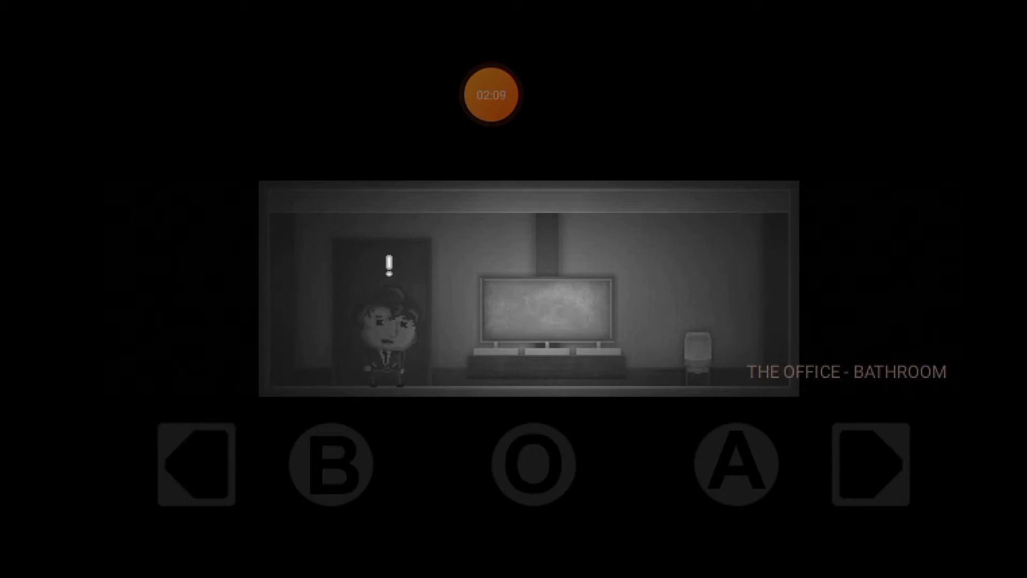
Walk to the sink, return to the door and exit to the waiting area
{"action": "left_click", "coordinate": [869, 462]}
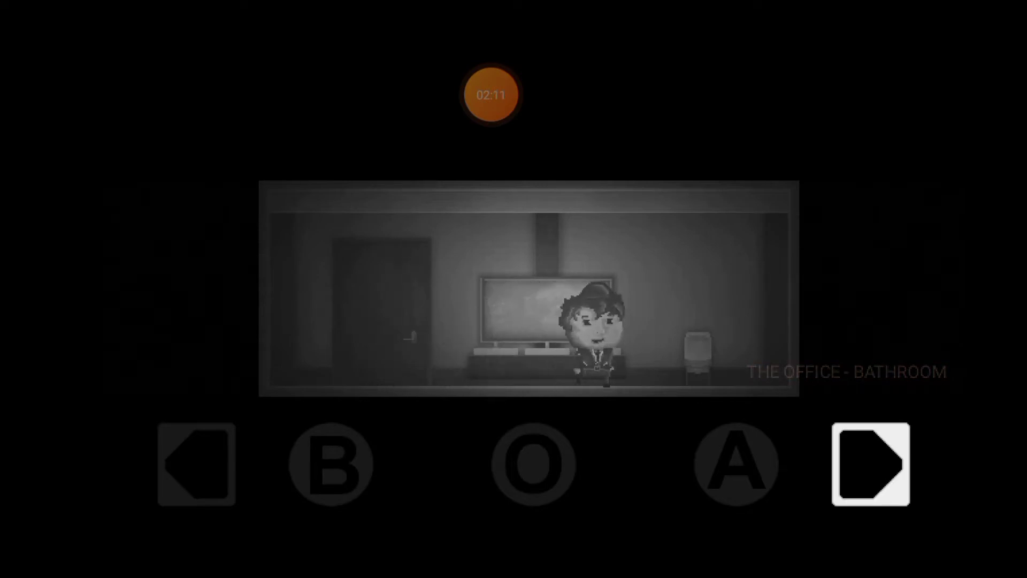
{"action": "left_click", "coordinate": [330, 464]}
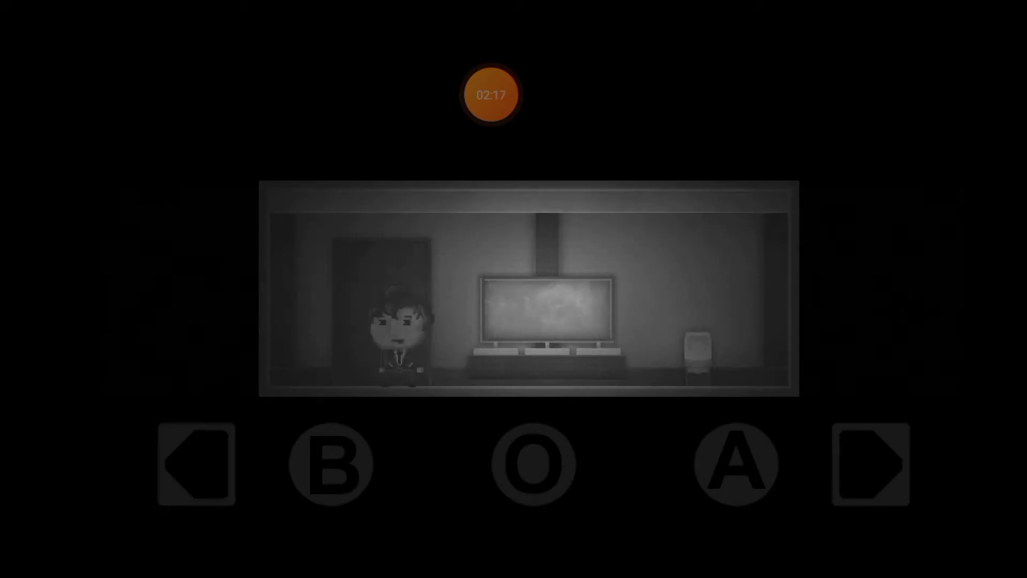
{"action": "left_click", "coordinate": [869, 463]}
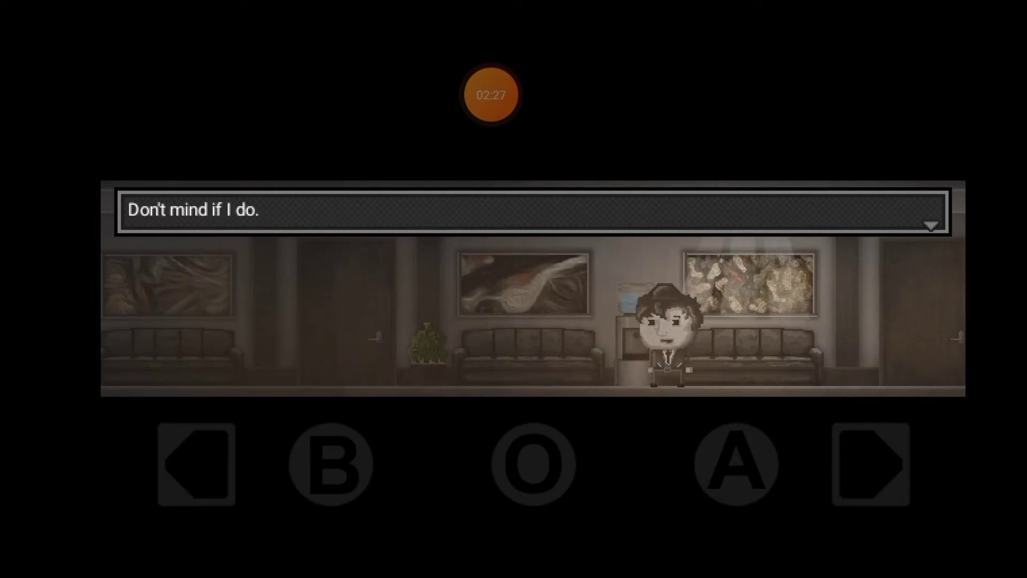
Dismiss the dialogue and walk right to the receptionist
{"action": "left_click", "coordinate": [869, 463]}
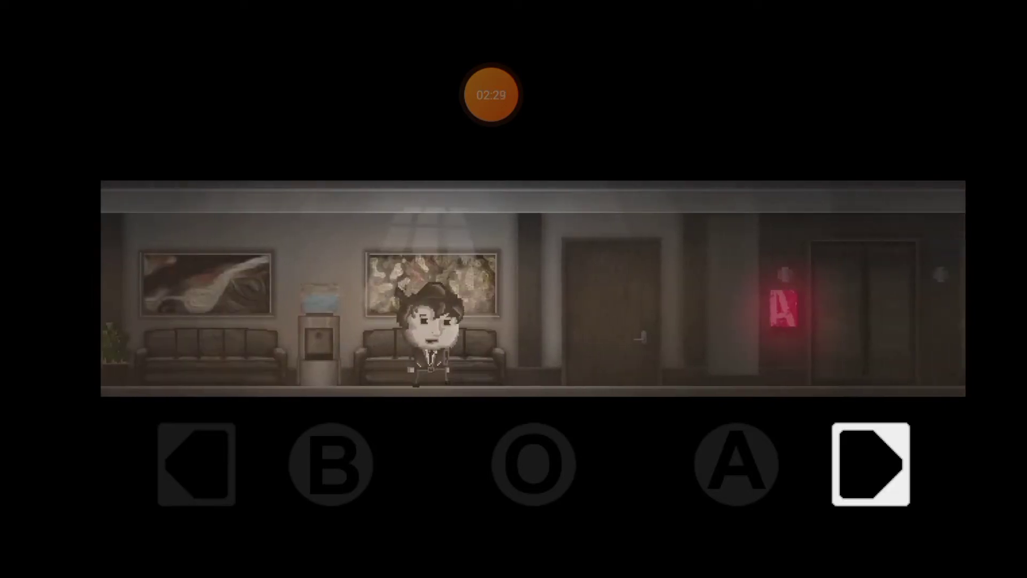
{"action": "left_click", "coordinate": [869, 463]}
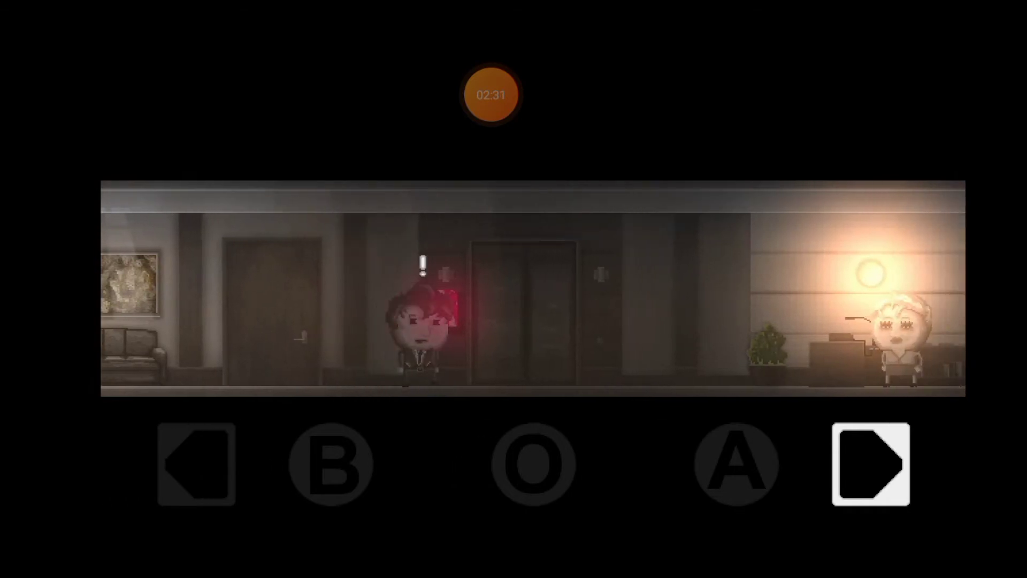
{"action": "left_click", "coordinate": [869, 462]}
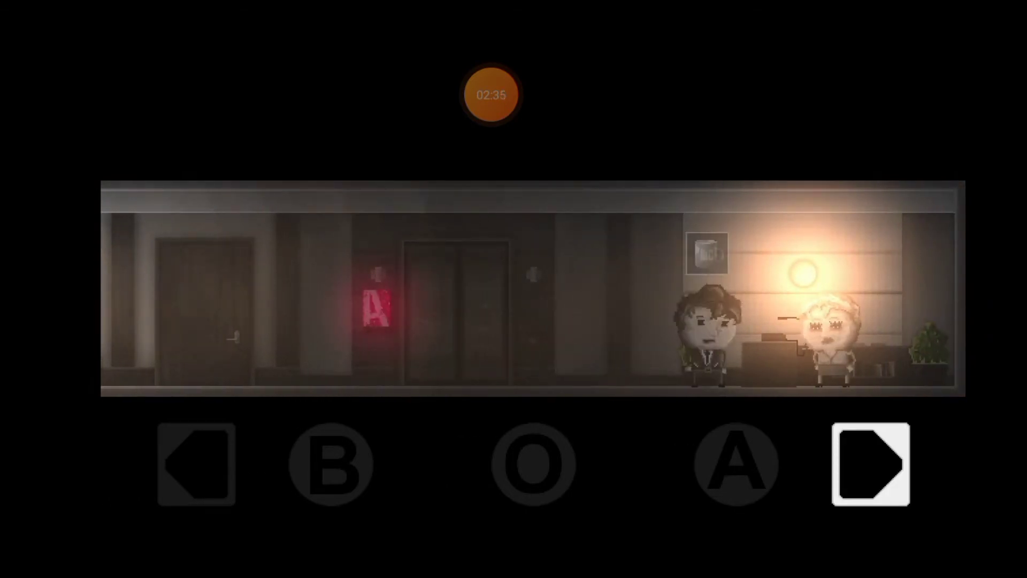
Walk left past the elevators into the hallway up to the man on the ladder
{"action": "left_click", "coordinate": [867, 463]}
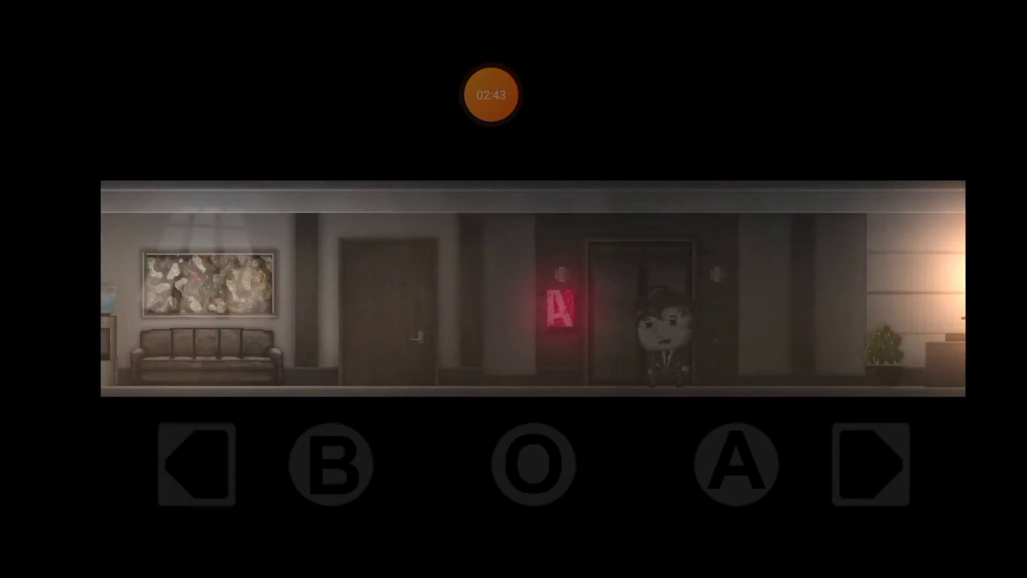
{"action": "left_click", "coordinate": [198, 462]}
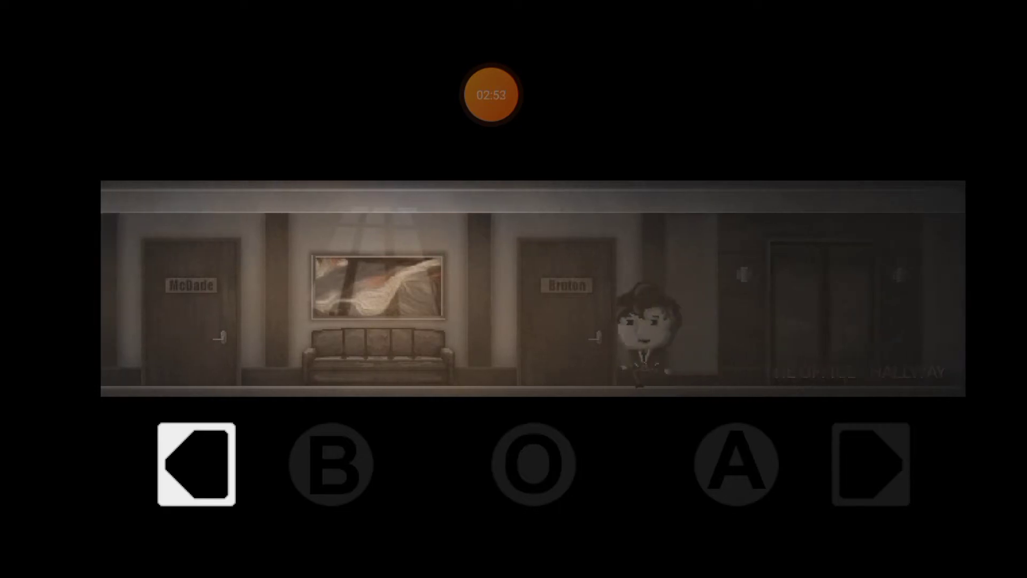
{"action": "left_click", "coordinate": [193, 465]}
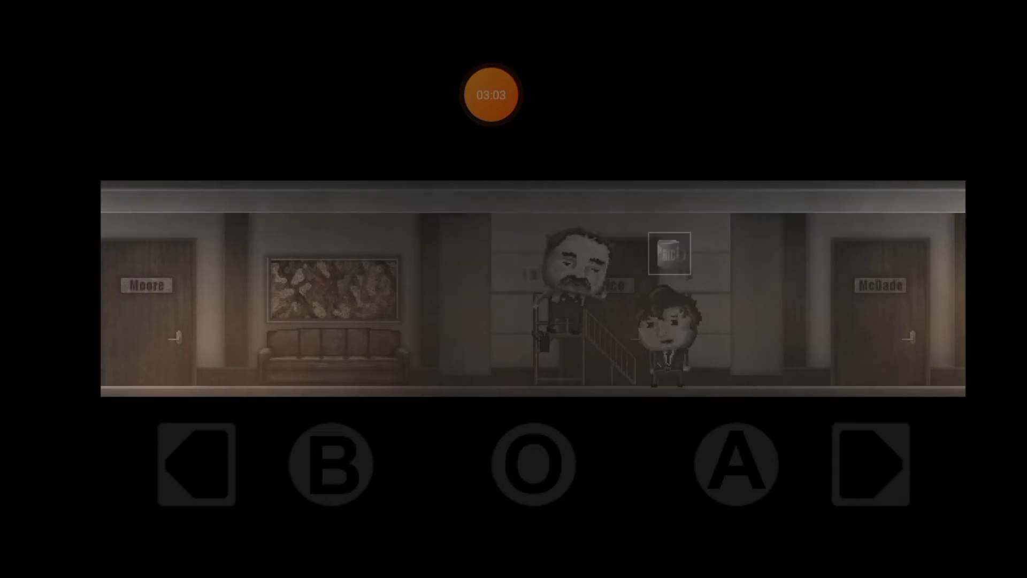
Enter the green-lit office down the hallway, then leave it again
{"action": "left_click", "coordinate": [867, 462]}
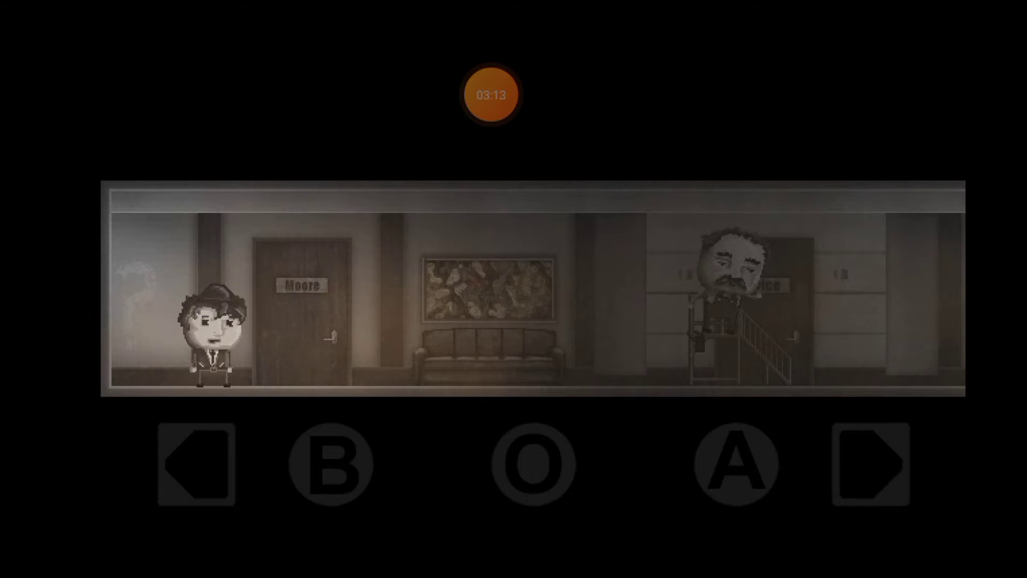
{"action": "left_click", "coordinate": [330, 463]}
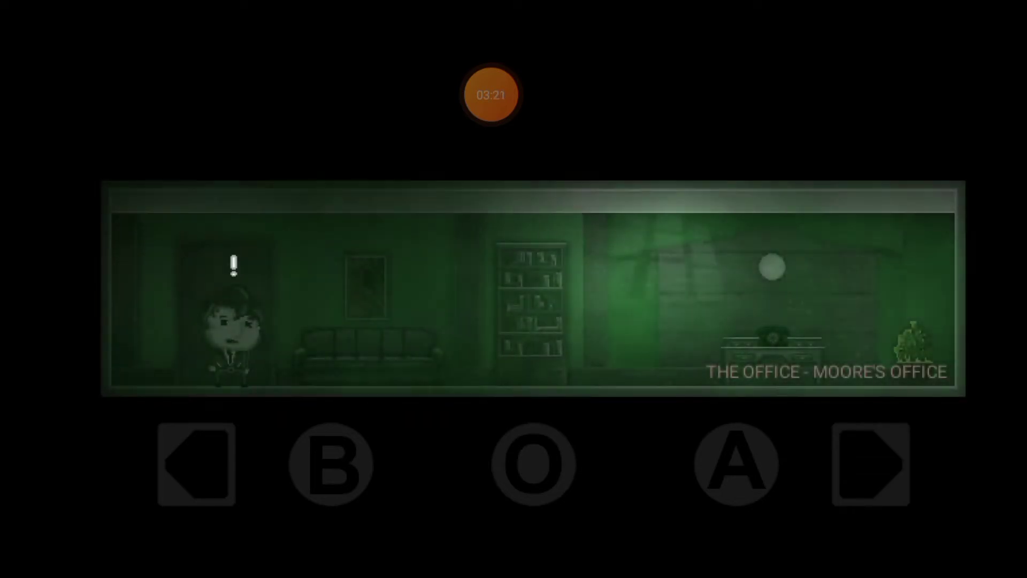
{"action": "left_click", "coordinate": [869, 462]}
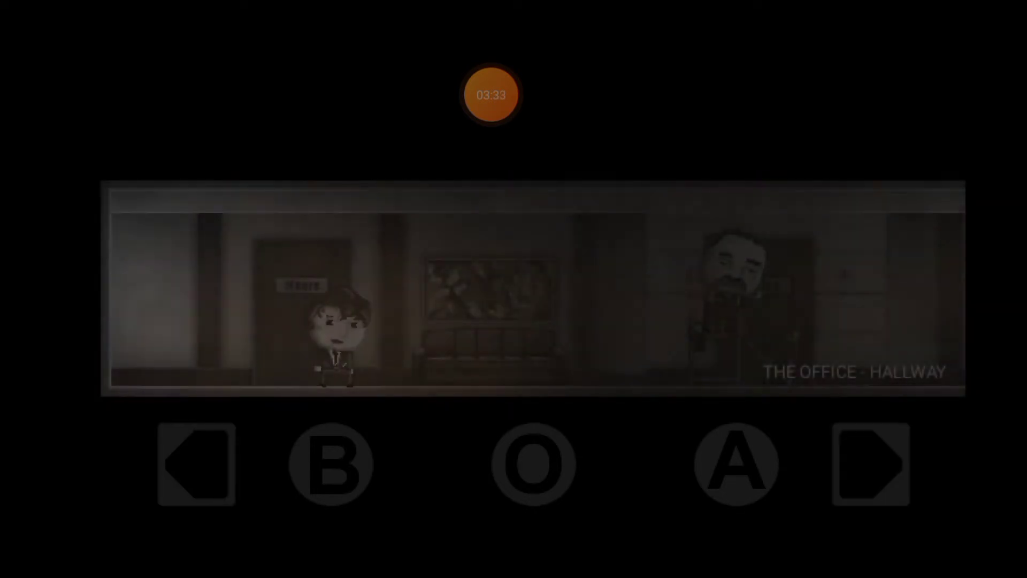
Walk right past the ladder man and through the fade into McDade's office
{"action": "left_click", "coordinate": [869, 463]}
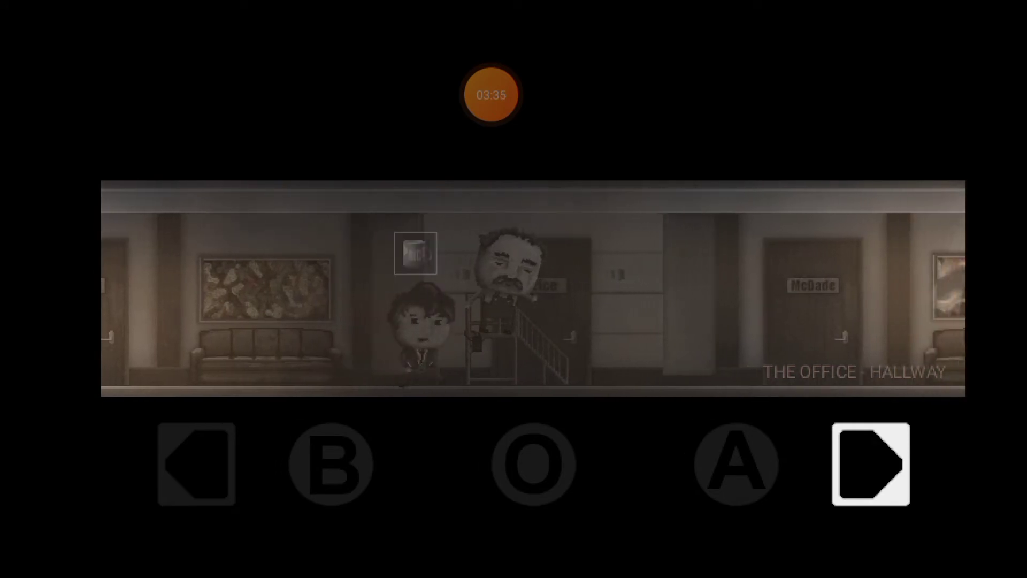
{"action": "left_click", "coordinate": [866, 464]}
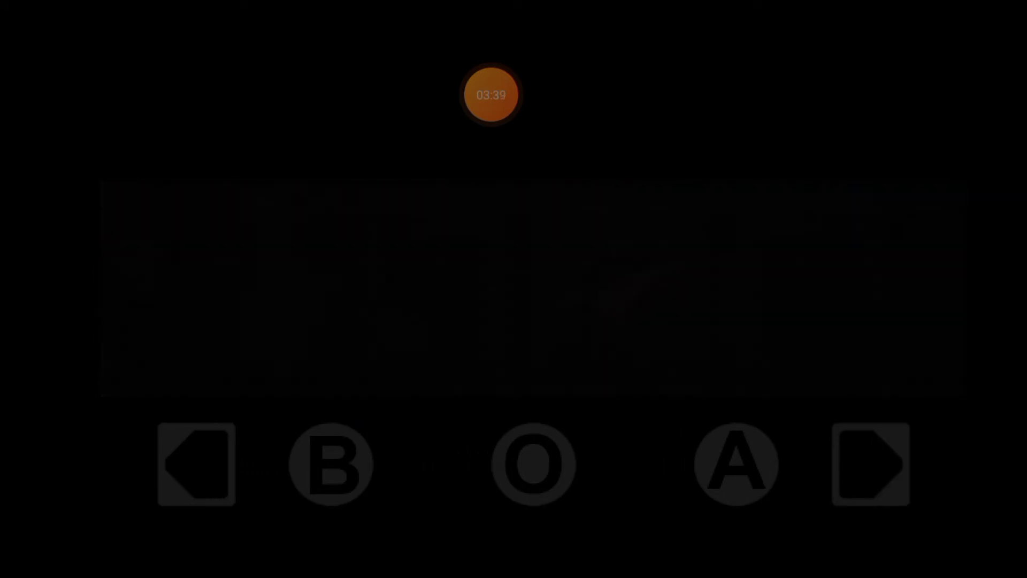
{"action": "left_click", "coordinate": [869, 465]}
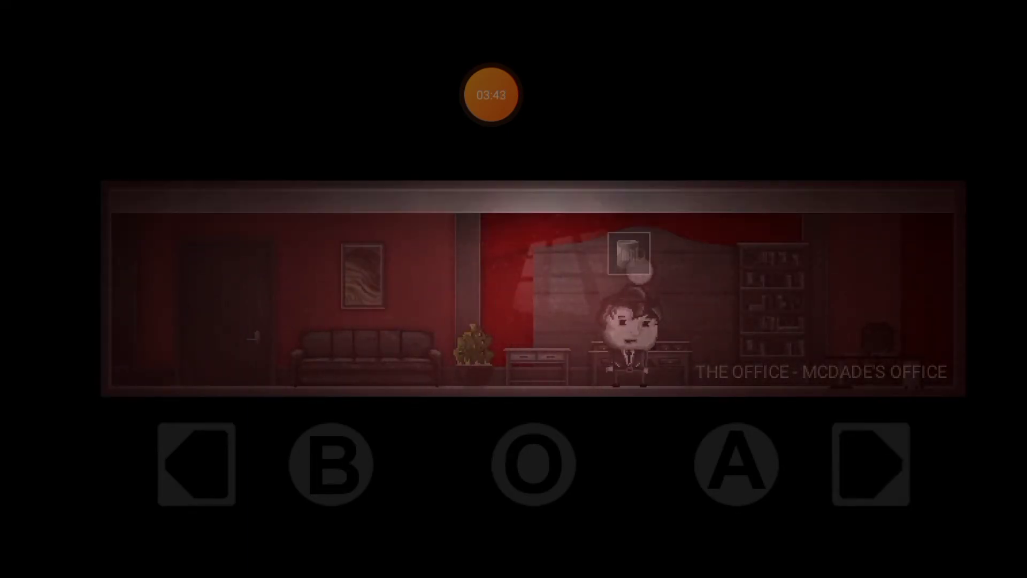
Cross McDade's office to the small desk, exit to the hallway and walk right into the blue-lit office
{"action": "left_click", "coordinate": [869, 463]}
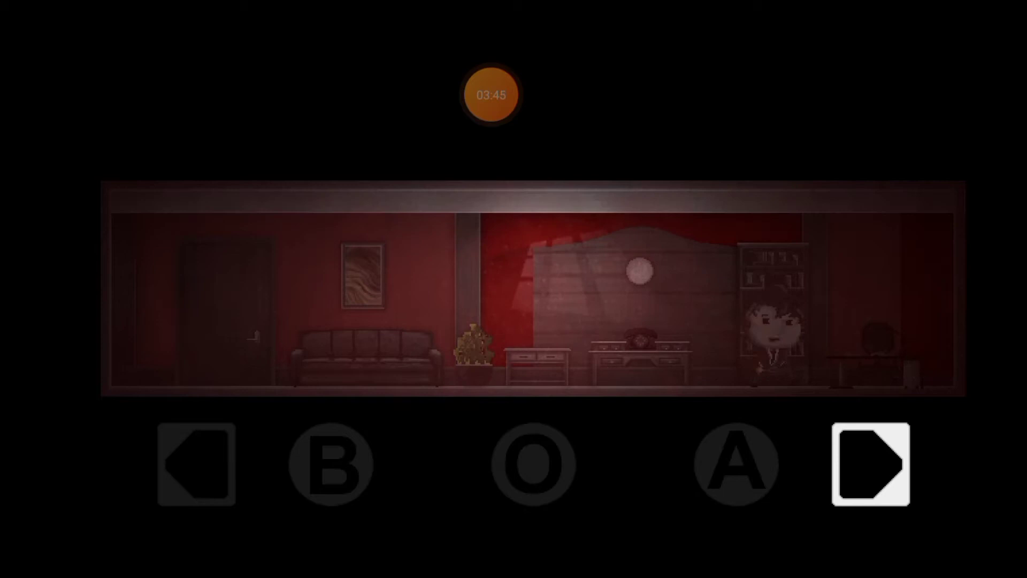
{"action": "left_click", "coordinate": [870, 464]}
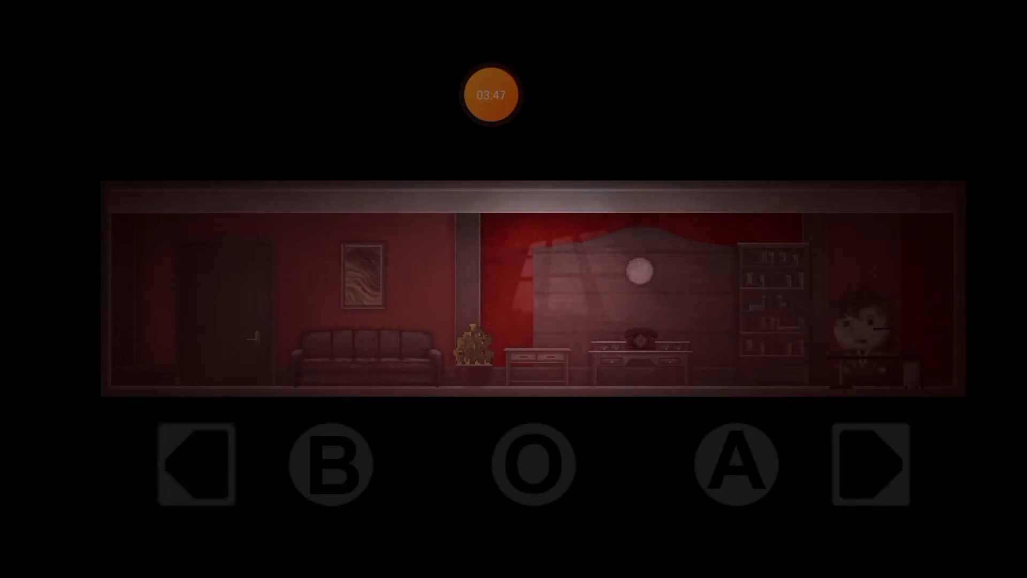
{"action": "left_click", "coordinate": [196, 463]}
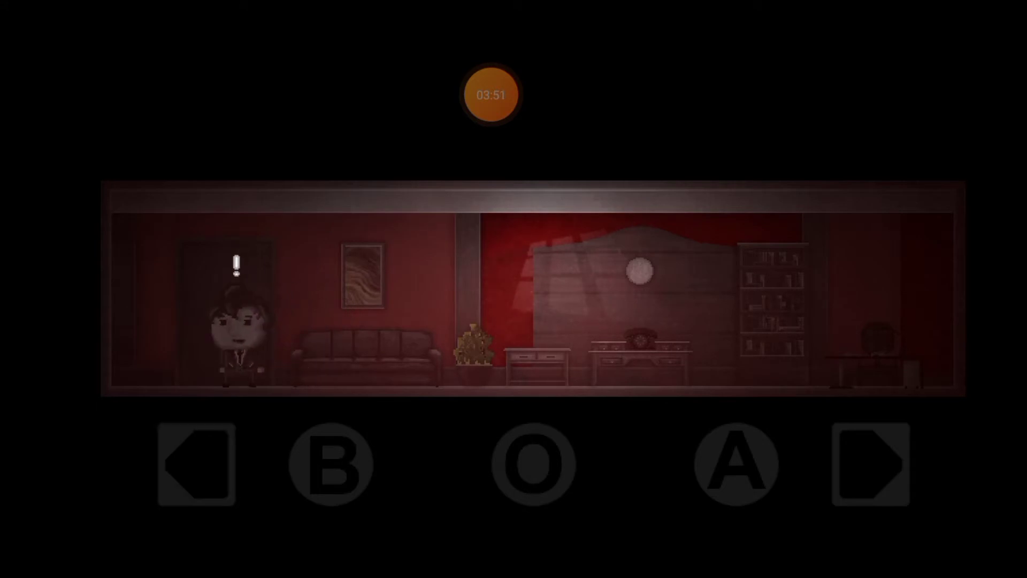
{"action": "left_click", "coordinate": [869, 463]}
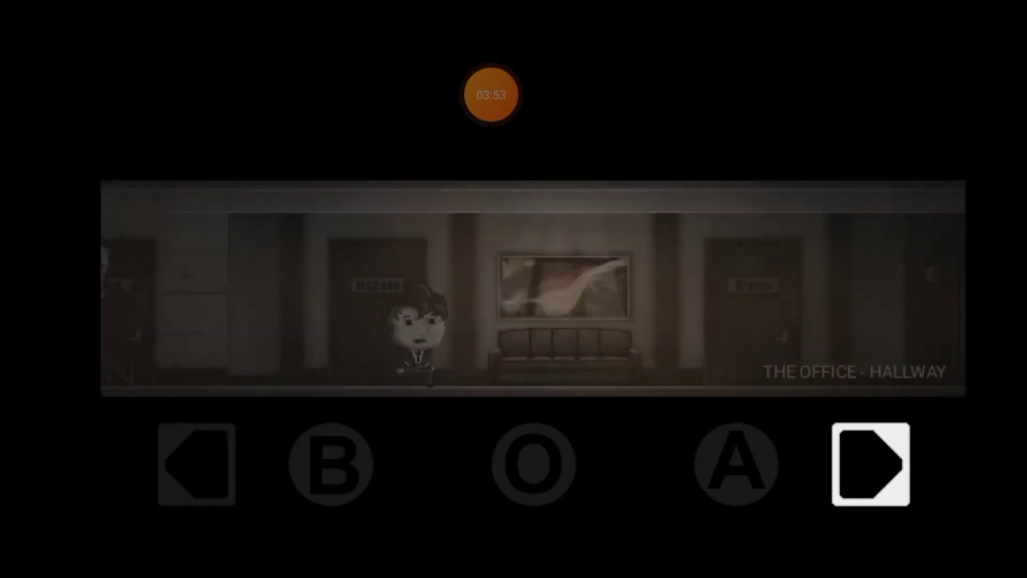
{"action": "left_click", "coordinate": [869, 464]}
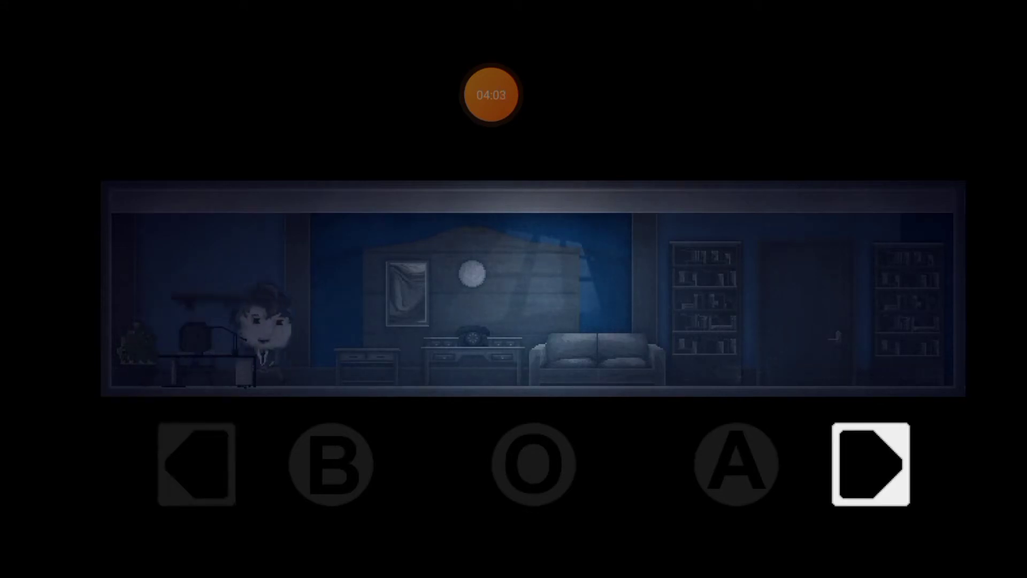
Walk past the sofa, leave the blue-lit office through the fade, and re-enter McDade's office
{"action": "left_click", "coordinate": [867, 463]}
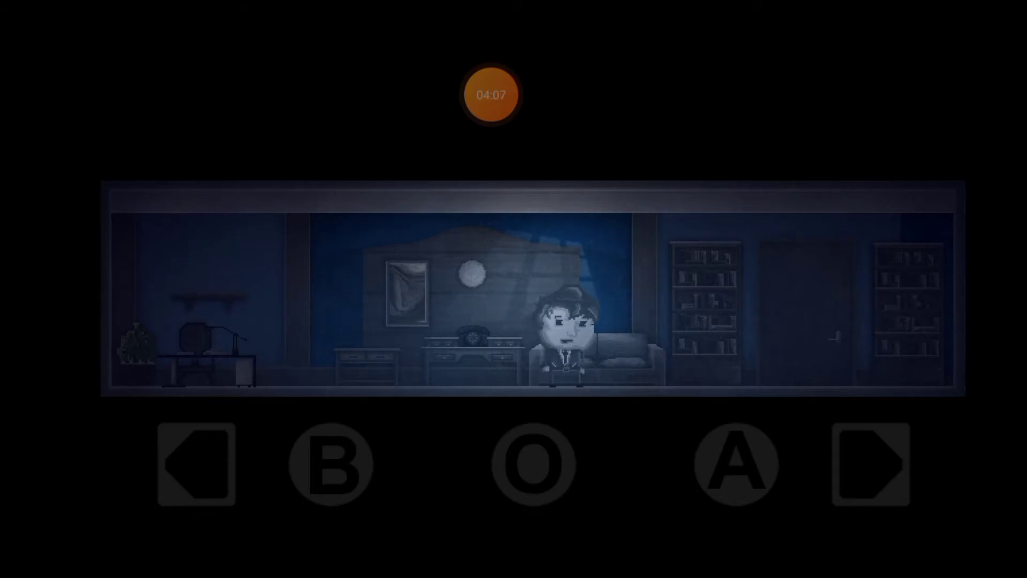
{"action": "left_click", "coordinate": [195, 464]}
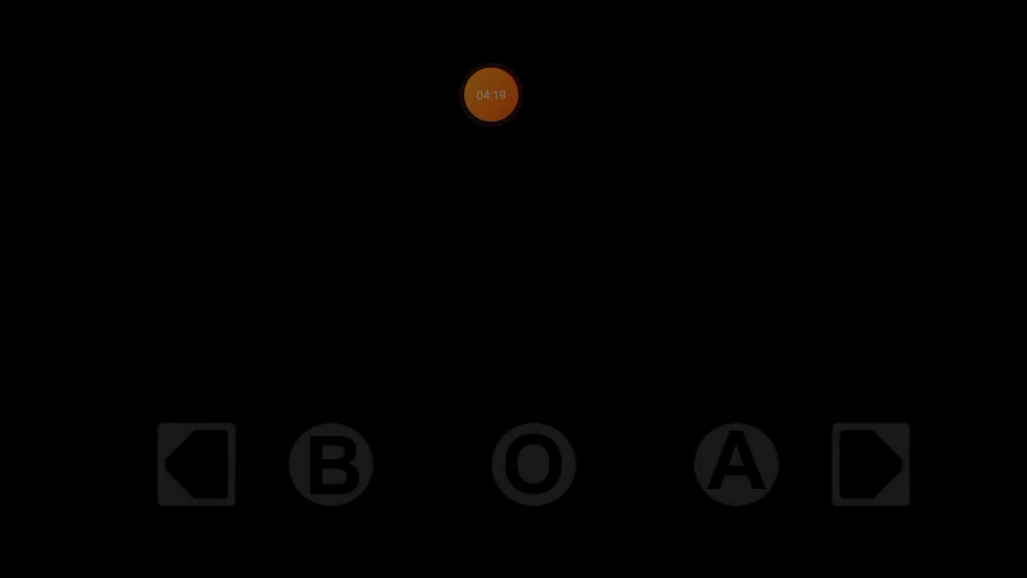
{"action": "left_click", "coordinate": [194, 465]}
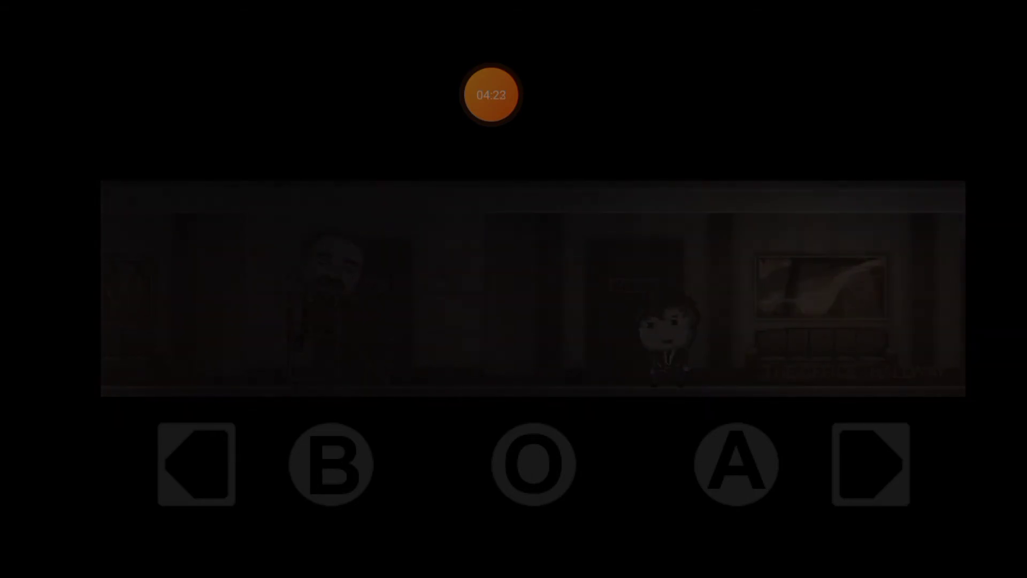
{"action": "left_click", "coordinate": [869, 463]}
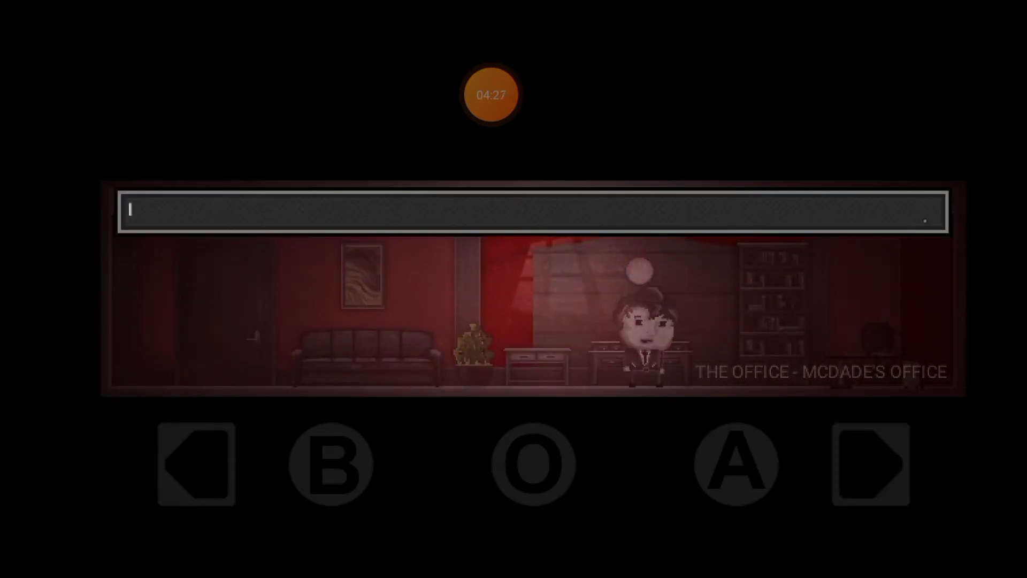
Dismiss the message, exit McDade's office, and walk right past Bruton's door into the elevator
{"action": "left_click", "coordinate": [868, 463]}
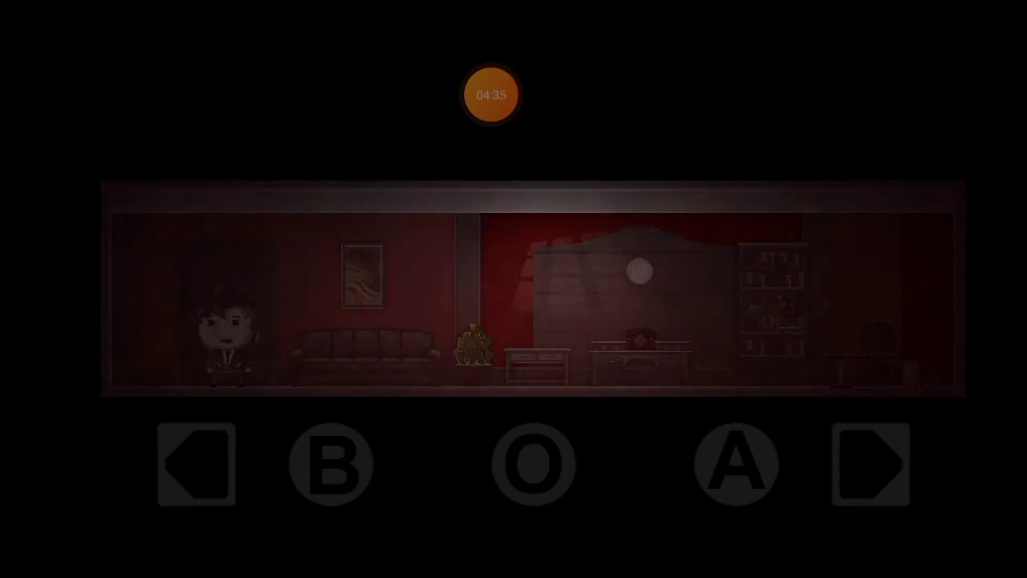
{"action": "left_click", "coordinate": [870, 463]}
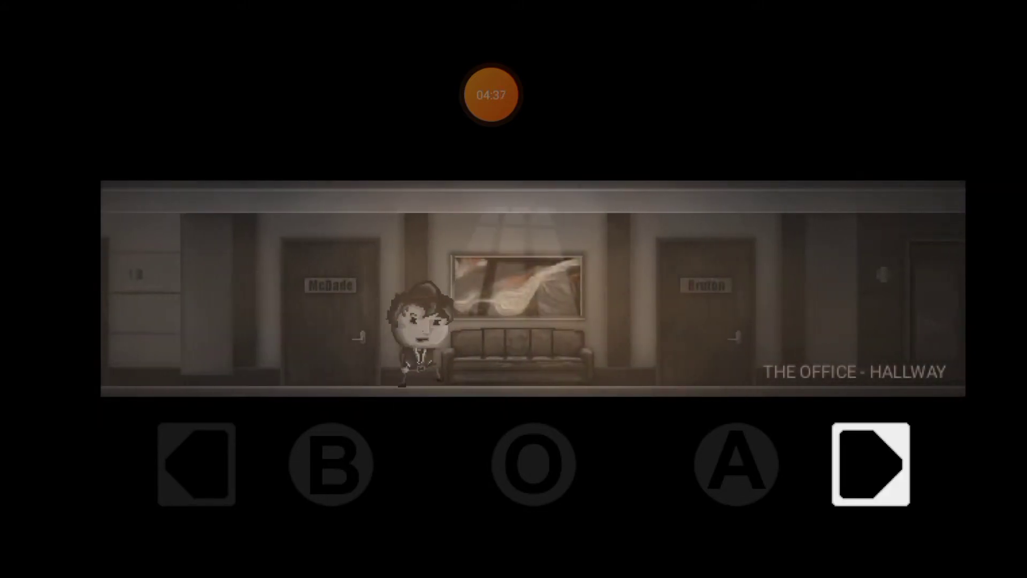
{"action": "left_click", "coordinate": [872, 462]}
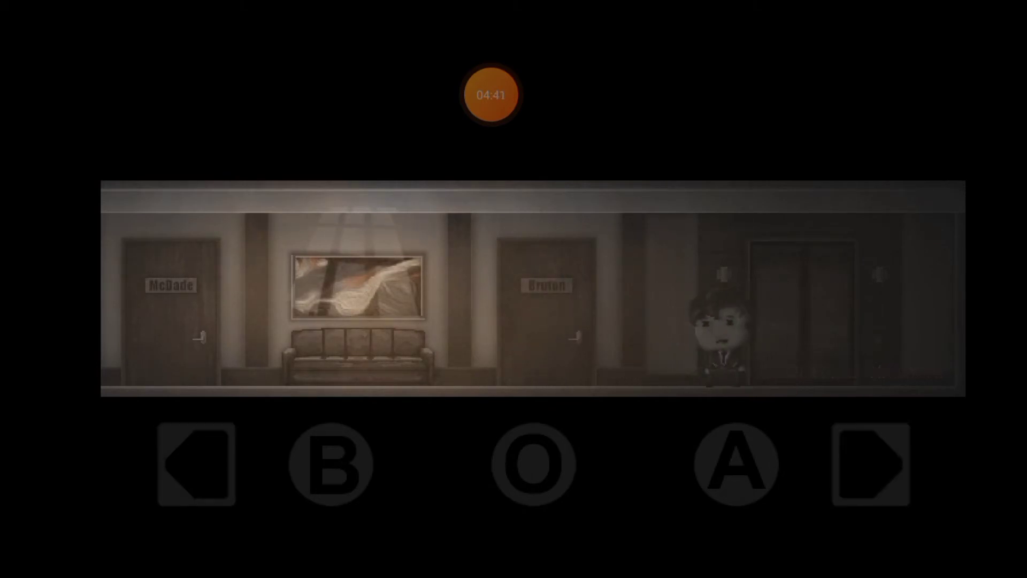
{"action": "left_click", "coordinate": [874, 462]}
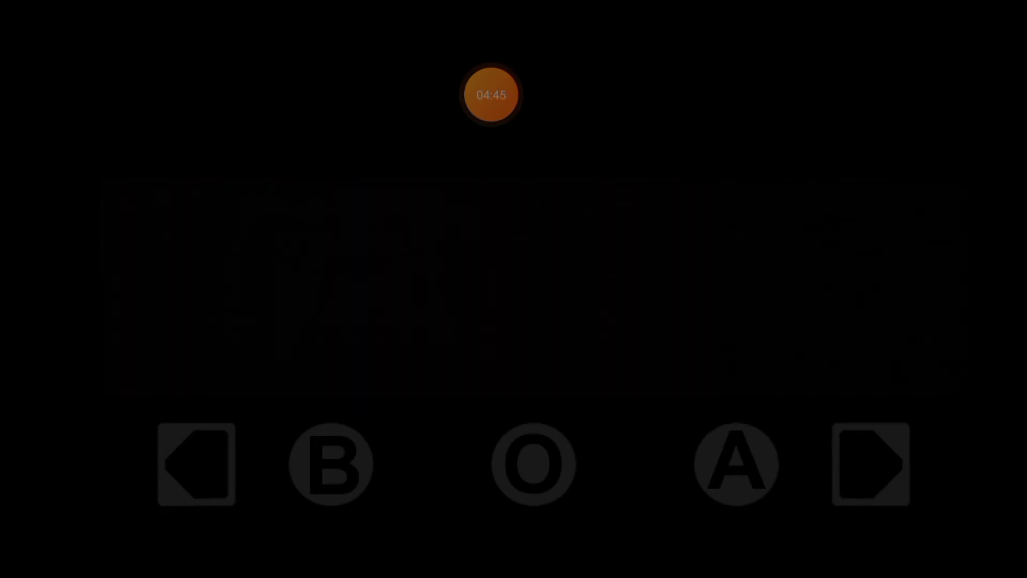
Walk left through the lobby past the sofas to try the far-left door
{"action": "left_click", "coordinate": [869, 464]}
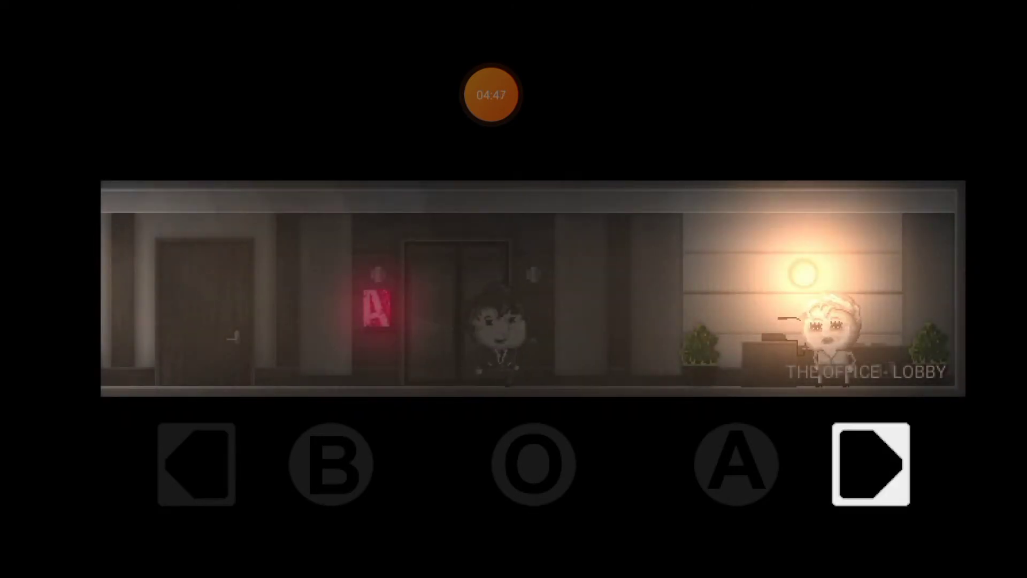
{"action": "left_click", "coordinate": [870, 464]}
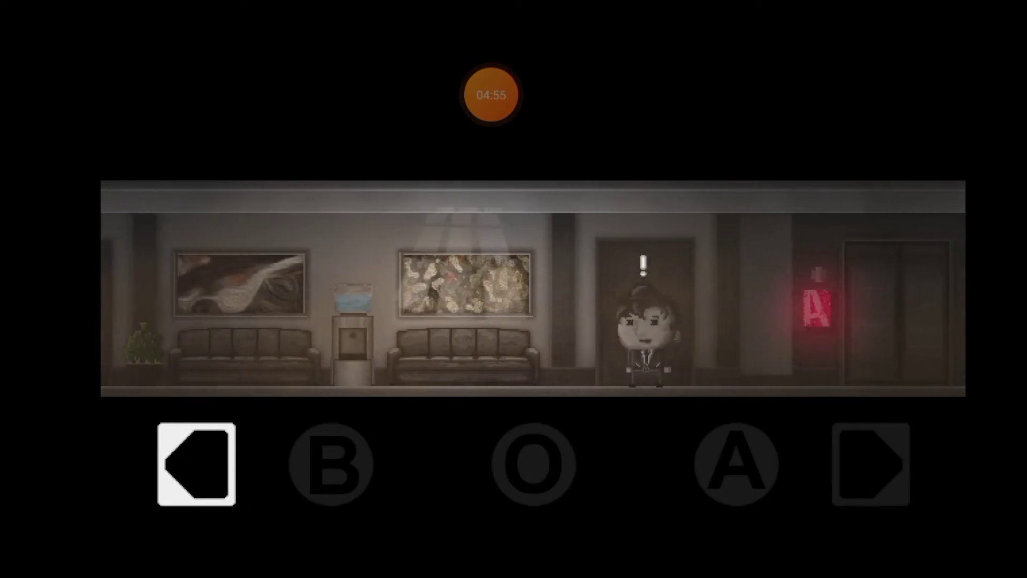
{"action": "left_click", "coordinate": [194, 461]}
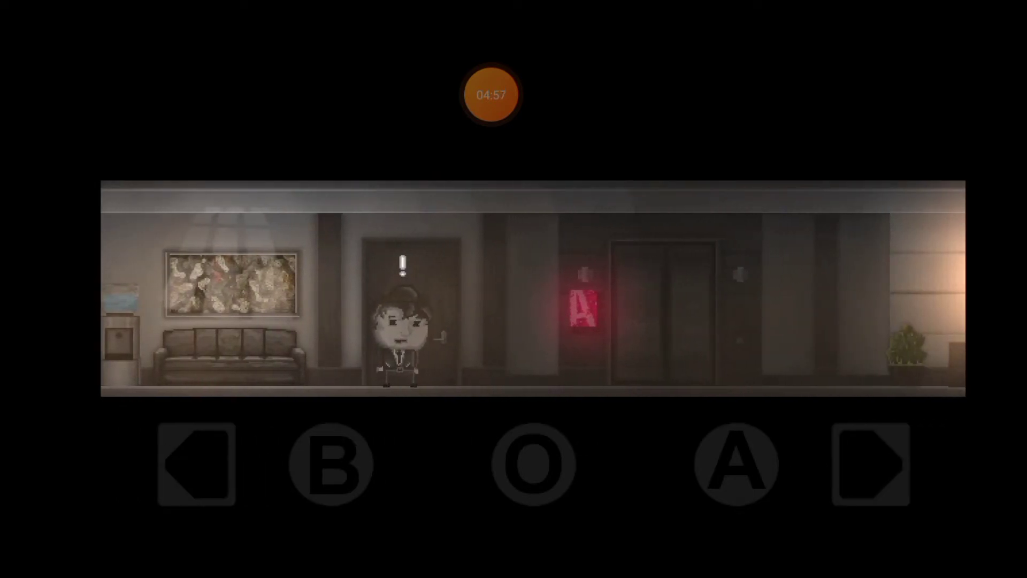
{"action": "left_click", "coordinate": [198, 464]}
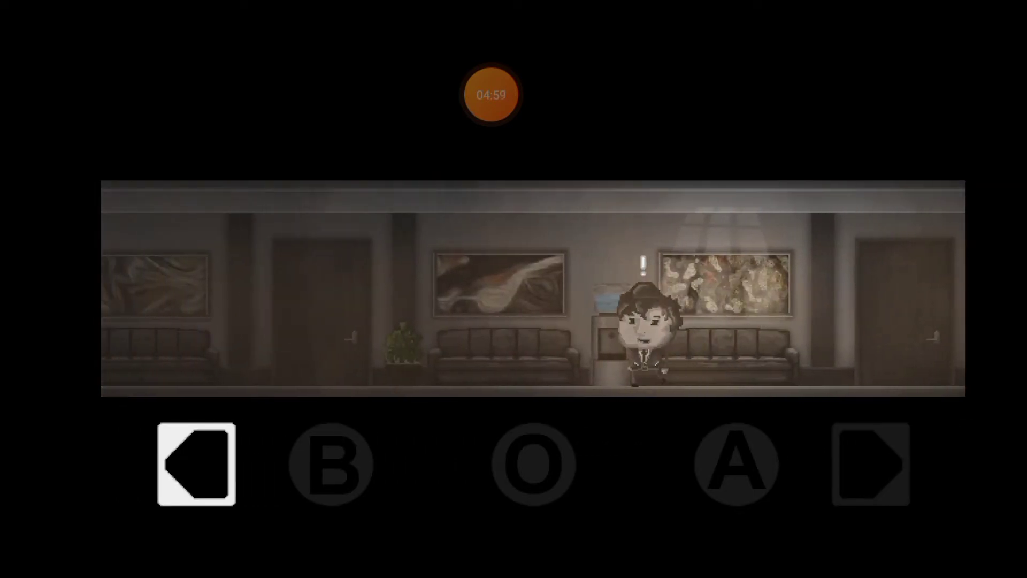
{"action": "left_click", "coordinate": [193, 463]}
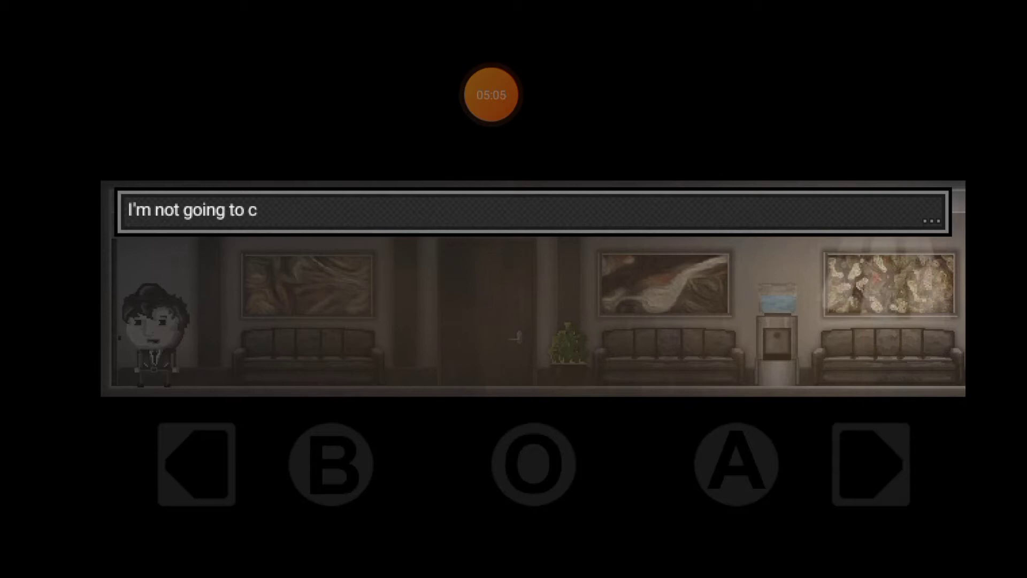
Inspect and use the water machine, then walk right to the door beside the elevator
{"action": "left_click", "coordinate": [870, 463]}
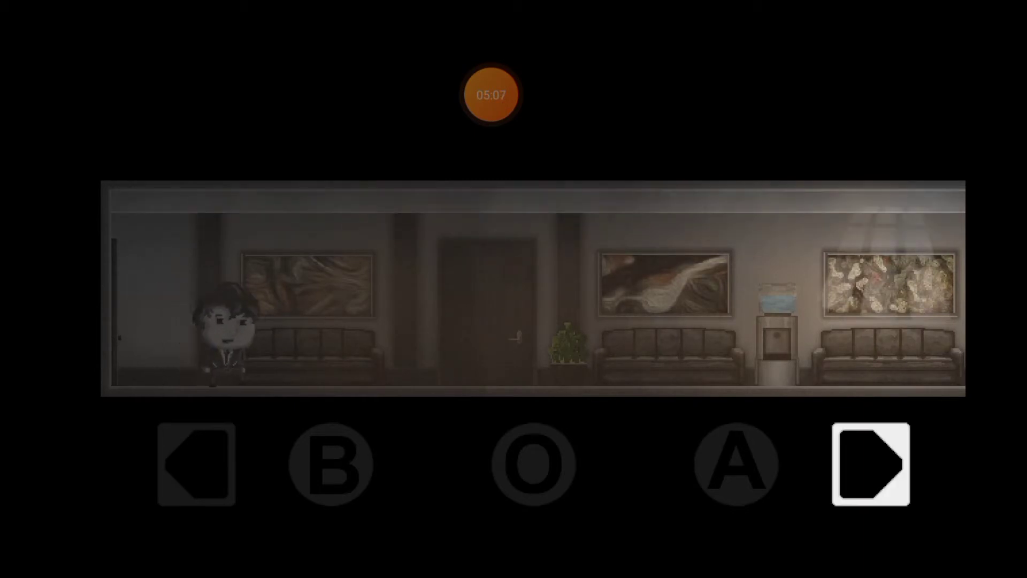
{"action": "left_click", "coordinate": [869, 462]}
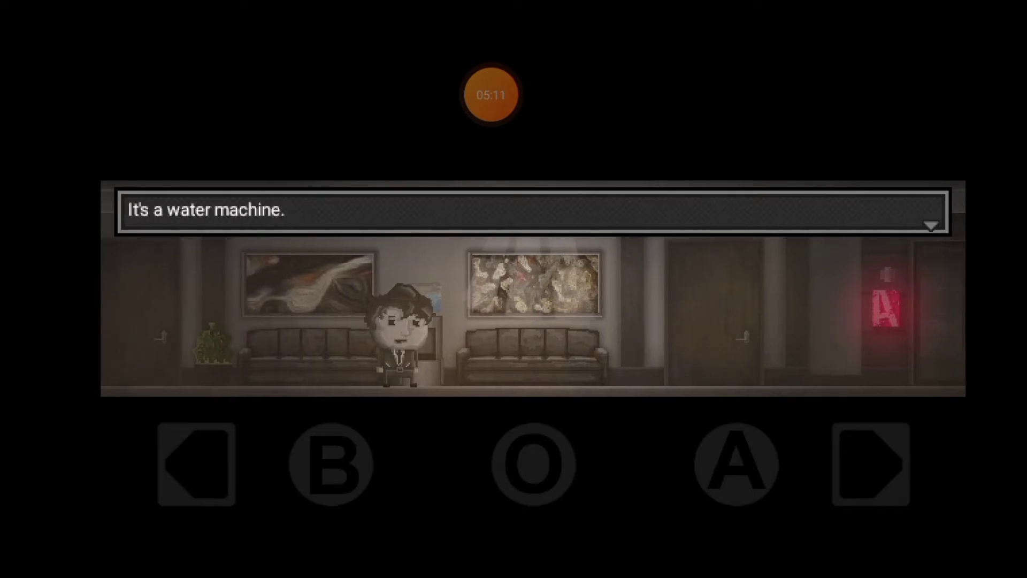
{"action": "left_click", "coordinate": [873, 464]}
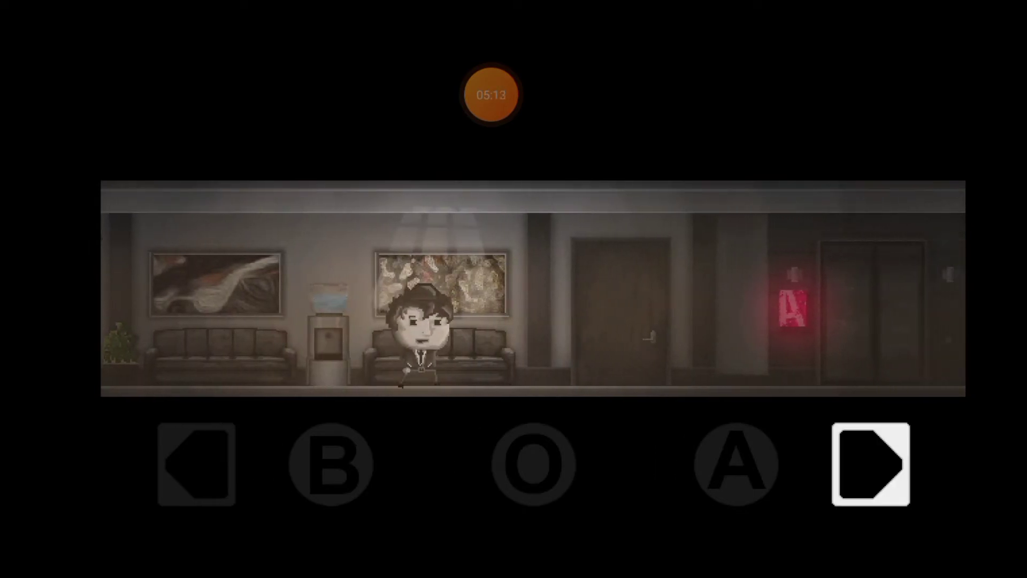
{"action": "left_click", "coordinate": [329, 464]}
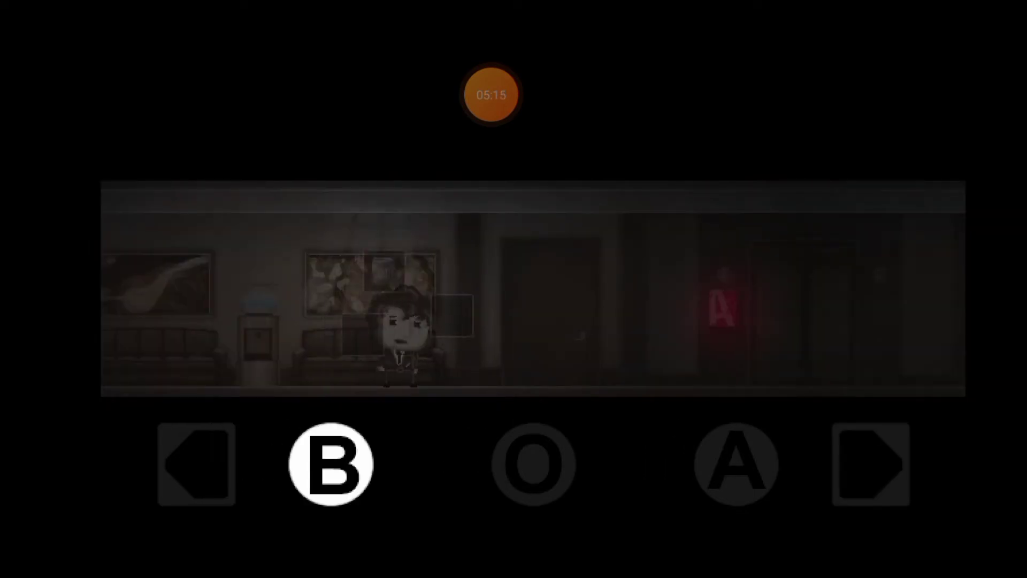
{"action": "left_click", "coordinate": [329, 463]}
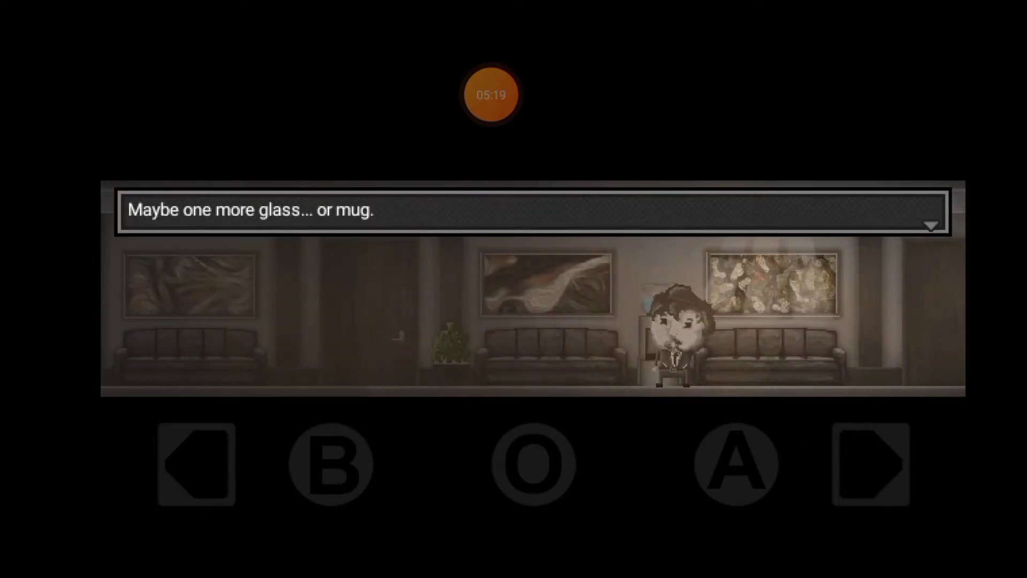
{"action": "left_click", "coordinate": [871, 463]}
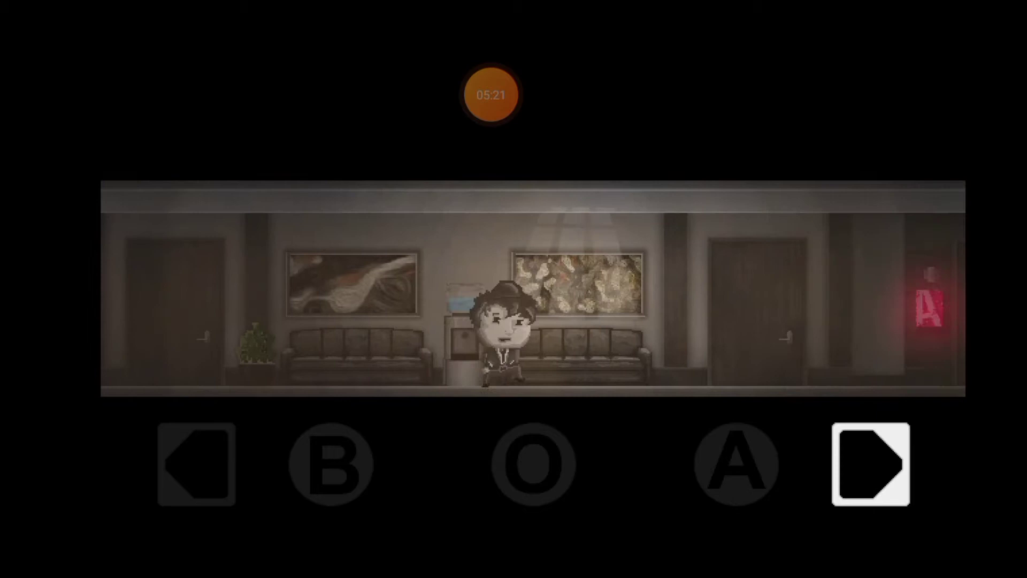
{"action": "left_click", "coordinate": [868, 462]}
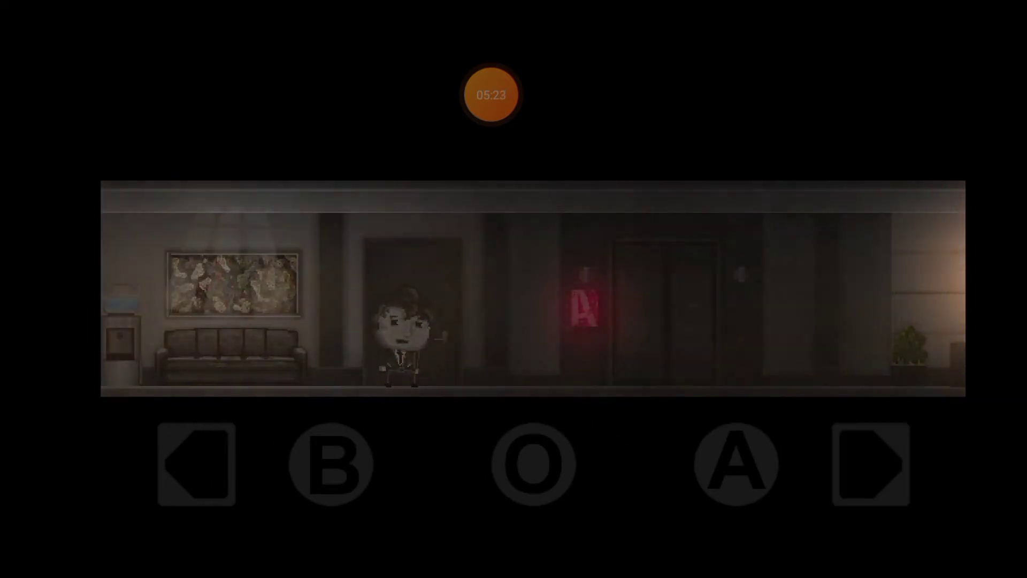
Walk right through the coffee room and inspect the desk with the lamp
{"action": "left_click", "coordinate": [869, 464]}
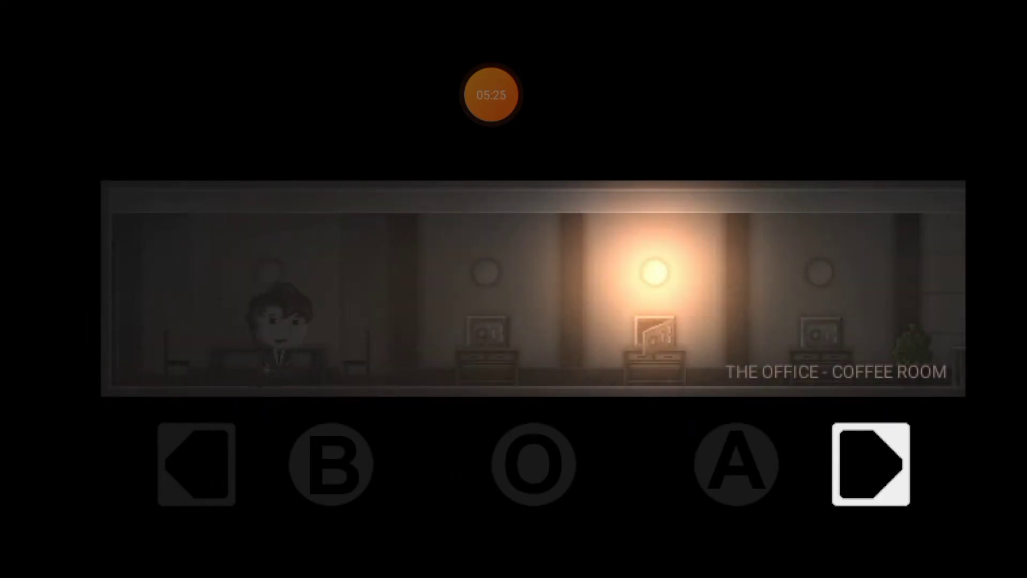
{"action": "left_click", "coordinate": [871, 463]}
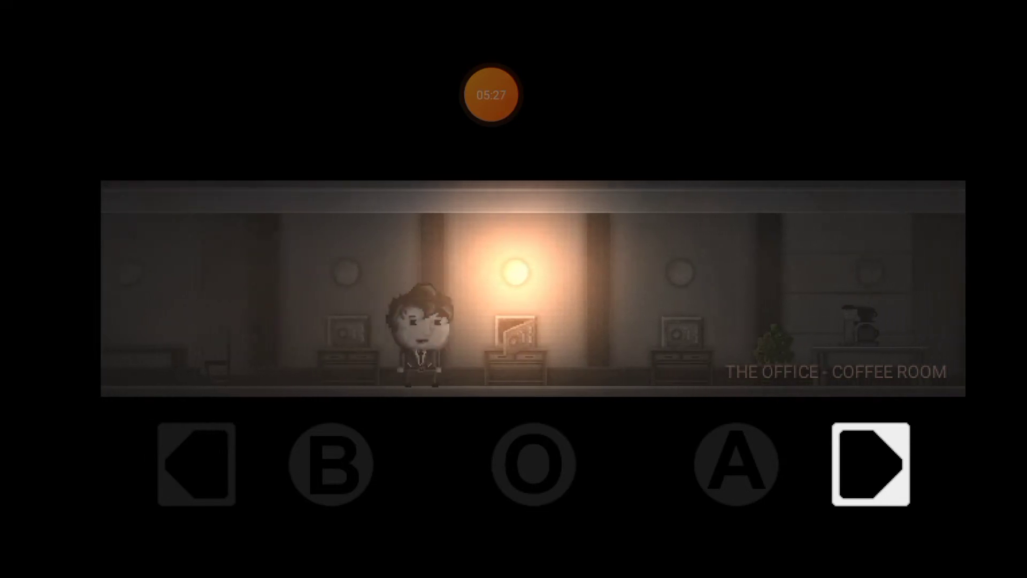
{"action": "left_click", "coordinate": [869, 463]}
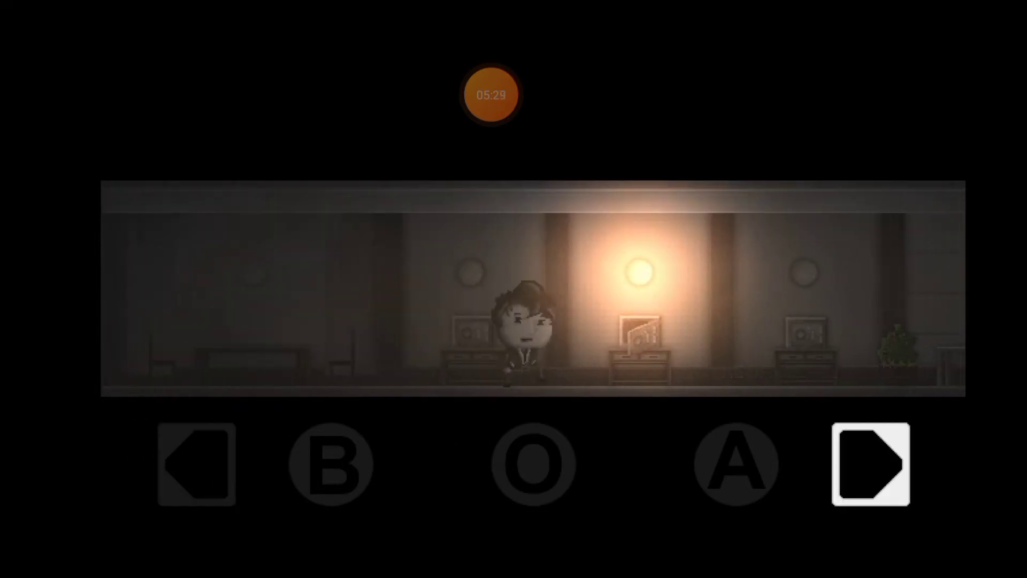
{"action": "left_click", "coordinate": [869, 462]}
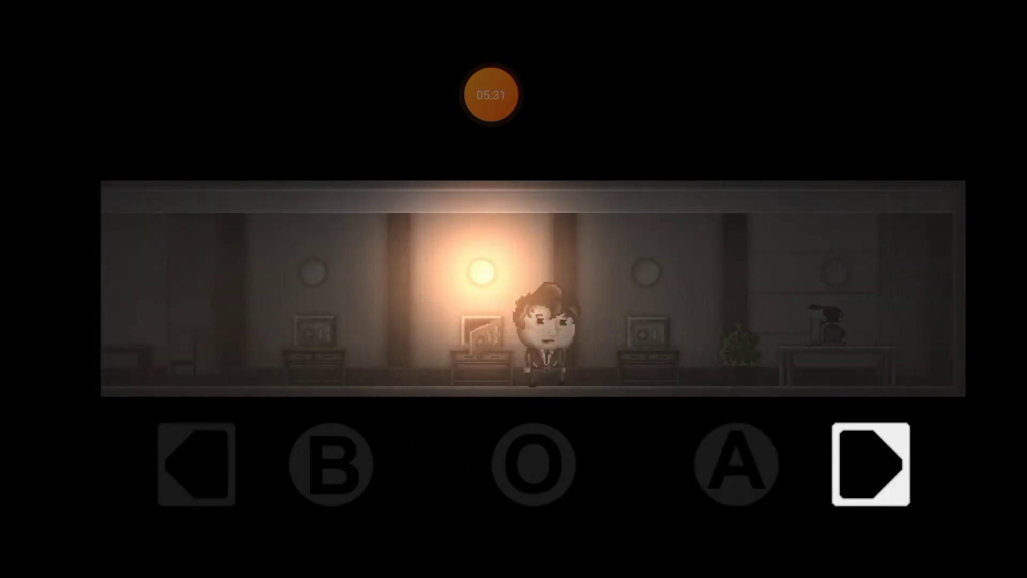
{"action": "left_click", "coordinate": [869, 462]}
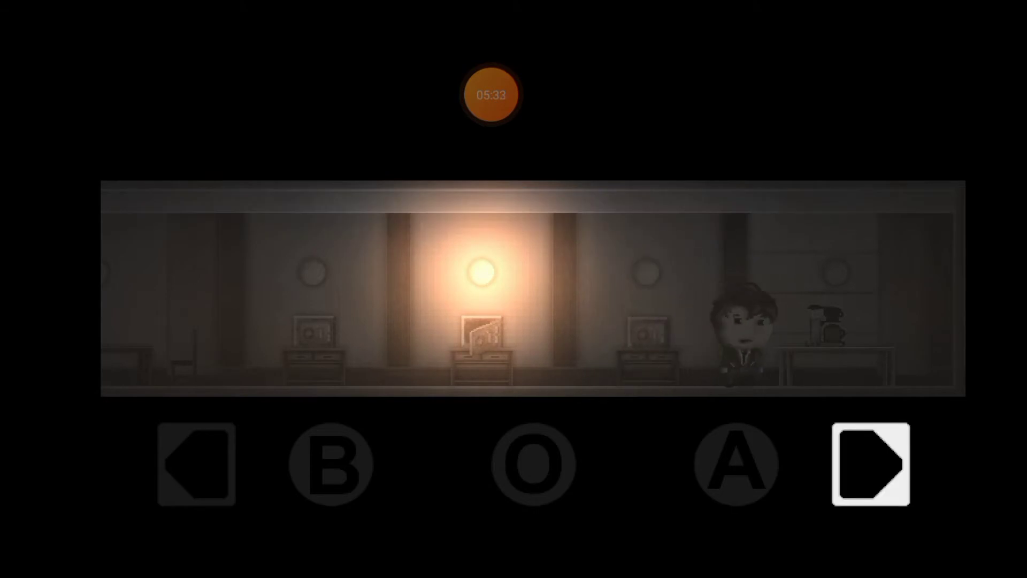
{"action": "left_click", "coordinate": [870, 464]}
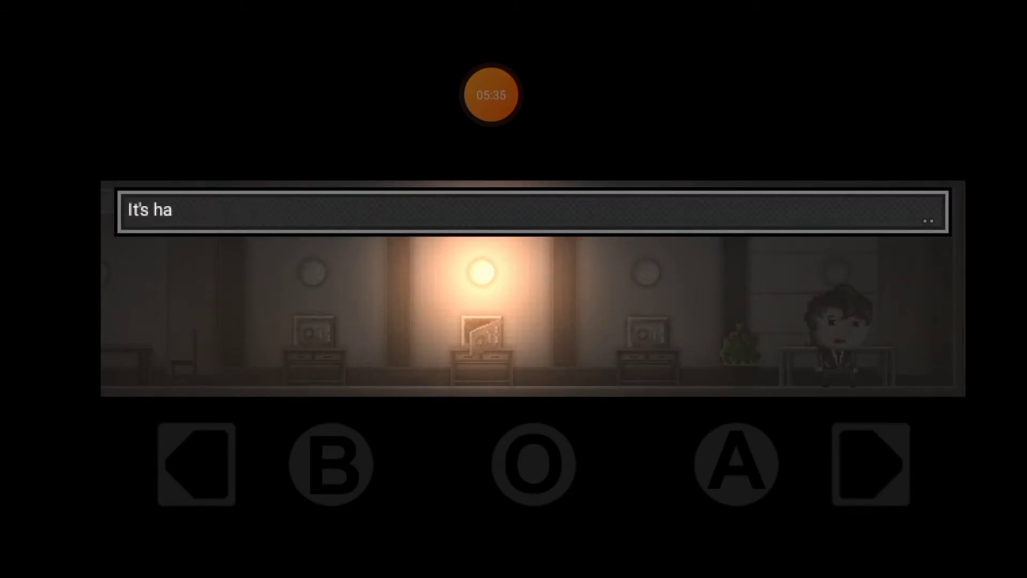
Walk back left and through the lobby into the bathroom
{"action": "left_click", "coordinate": [194, 463]}
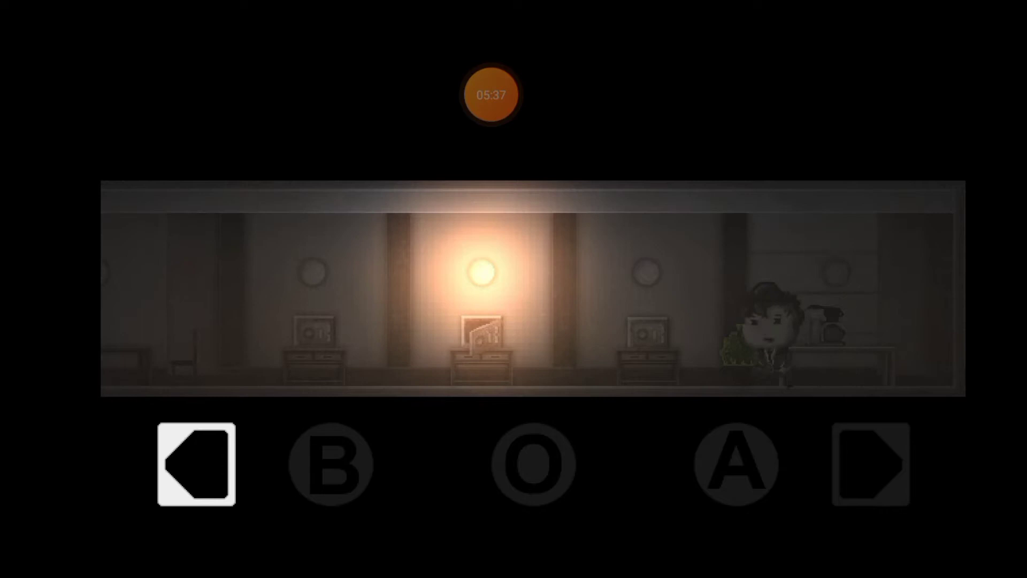
{"action": "left_click", "coordinate": [329, 464]}
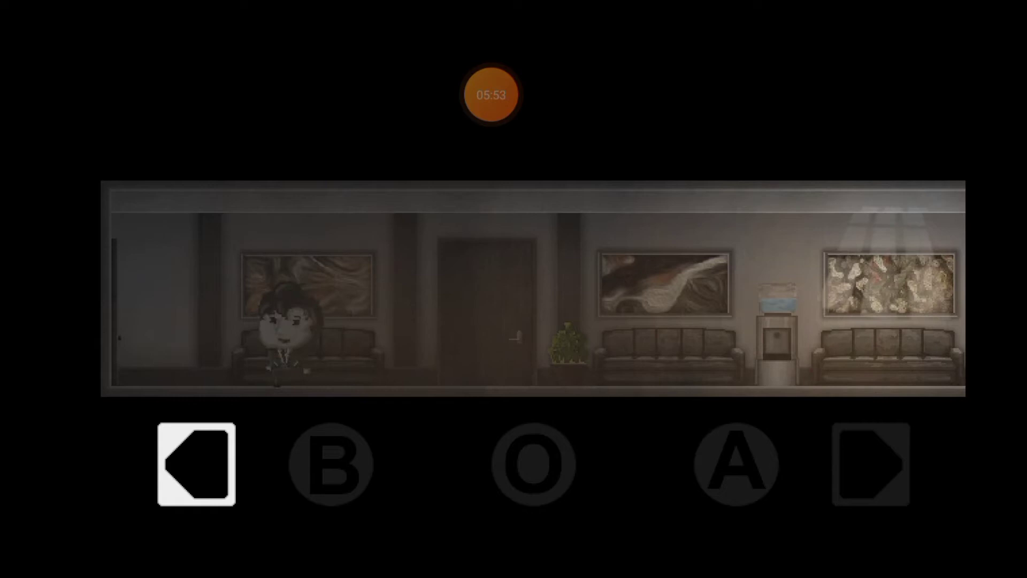
{"action": "left_click", "coordinate": [871, 464]}
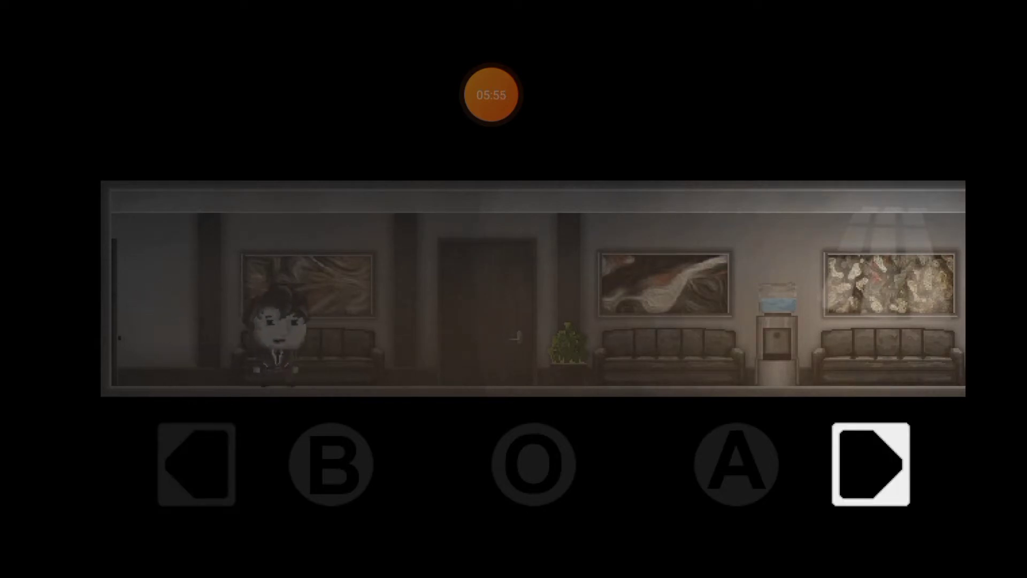
{"action": "left_click", "coordinate": [869, 463]}
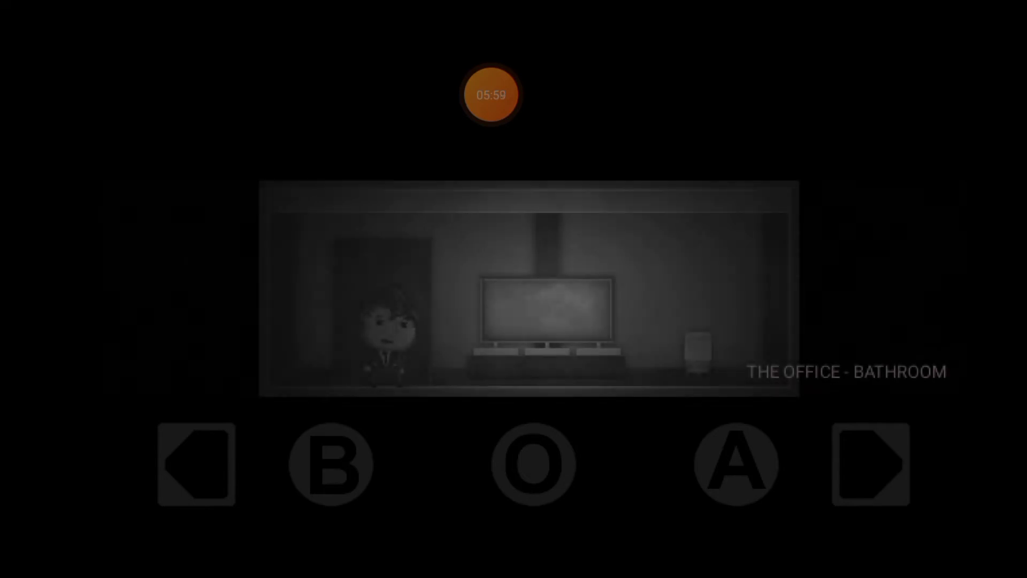
Walk to the bathroom's right-wall fixture, check it, then walk back out the door
{"action": "left_click", "coordinate": [868, 464]}
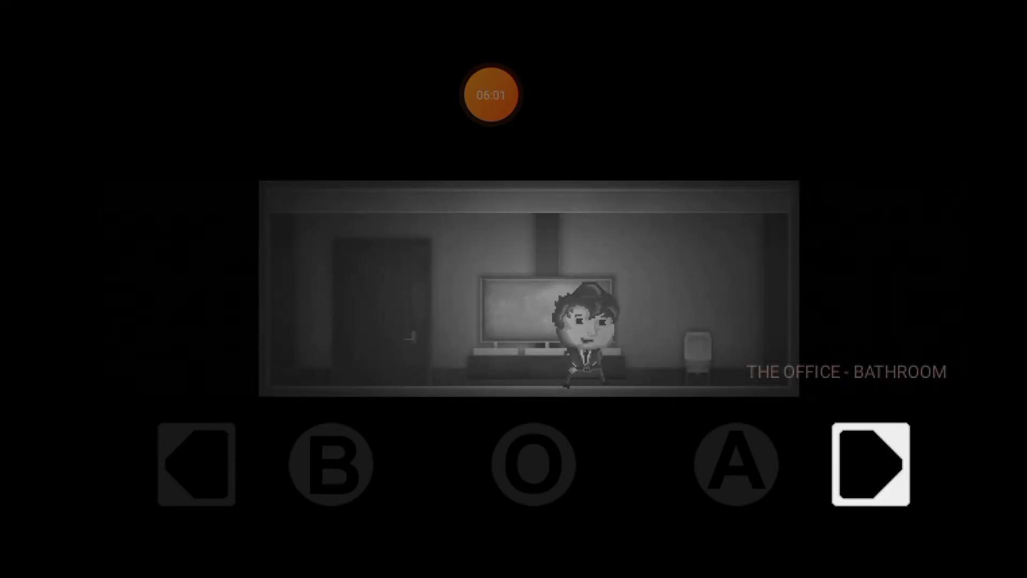
{"action": "left_click", "coordinate": [870, 461]}
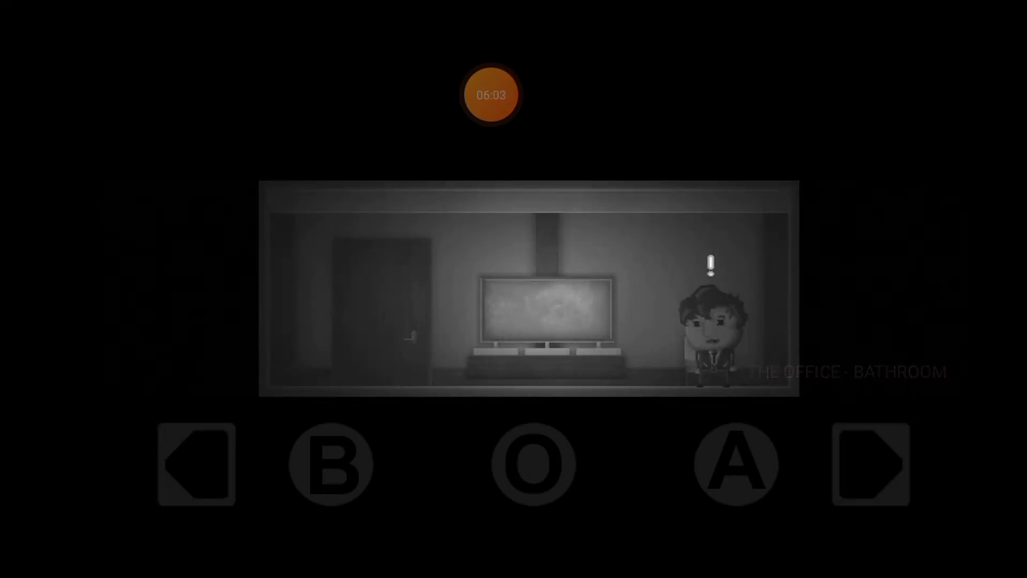
{"action": "left_click", "coordinate": [195, 464]}
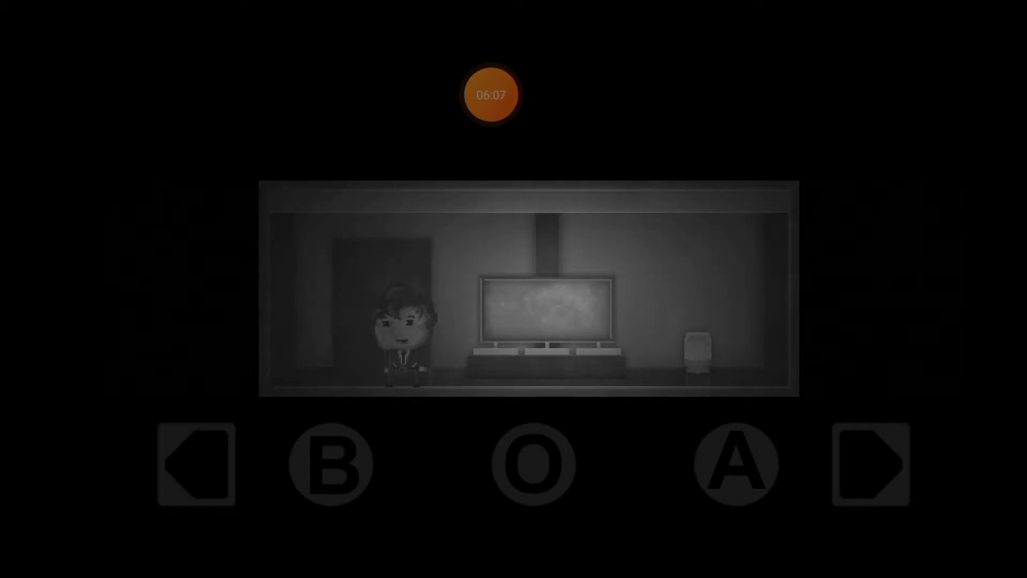
{"action": "left_click", "coordinate": [869, 464]}
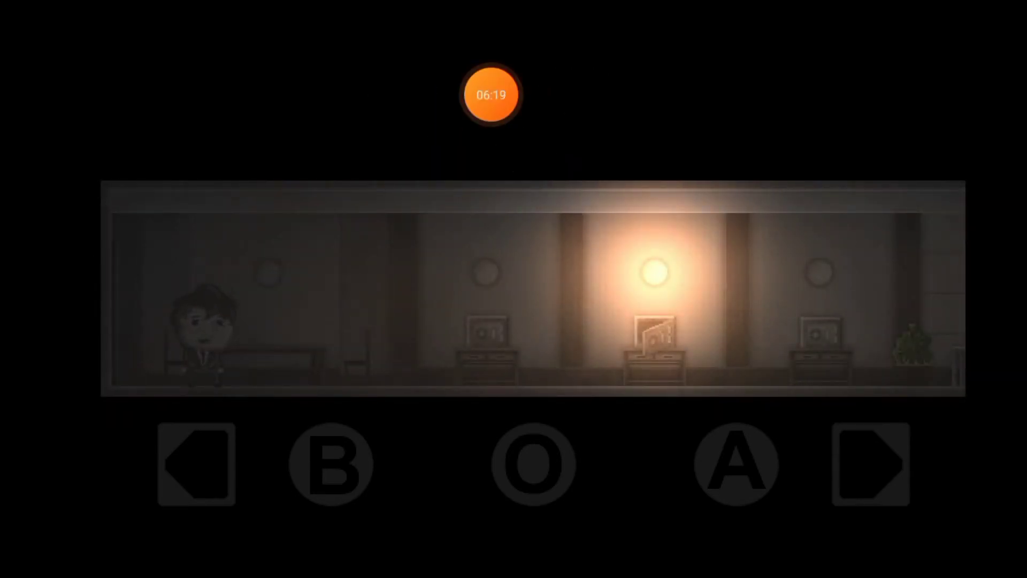
Walk Price right through the desk room into the office lobby
{"action": "left_click", "coordinate": [870, 463]}
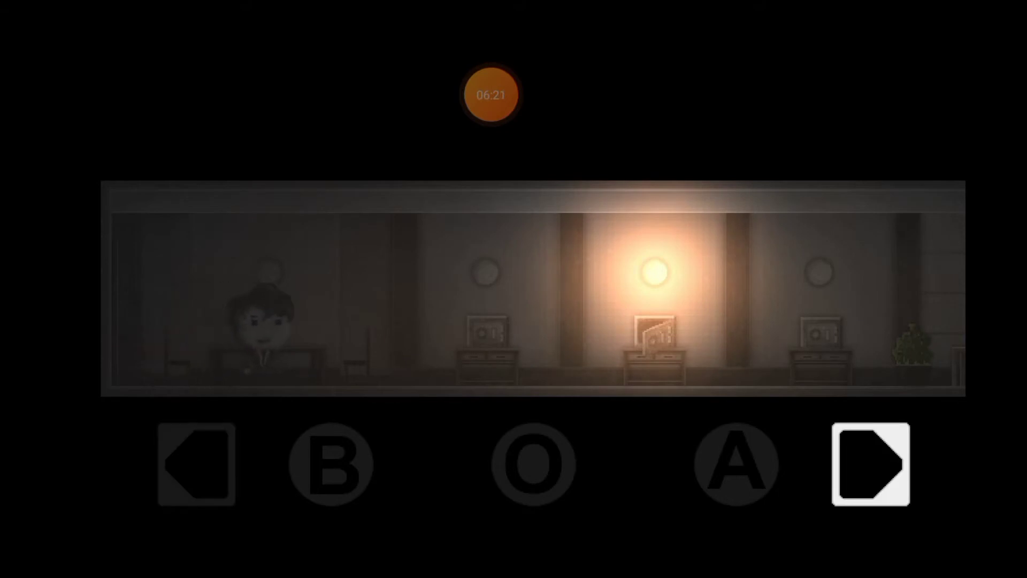
{"action": "left_click", "coordinate": [869, 464]}
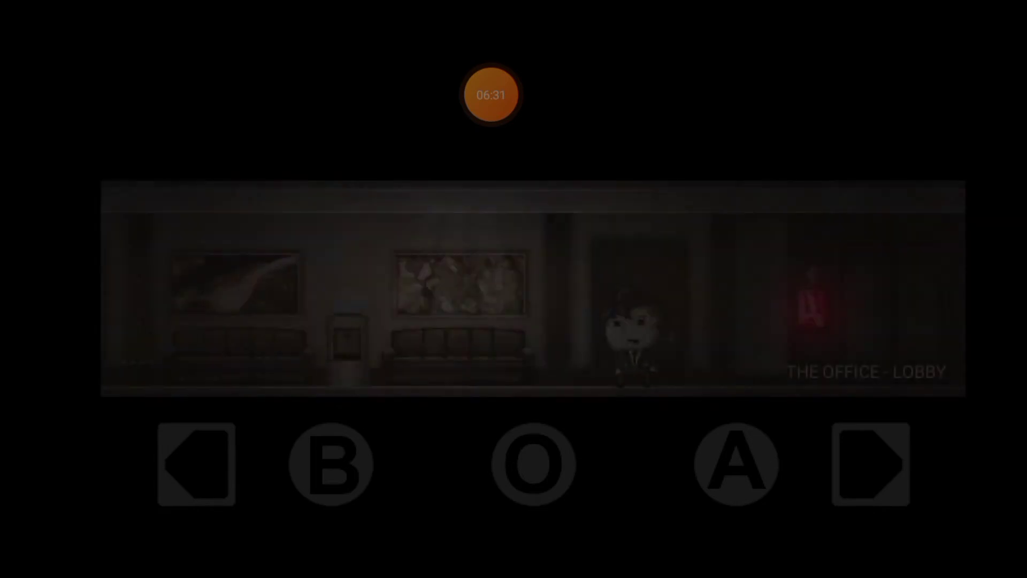
Drink from the lobby water cooler, reading past the 'Must... drink... more!' line
{"action": "left_click", "coordinate": [195, 463]}
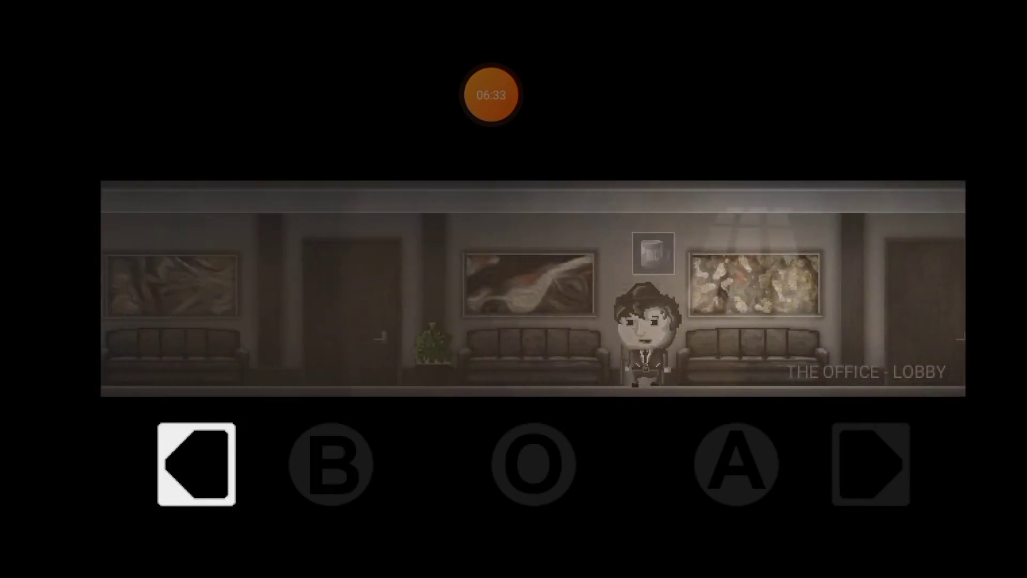
{"action": "left_click", "coordinate": [735, 464]}
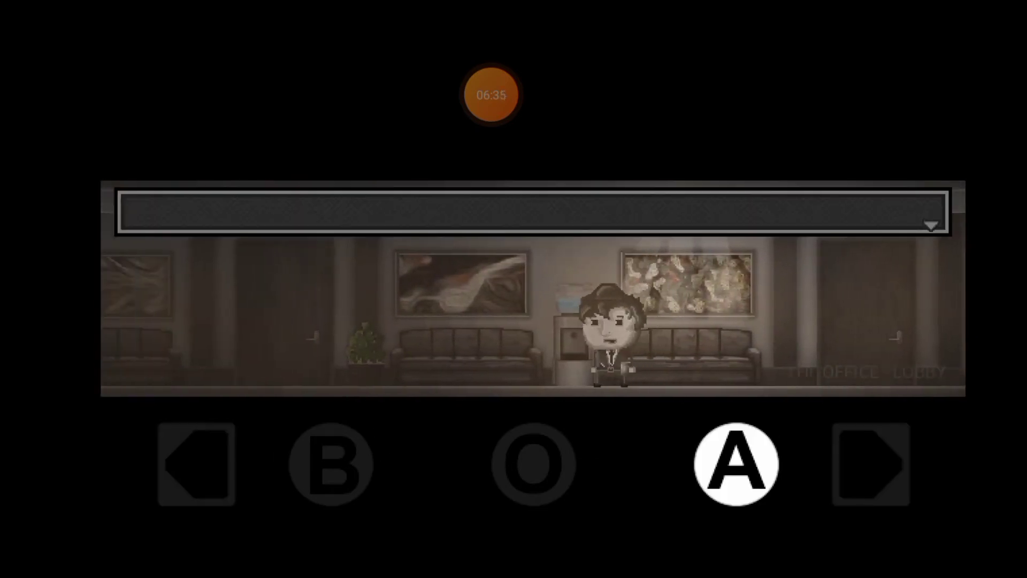
{"action": "left_click", "coordinate": [733, 463]}
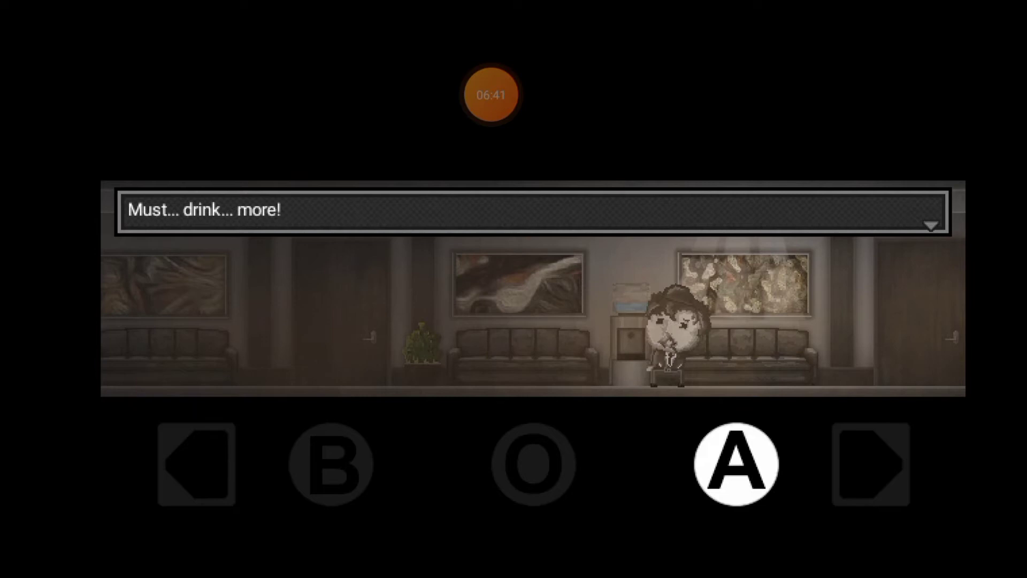
{"action": "left_click", "coordinate": [736, 463]}
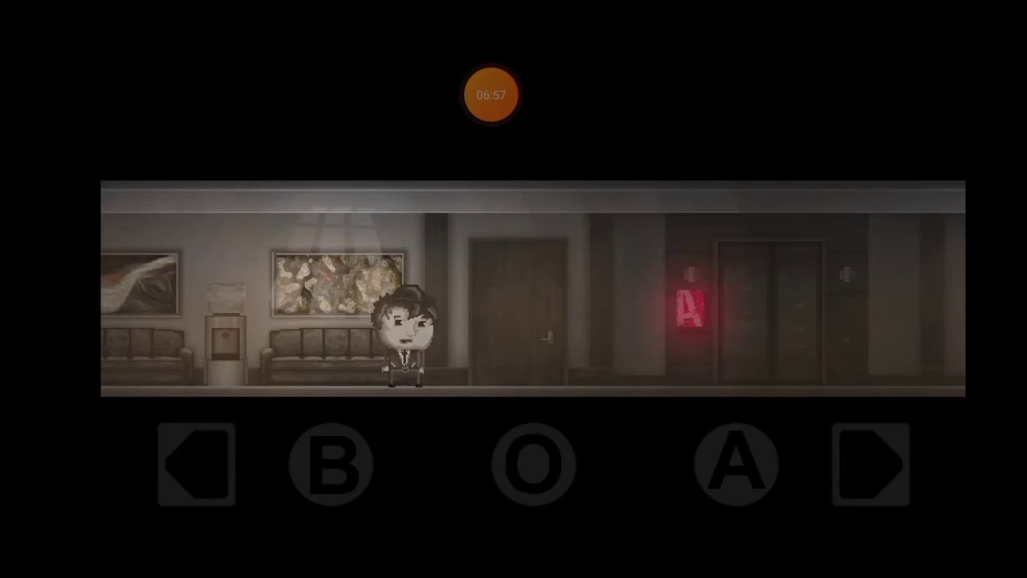
{"action": "left_click", "coordinate": [195, 463]}
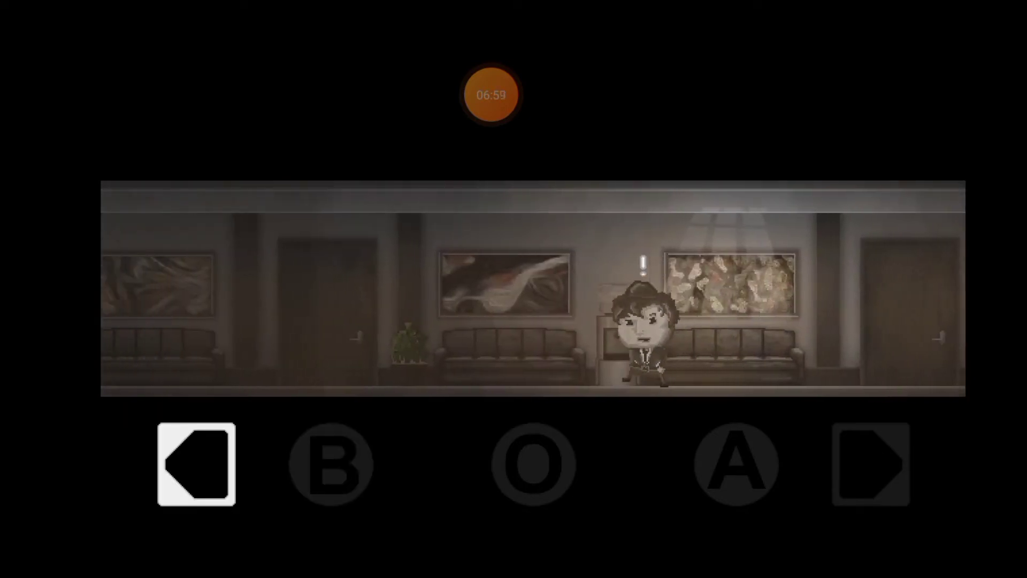
{"action": "left_click", "coordinate": [868, 463]}
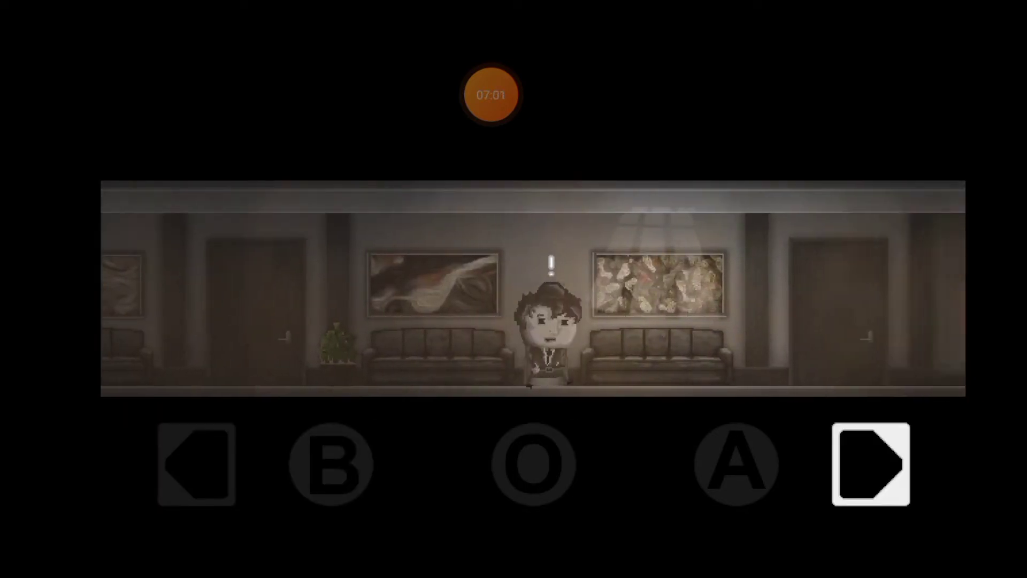
{"action": "left_click", "coordinate": [867, 463]}
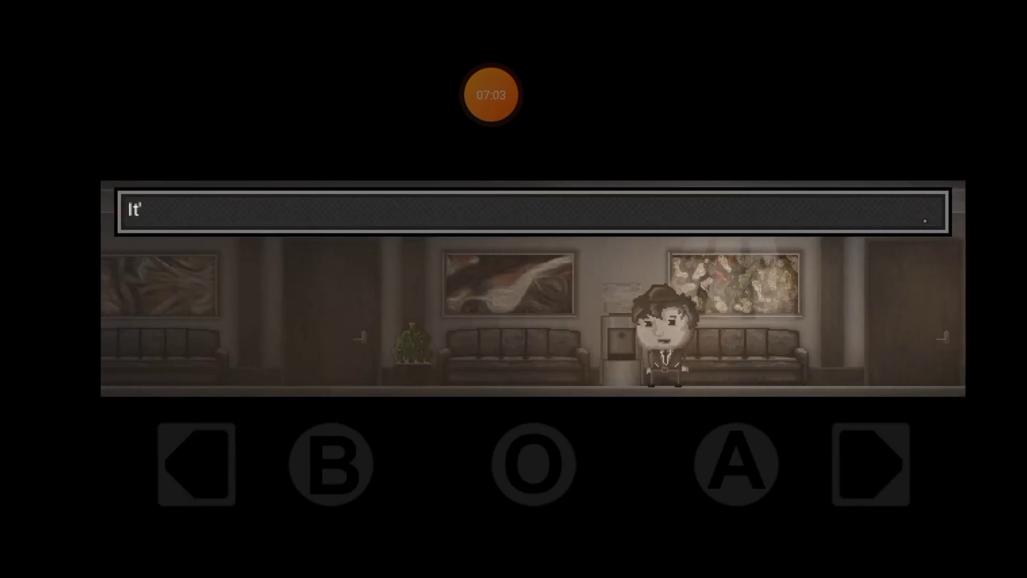
Walk past the elevator to the receptionist and inspect the reception desk
{"action": "left_click", "coordinate": [866, 462]}
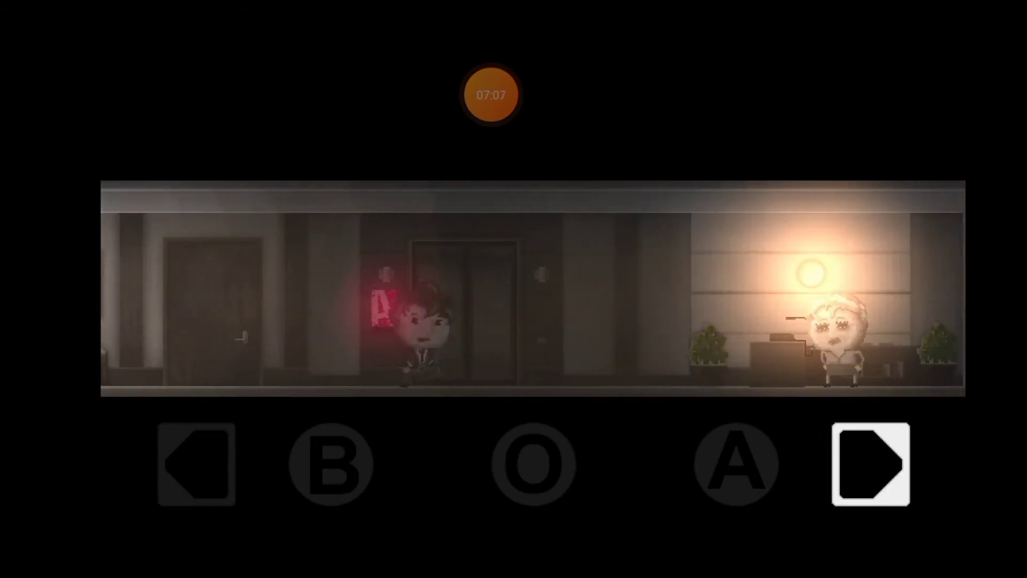
{"action": "left_click", "coordinate": [866, 463]}
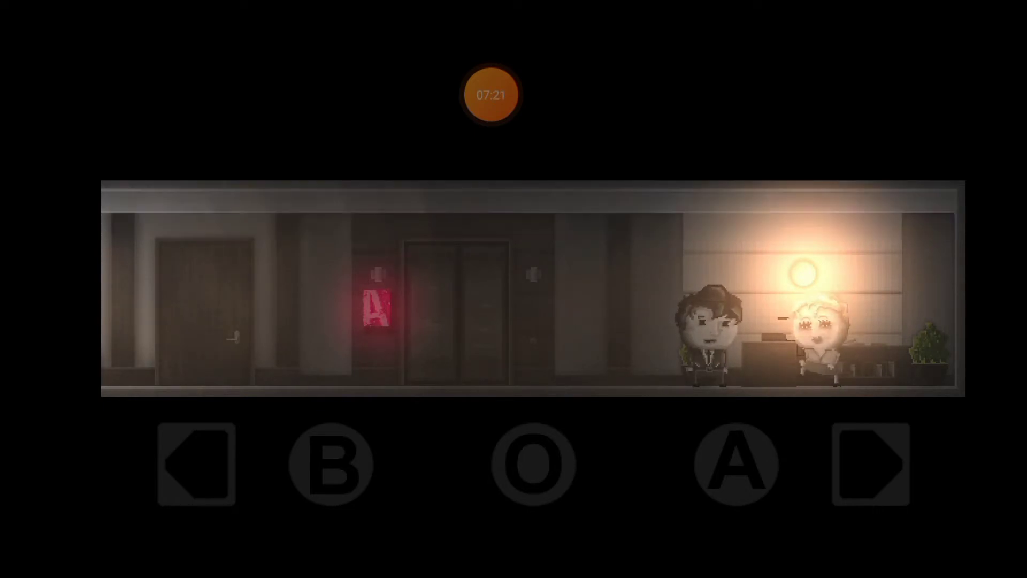
{"action": "left_click", "coordinate": [861, 462]}
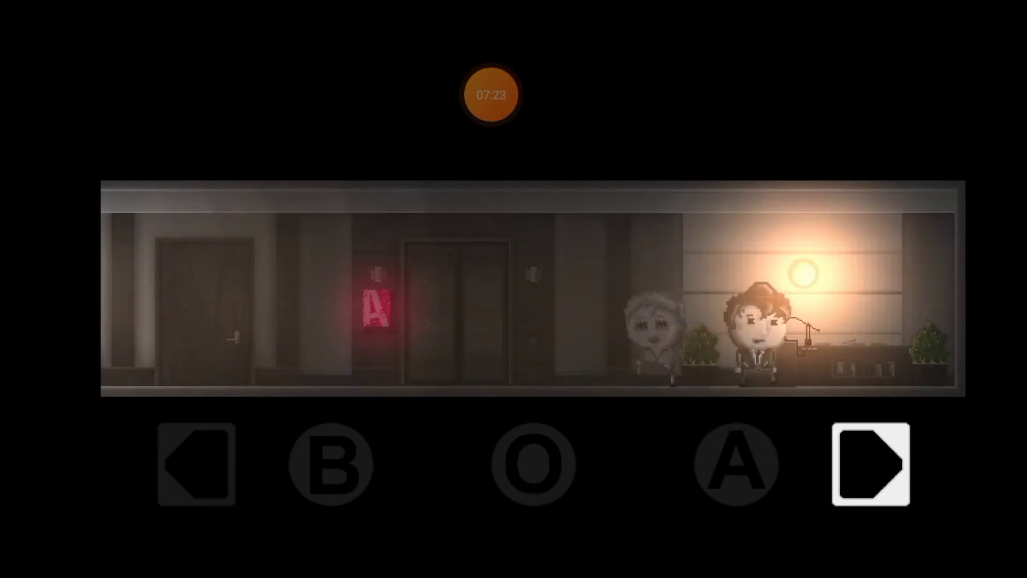
{"action": "left_click", "coordinate": [871, 462]}
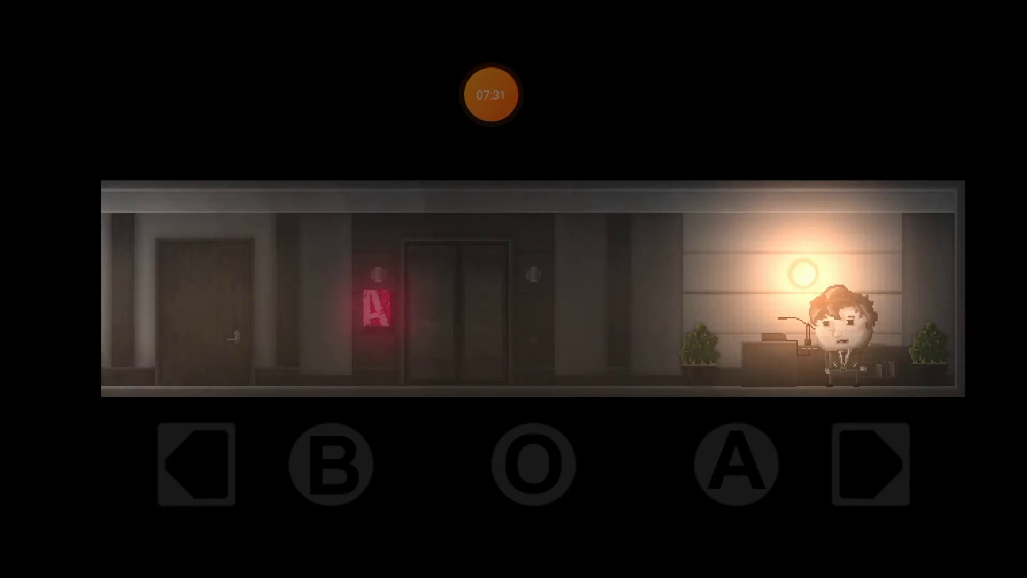
Return to the elevator door, check it, and go into the office hallway
{"action": "left_click", "coordinate": [195, 463]}
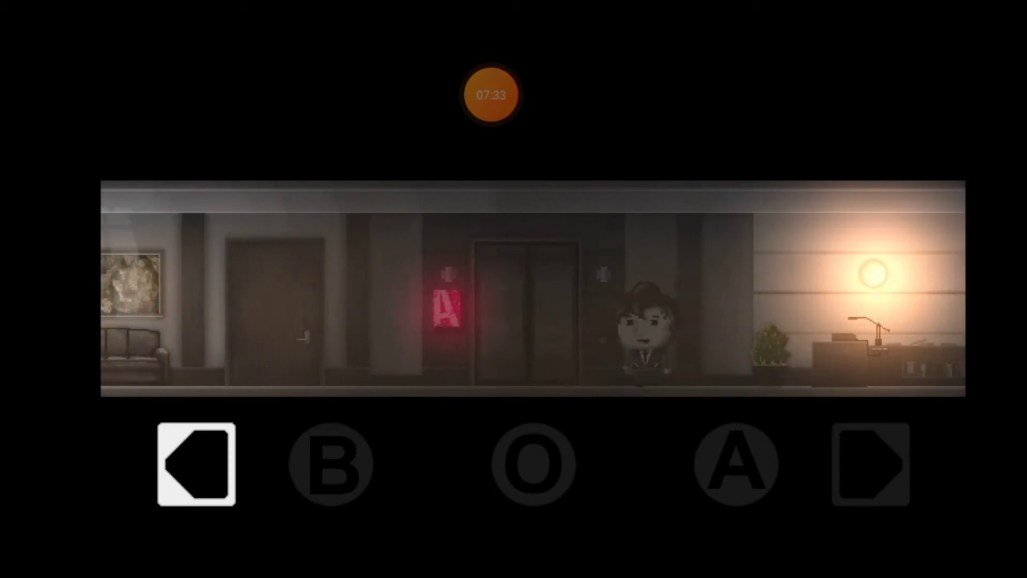
{"action": "left_click", "coordinate": [871, 463]}
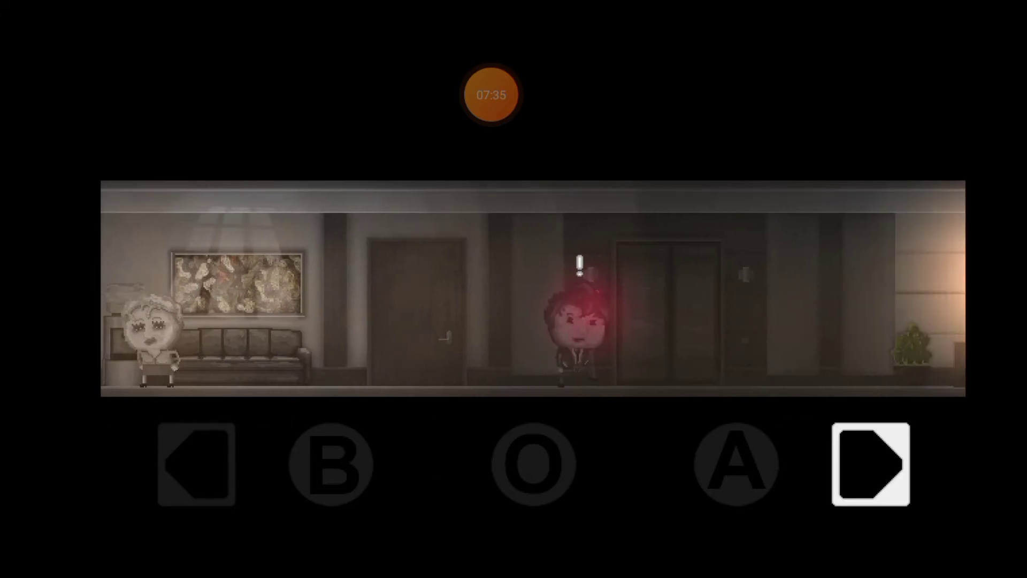
{"action": "left_click", "coordinate": [871, 462]}
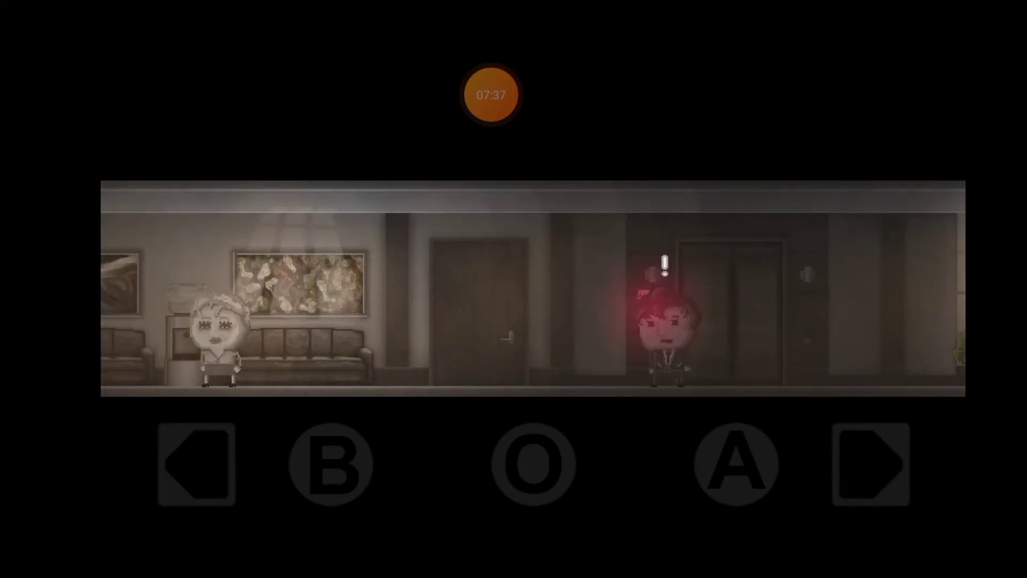
{"action": "left_click", "coordinate": [736, 464]}
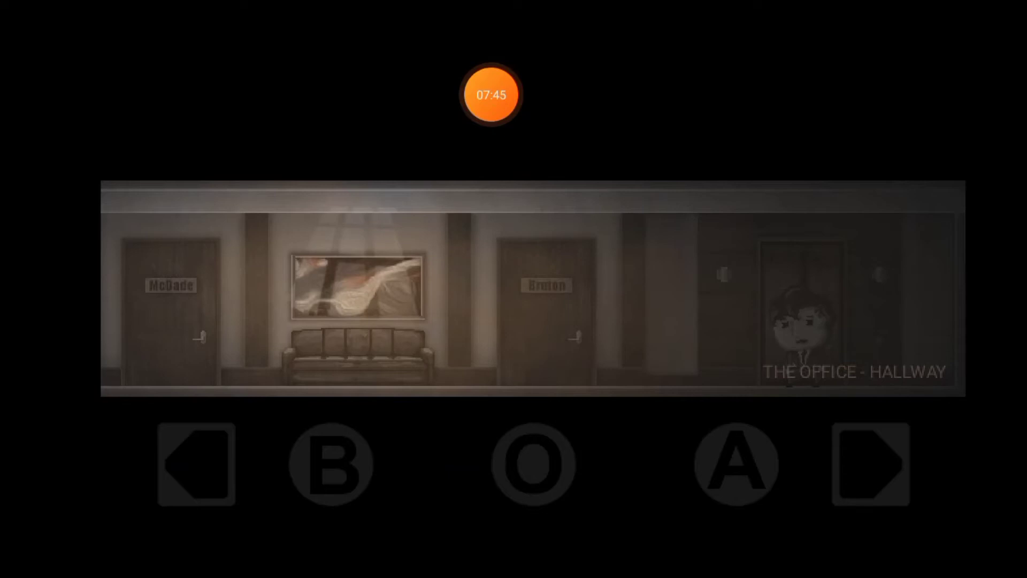
Walk to McDade's desk and read through the 'Ha.' and cruelty lines until the fade
{"action": "left_click", "coordinate": [197, 462]}
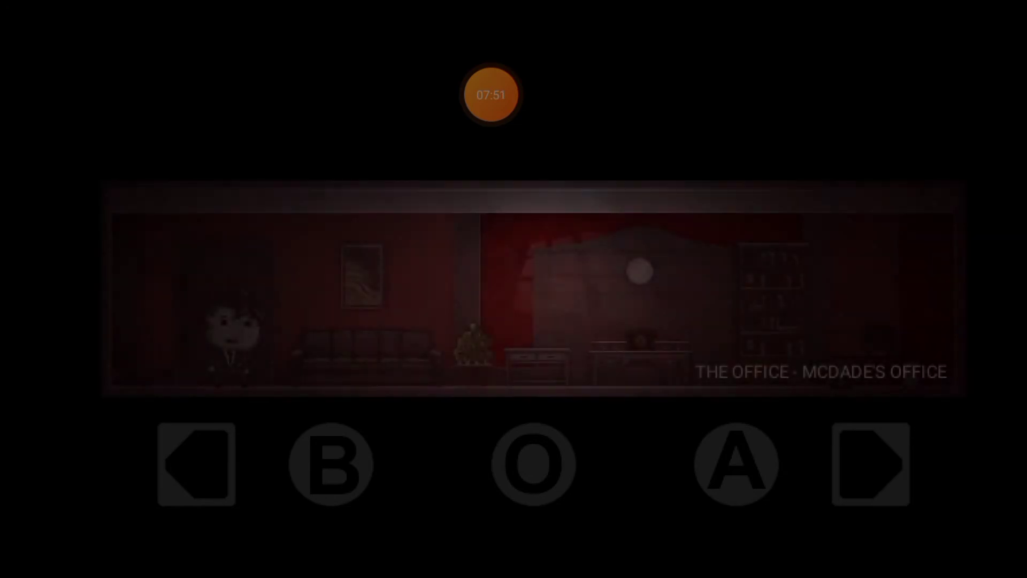
{"action": "left_click", "coordinate": [869, 463]}
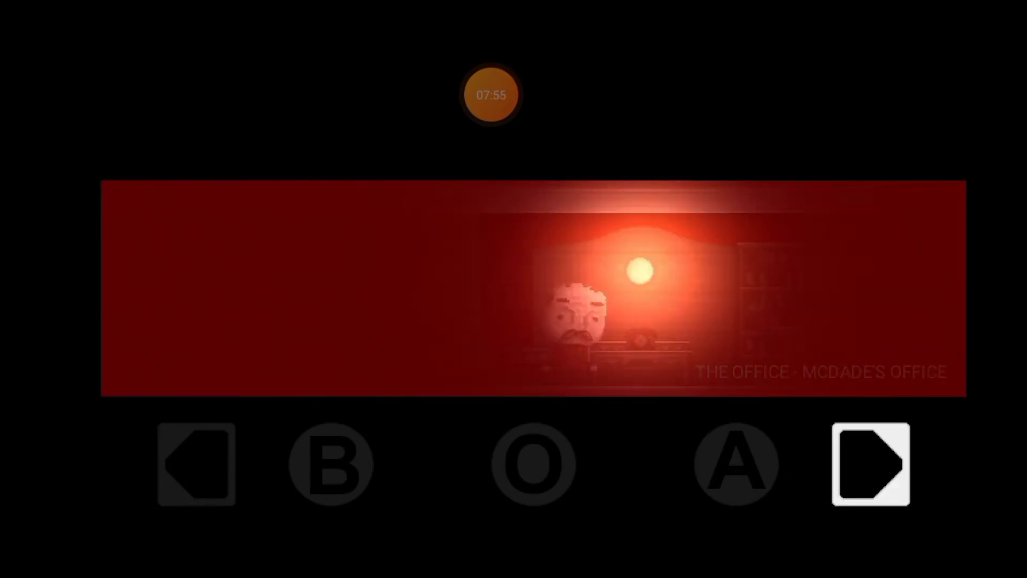
{"action": "left_click", "coordinate": [870, 464]}
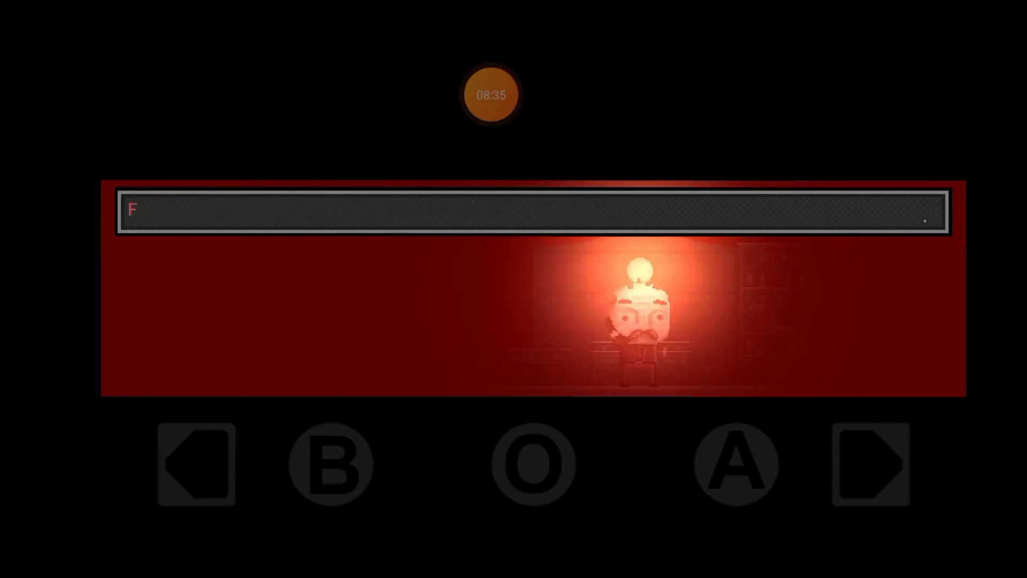
{"action": "type", "text": "Ha."}
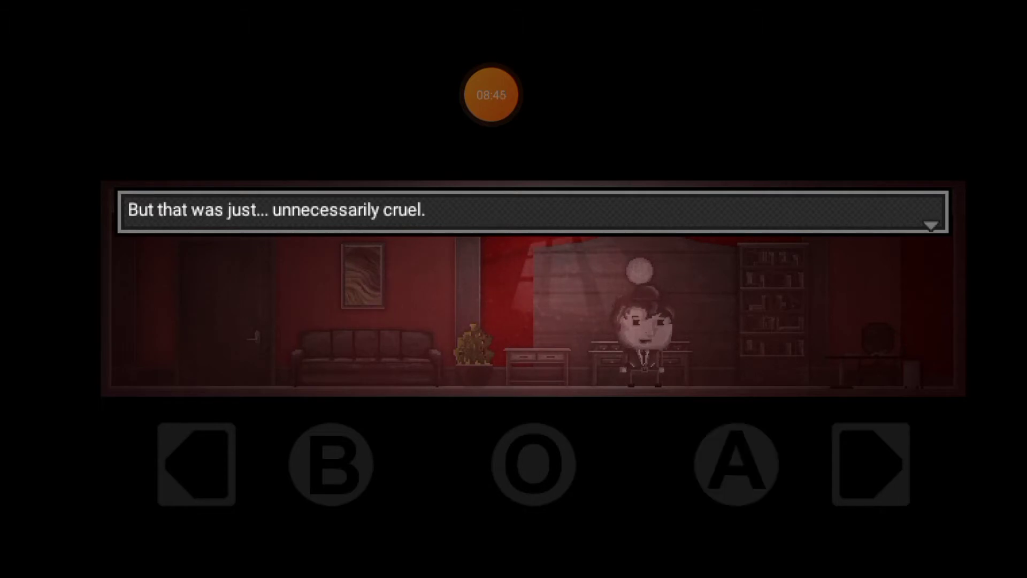
{"action": "left_click", "coordinate": [195, 464]}
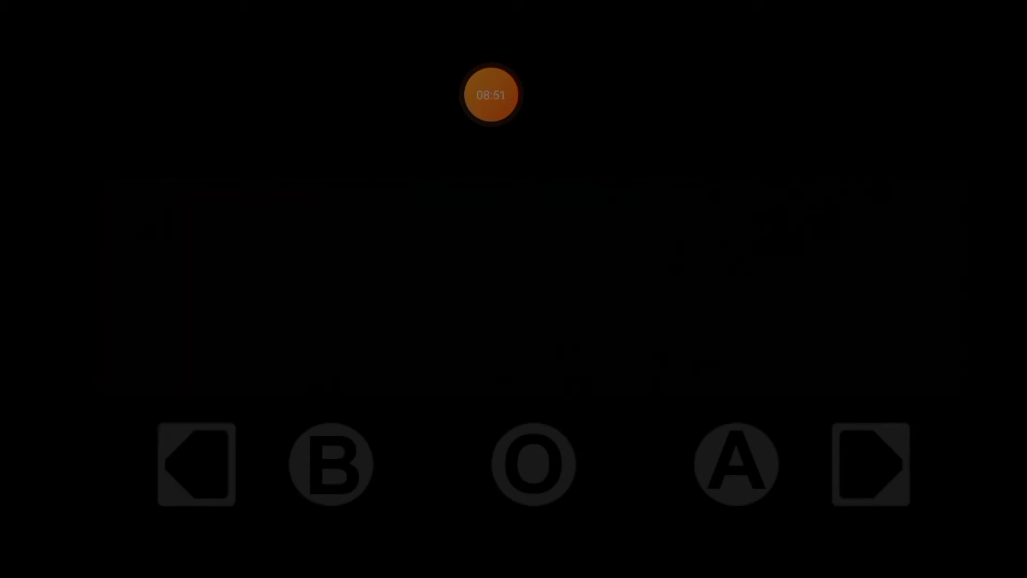
Walk the corridor past McDade's and Bruton's doors to the elevator at the end
{"action": "left_click", "coordinate": [195, 463]}
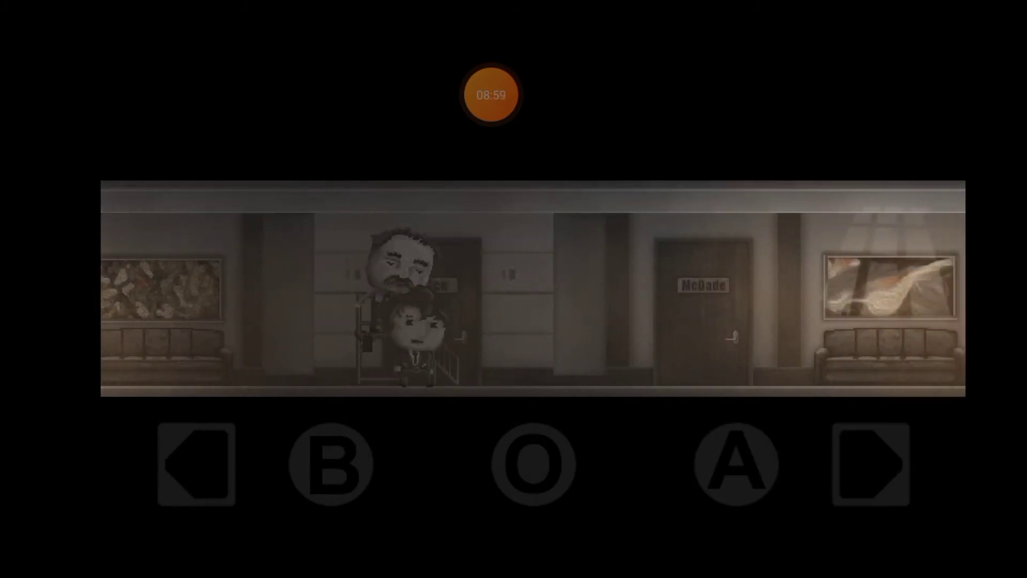
{"action": "left_click", "coordinate": [867, 462]}
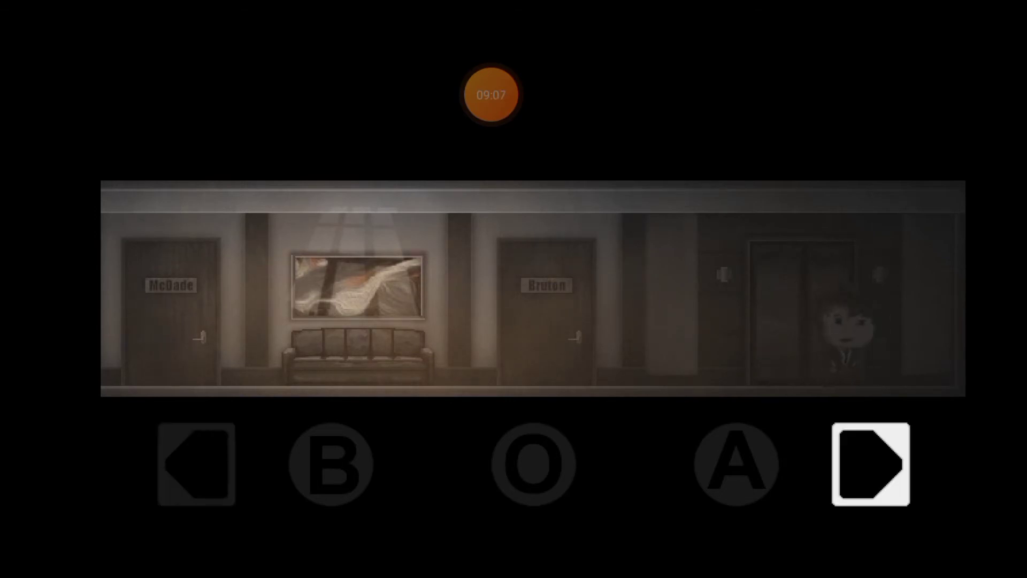
{"action": "left_click", "coordinate": [869, 464]}
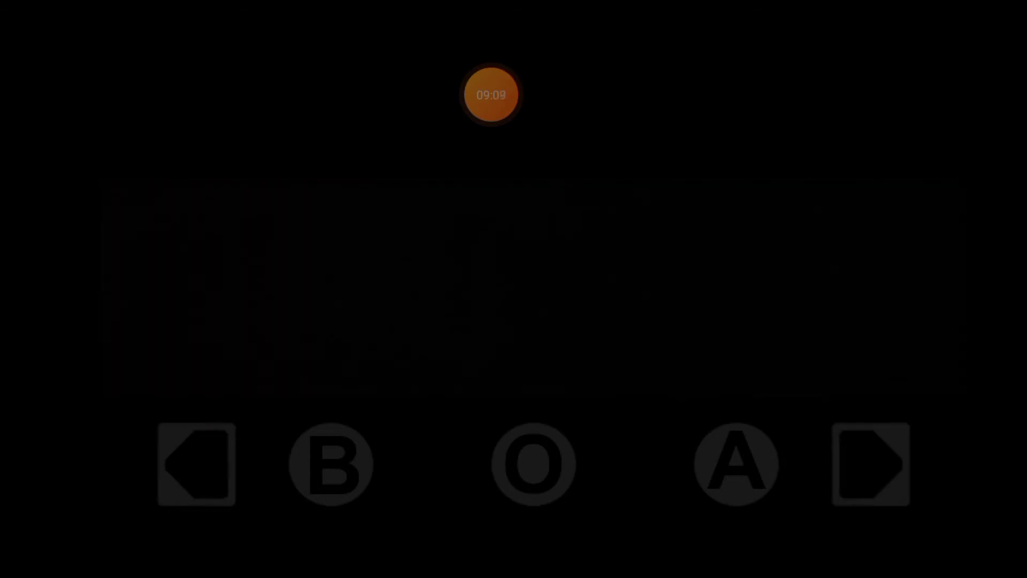
{"action": "left_click", "coordinate": [196, 463]}
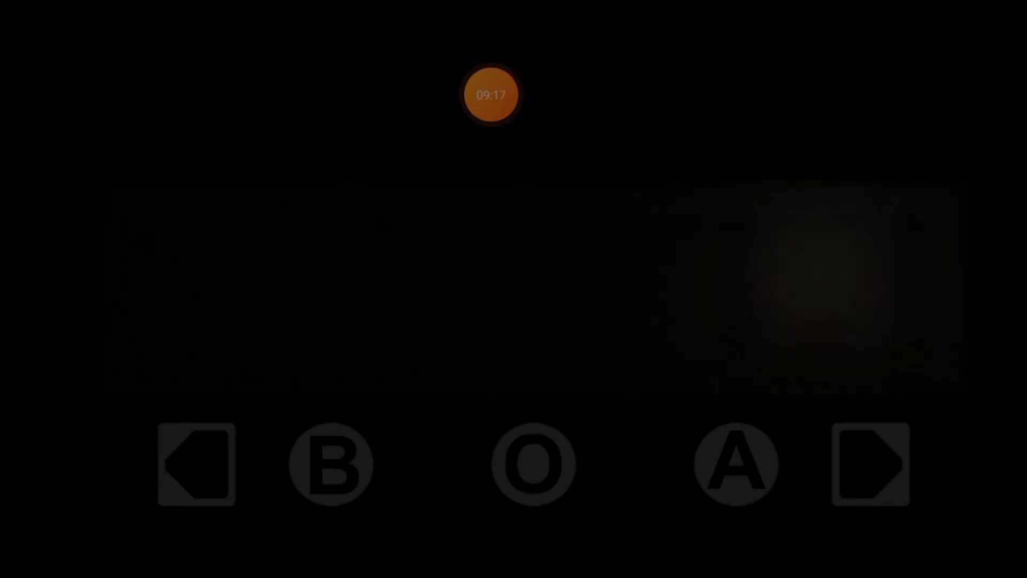
Inspect the framed picture on the lit coffee-room table and read the dust remark
{"action": "left_click", "coordinate": [869, 464]}
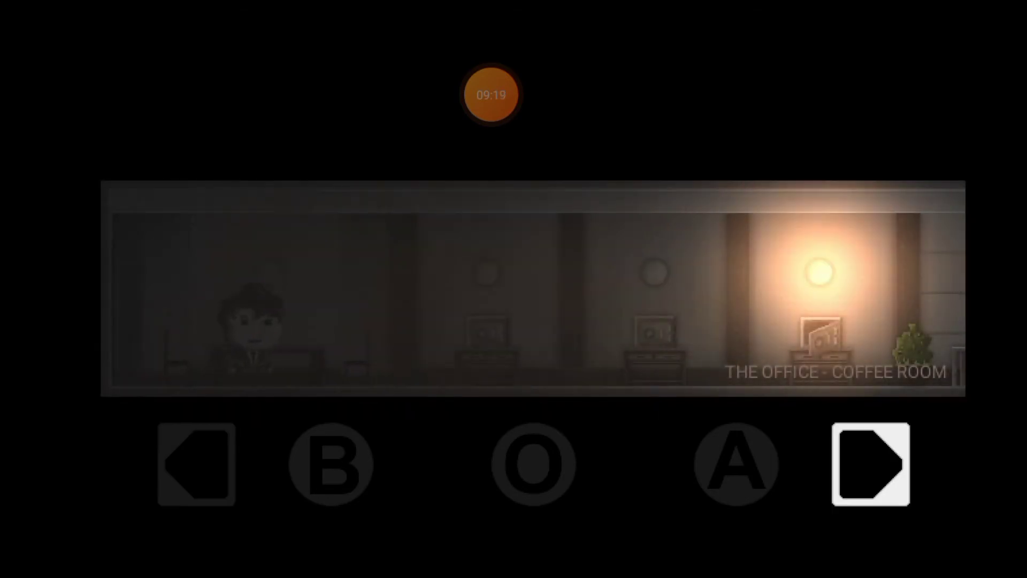
{"action": "left_click", "coordinate": [869, 464]}
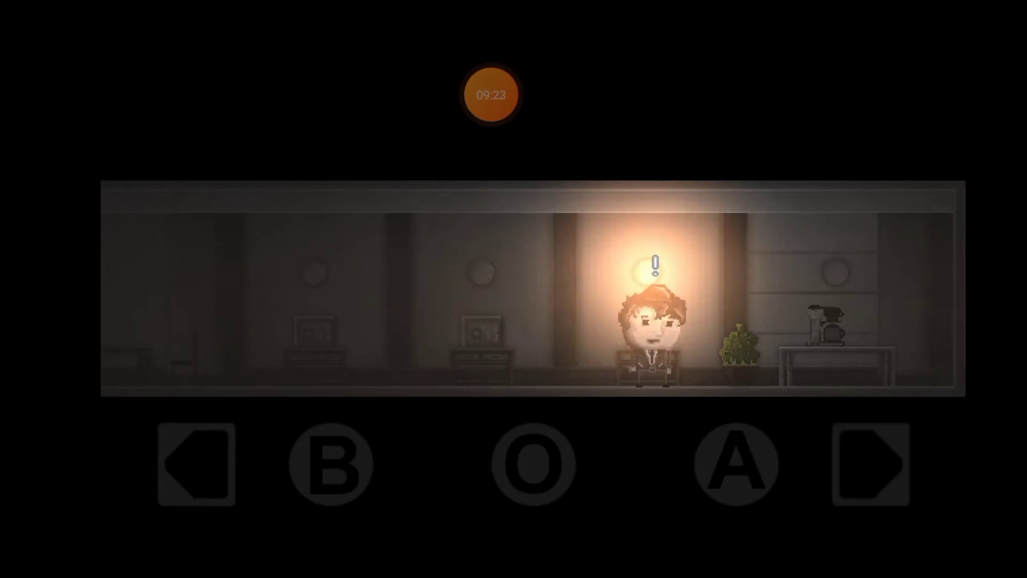
{"action": "left_click", "coordinate": [734, 464]}
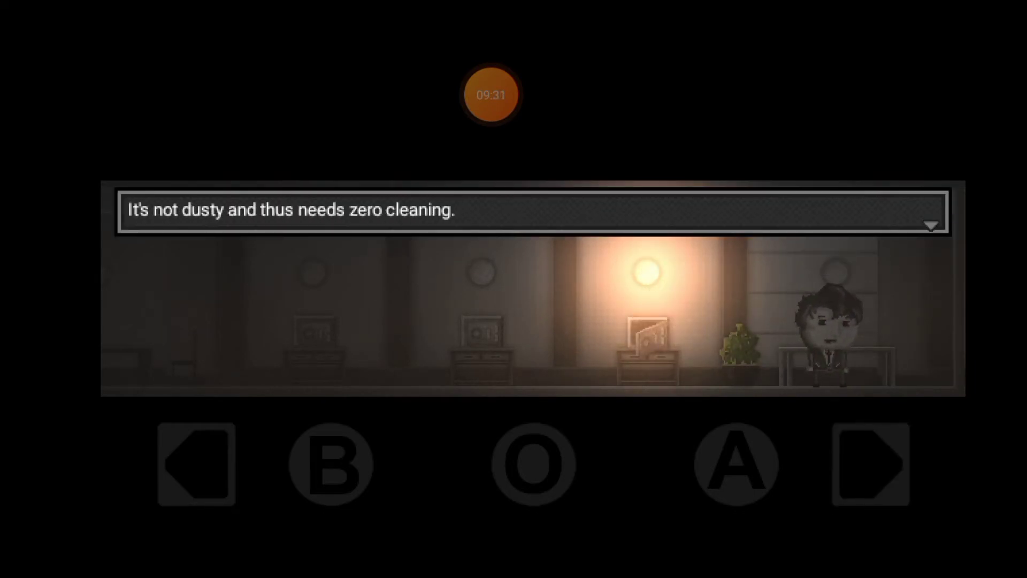
{"action": "left_click", "coordinate": [195, 462]}
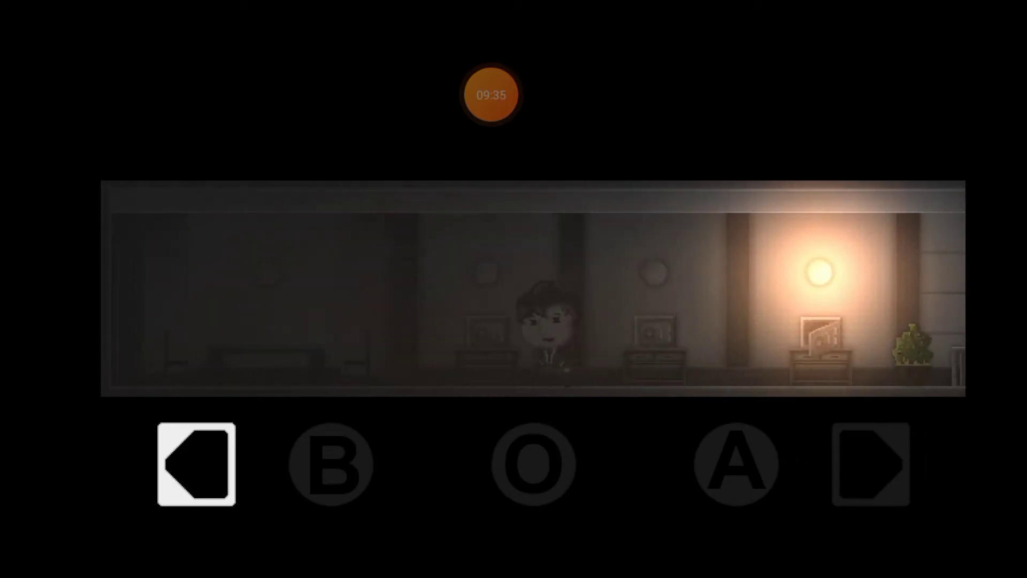
Examine the table beside Price, close the item choice, and re-inspect the framed picture
{"action": "left_click", "coordinate": [870, 462]}
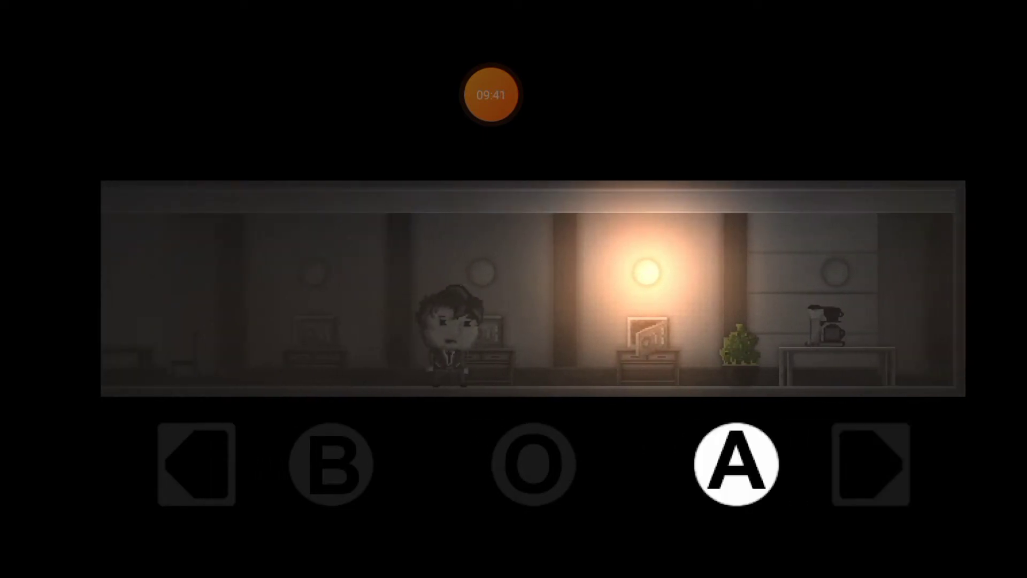
{"action": "left_click", "coordinate": [735, 463]}
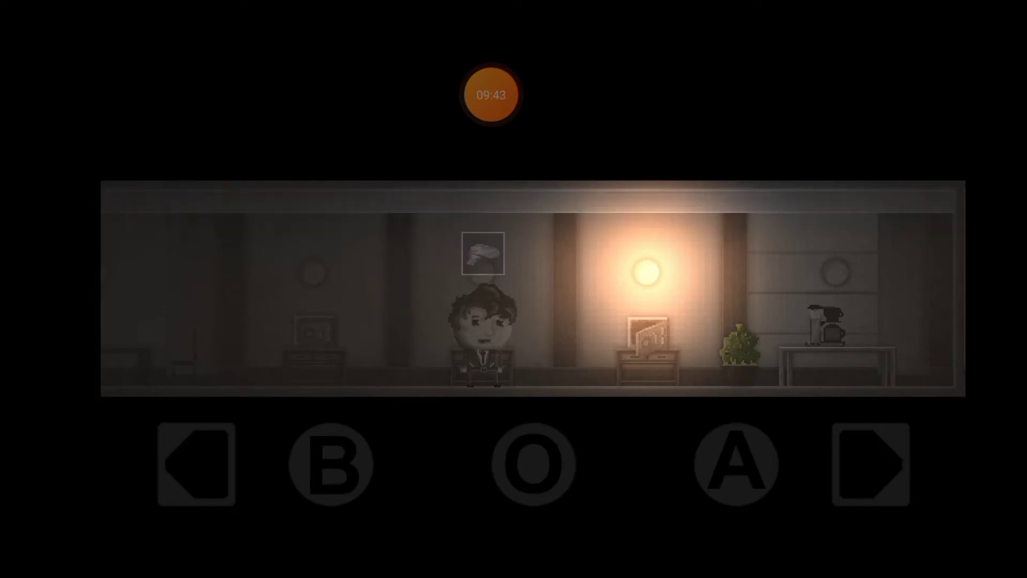
{"action": "left_click", "coordinate": [196, 463]}
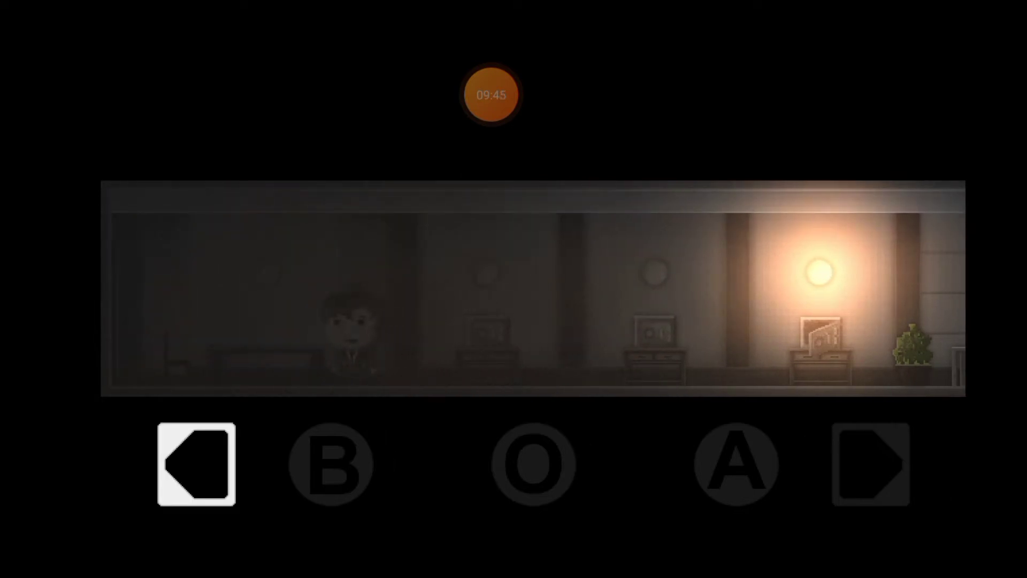
{"action": "left_click", "coordinate": [869, 464]}
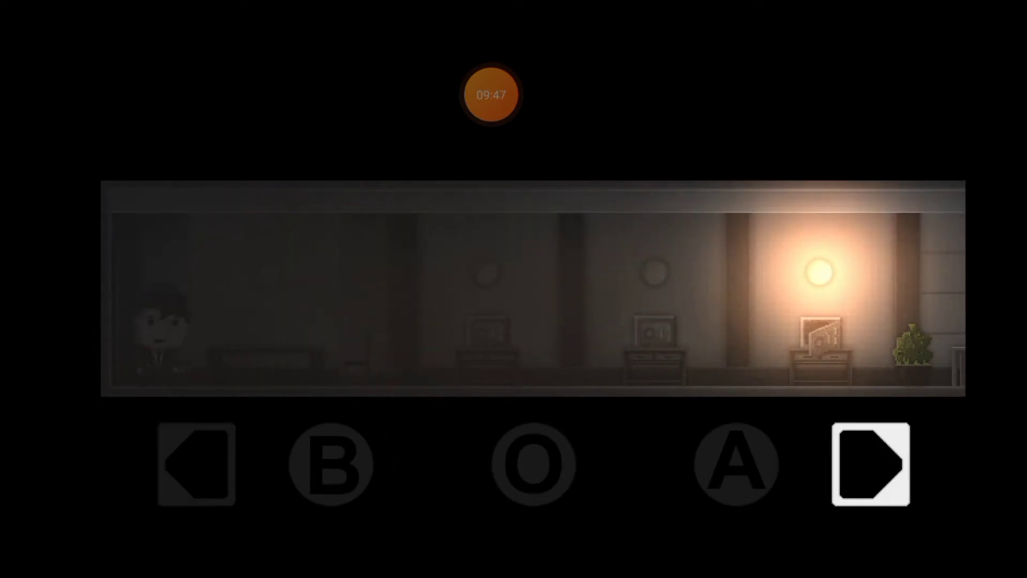
{"action": "left_click", "coordinate": [870, 464]}
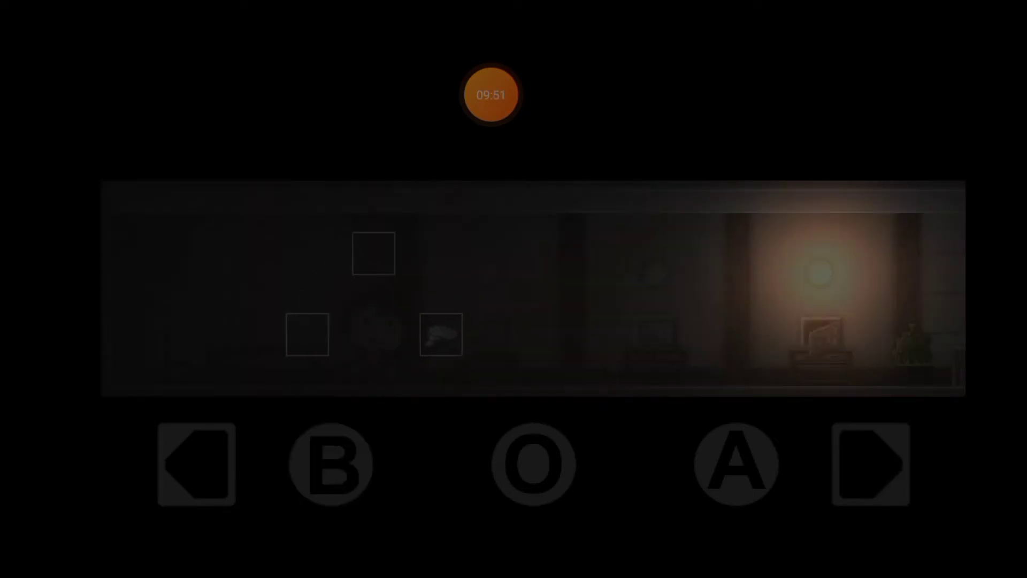
{"action": "left_click", "coordinate": [869, 463]}
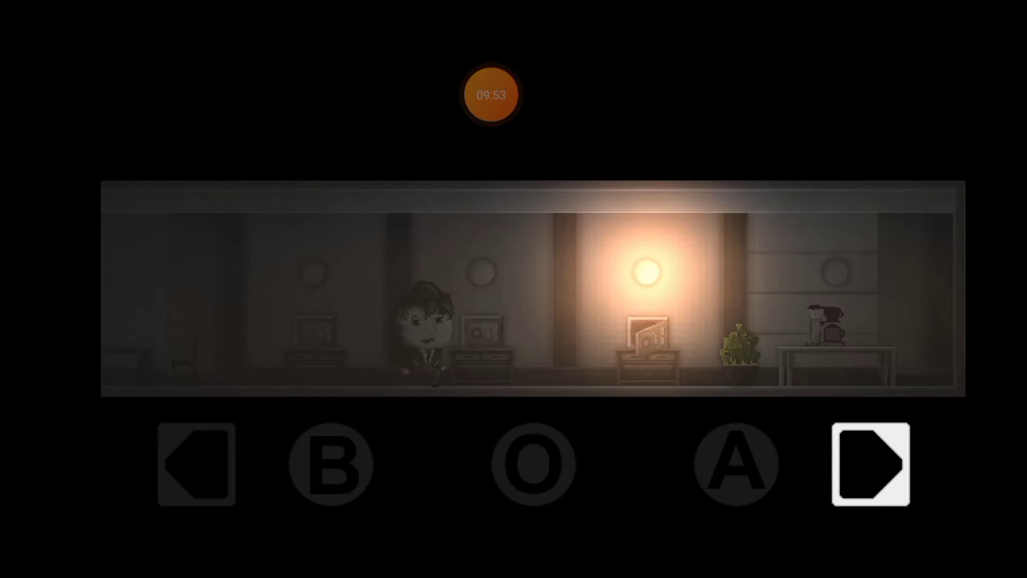
{"action": "left_click", "coordinate": [868, 464]}
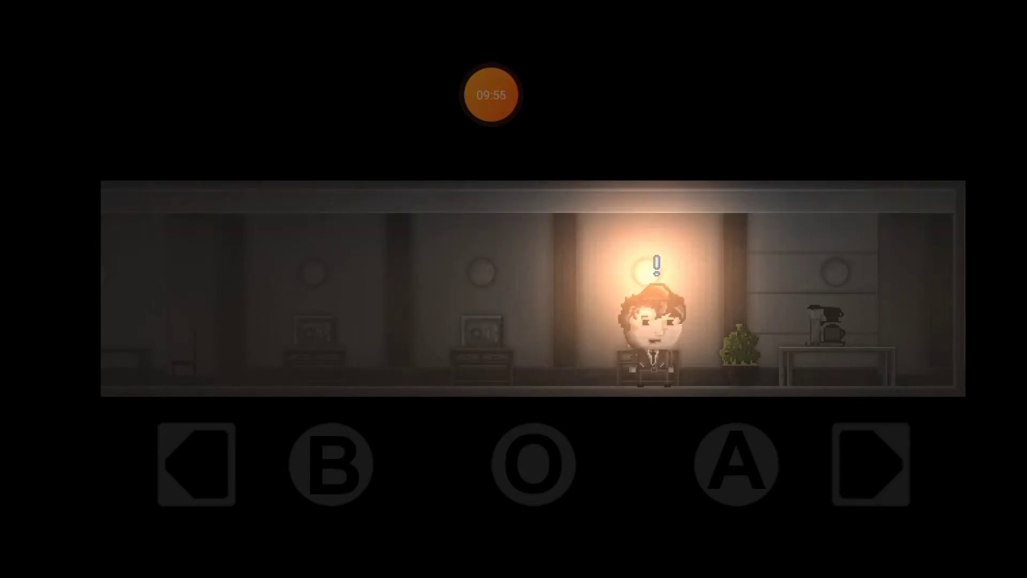
{"action": "left_click", "coordinate": [195, 464]}
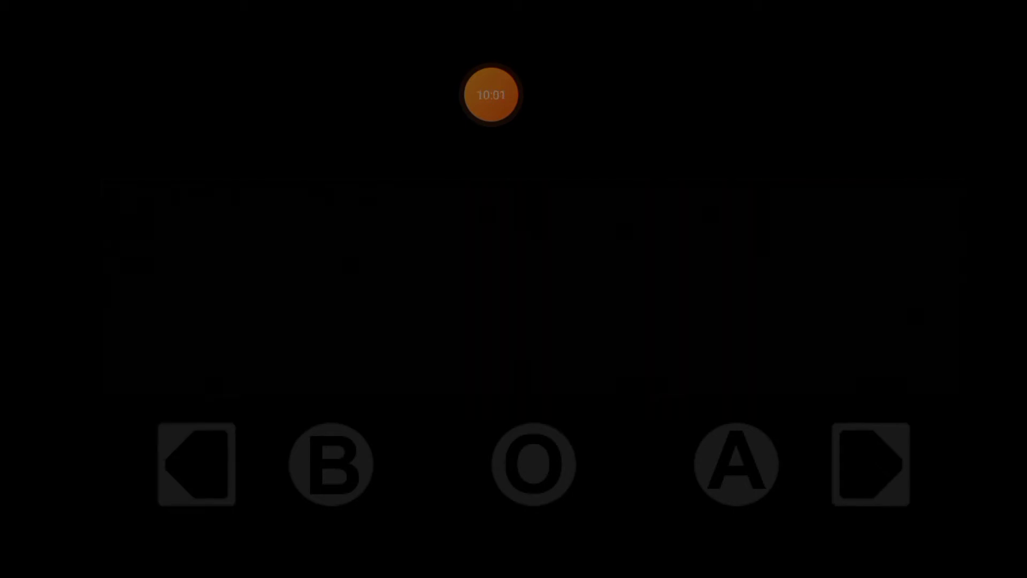
Walk left through the lobby and enter the bathroom through its door
{"action": "left_click", "coordinate": [194, 464]}
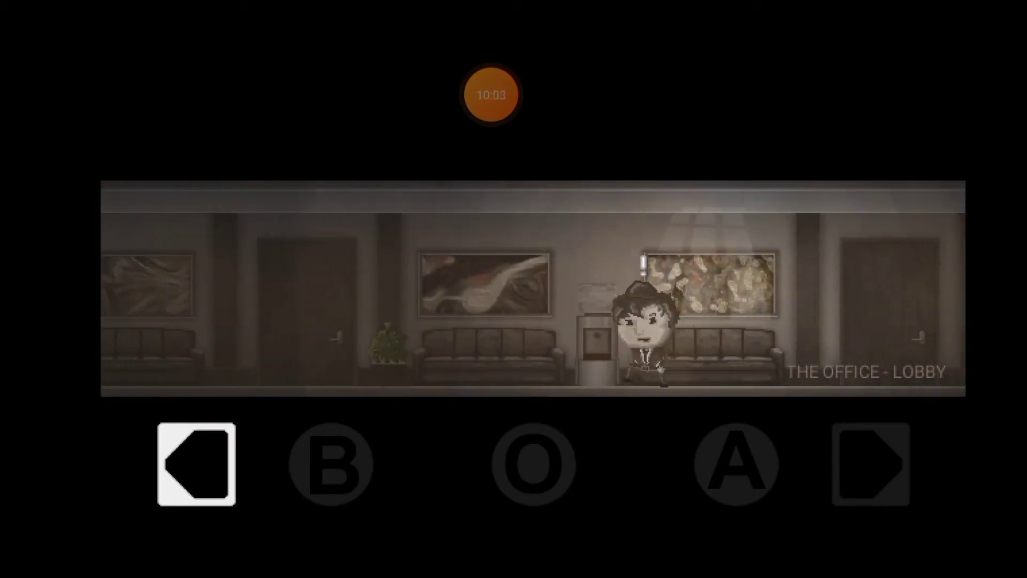
{"action": "left_click", "coordinate": [193, 464]}
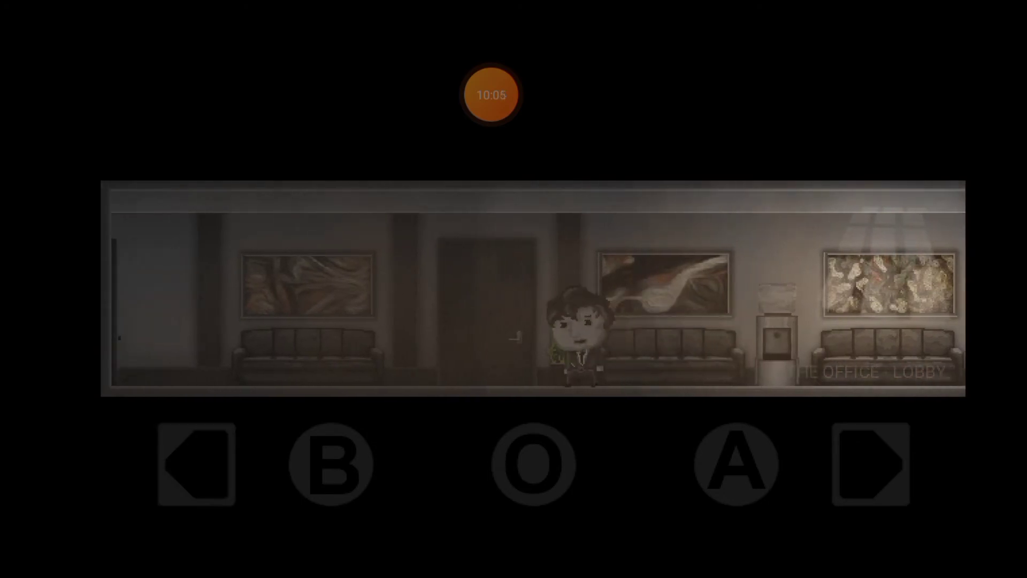
{"action": "left_click", "coordinate": [330, 463]}
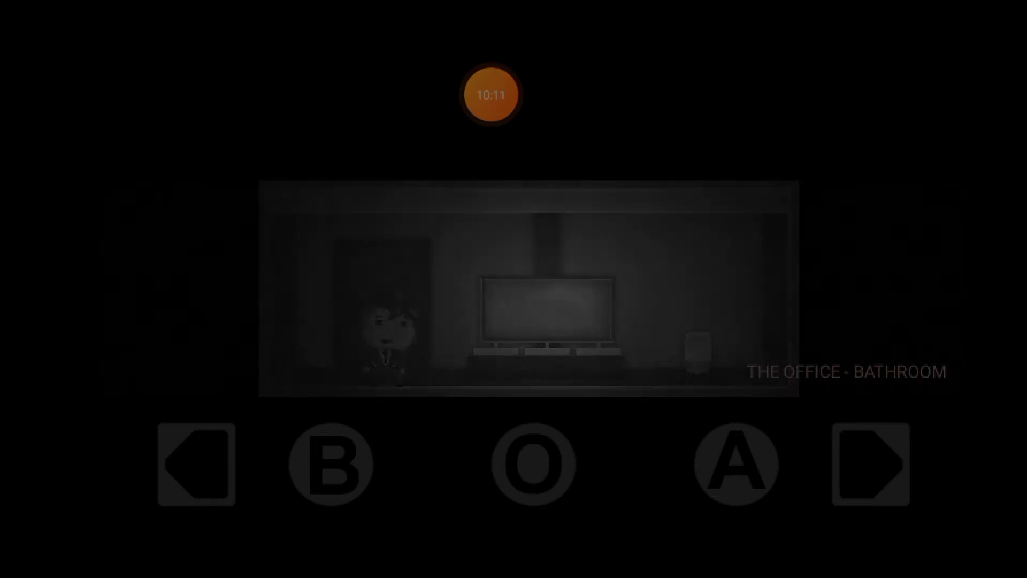
{"action": "left_click", "coordinate": [869, 463]}
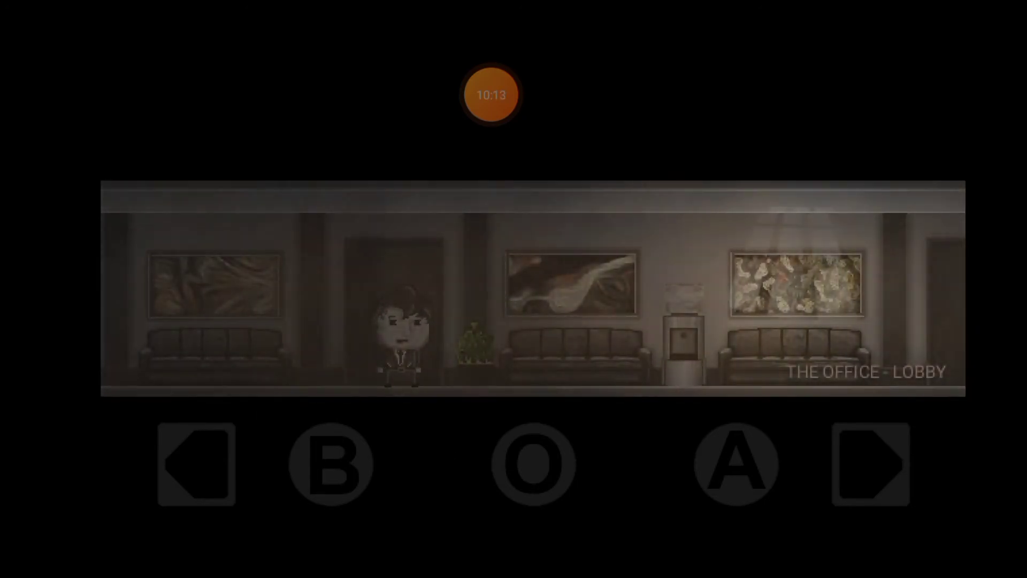
{"action": "left_click", "coordinate": [871, 464]}
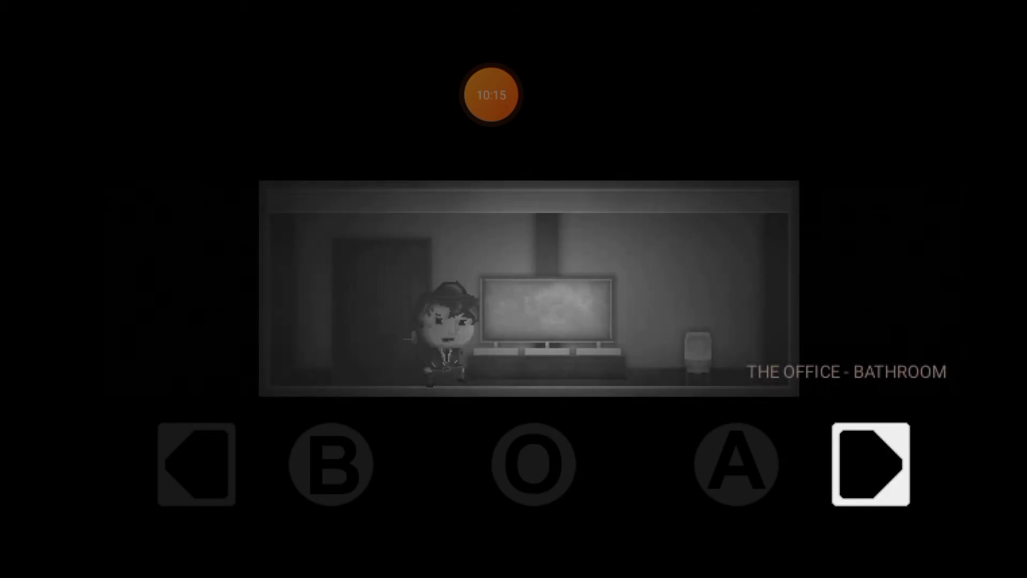
Check the far bathroom fixture, read the public-toilets remark, and return to the lobby
{"action": "left_click", "coordinate": [329, 464]}
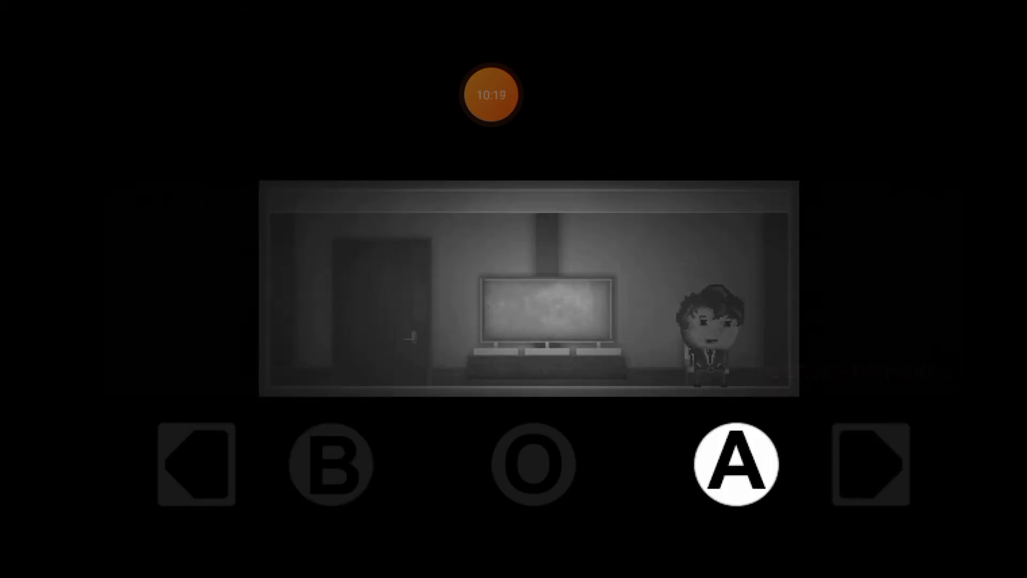
{"action": "left_click", "coordinate": [735, 464]}
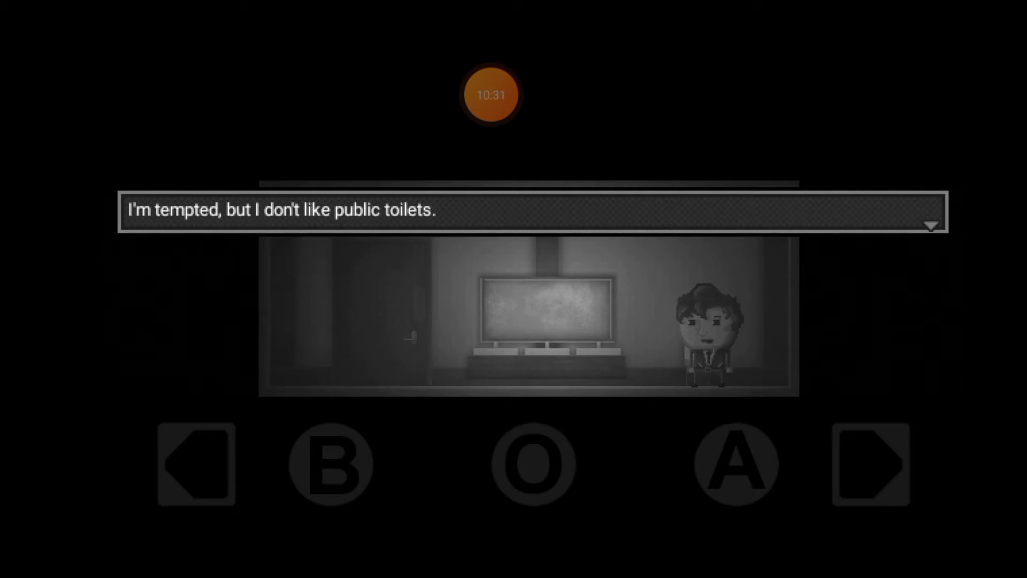
{"action": "left_click", "coordinate": [331, 463]}
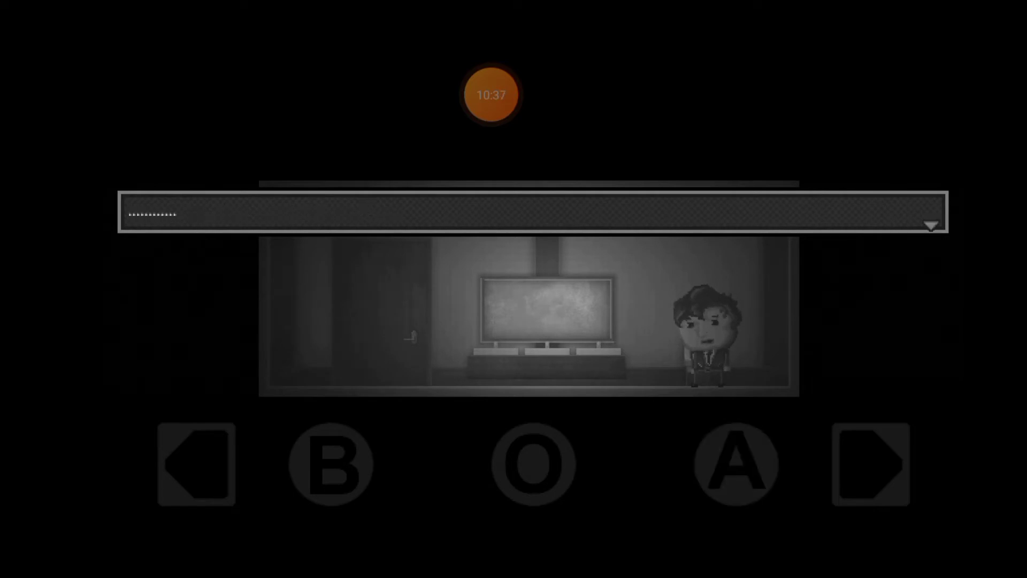
{"action": "left_click", "coordinate": [195, 462]}
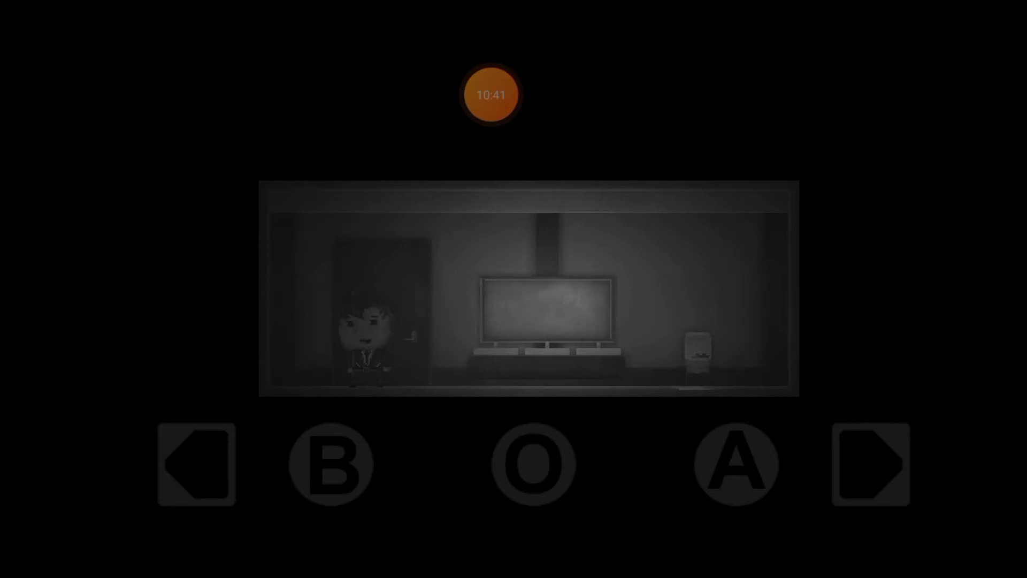
{"action": "left_click", "coordinate": [869, 464]}
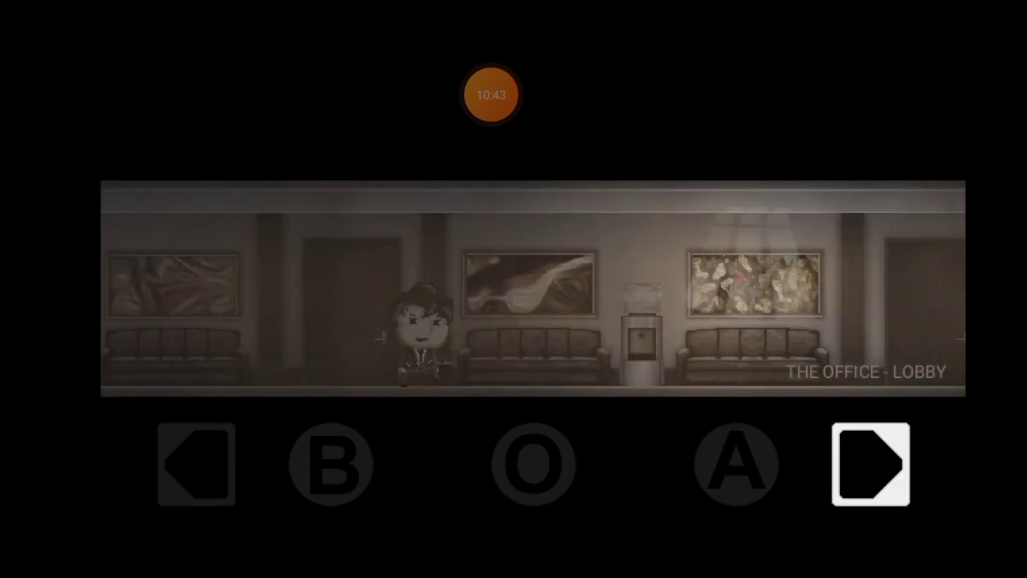
Talk to the receptionist about the new janitor, then walk into the office hallway
{"action": "left_click", "coordinate": [868, 464]}
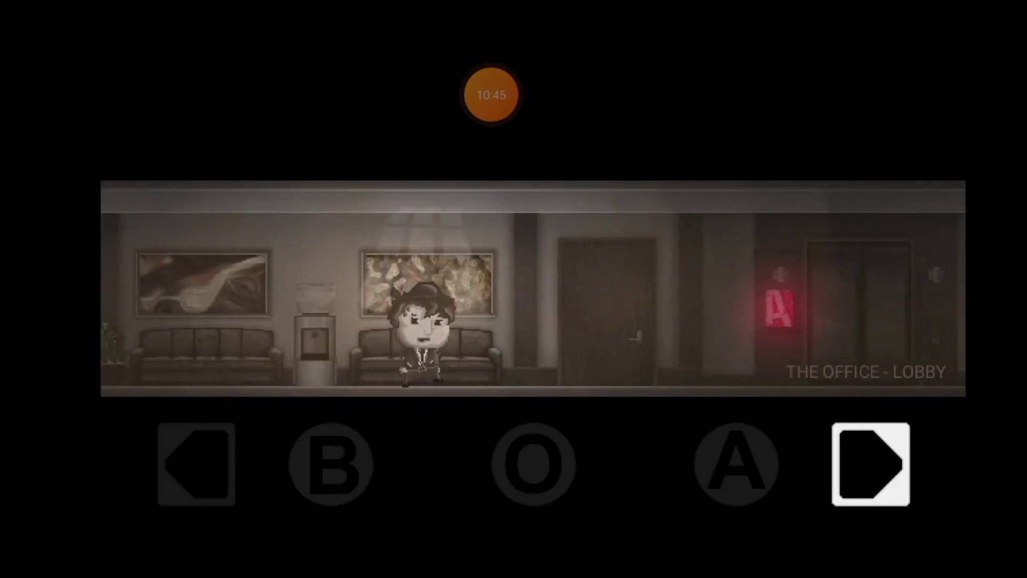
{"action": "left_click", "coordinate": [870, 463]}
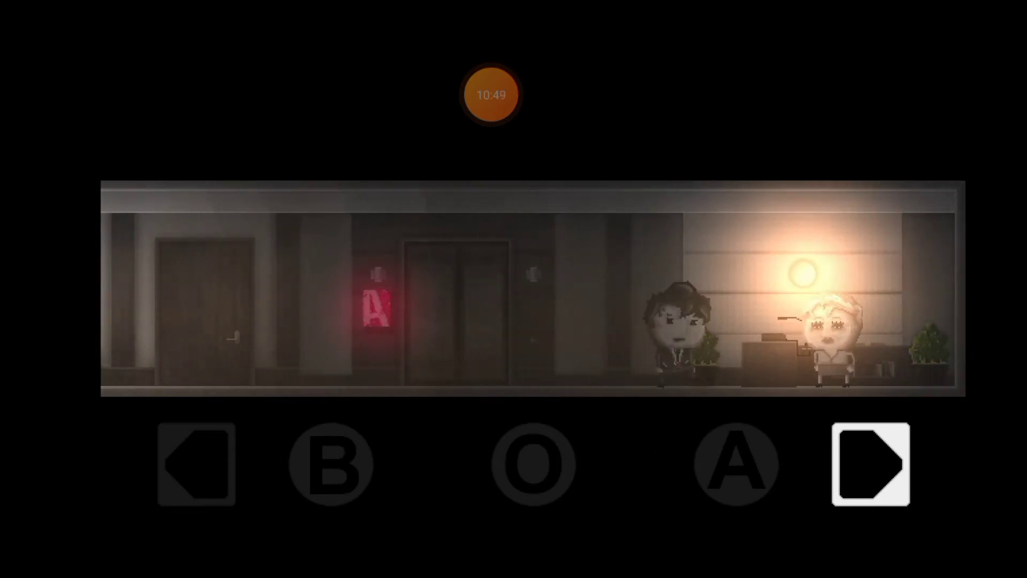
{"action": "left_click", "coordinate": [866, 464]}
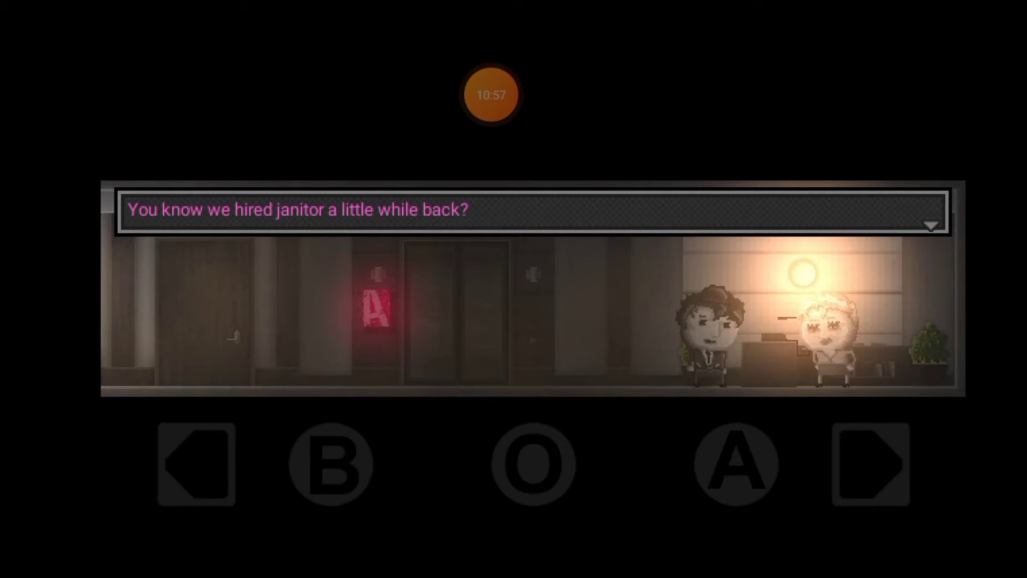
{"action": "left_click", "coordinate": [735, 464]}
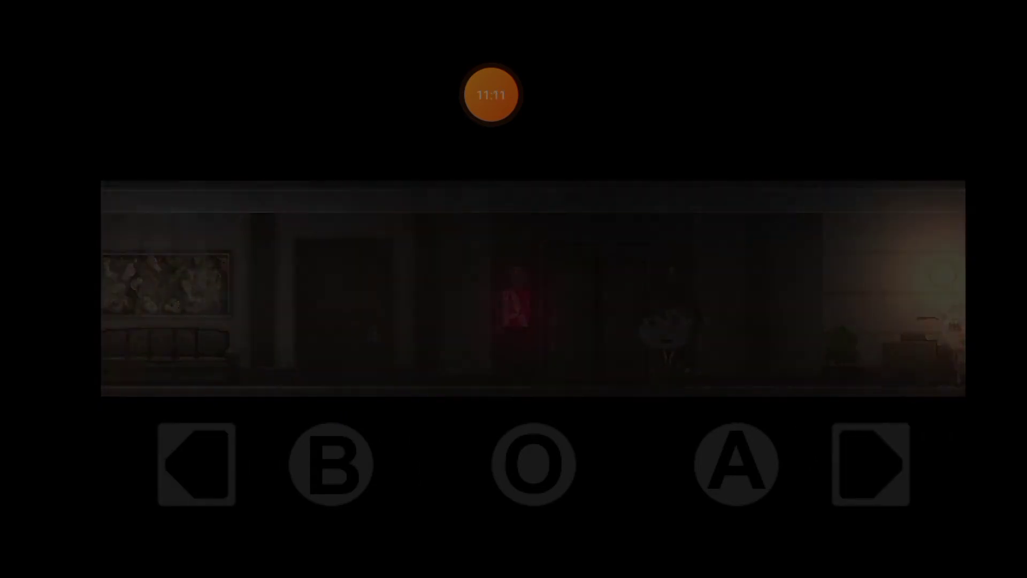
{"action": "left_click", "coordinate": [195, 465]}
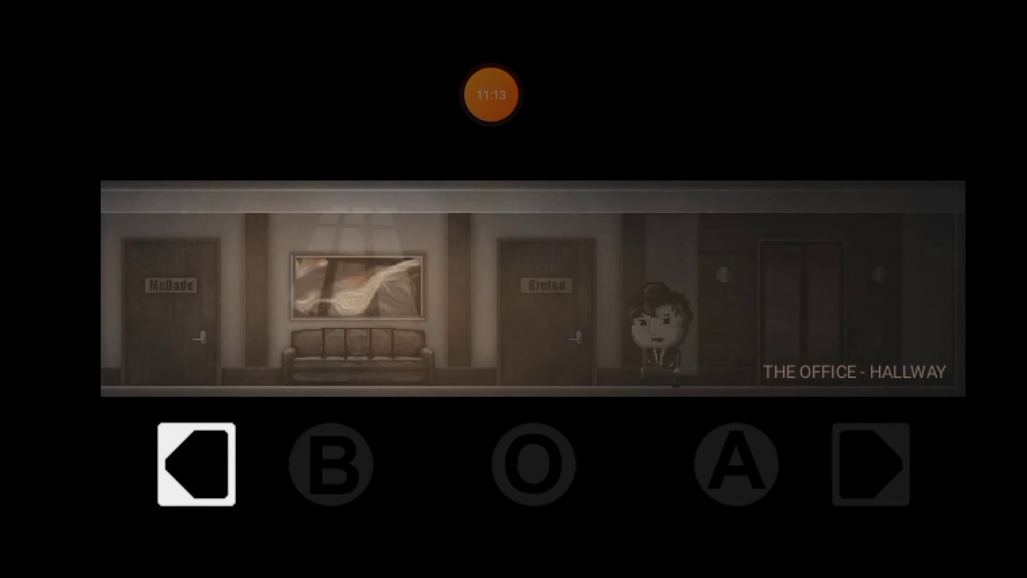
Talk to the ladder man until his 'Huh..' reply, then walk back to the lobby
{"action": "left_click", "coordinate": [194, 463]}
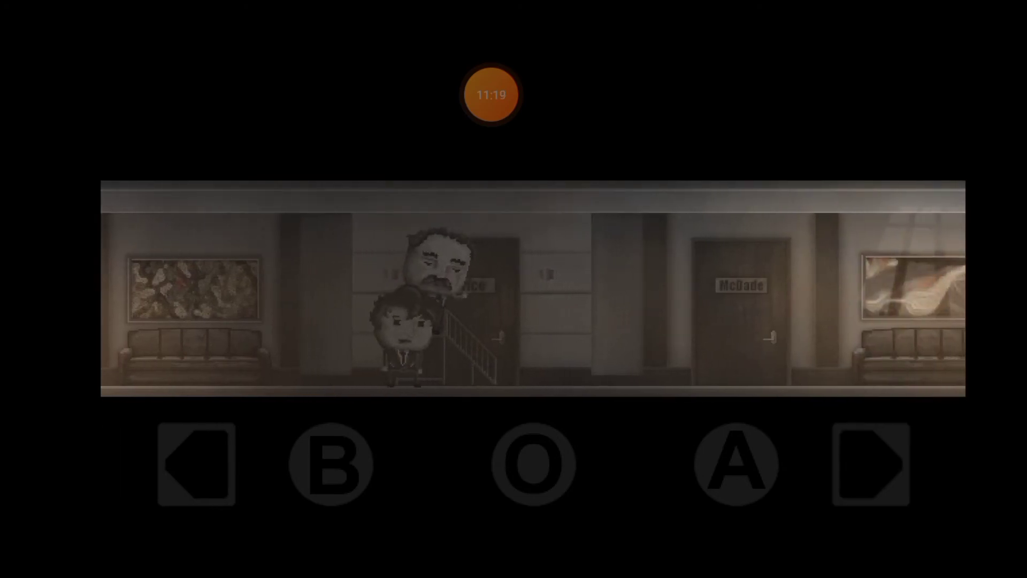
{"action": "left_click", "coordinate": [735, 463]}
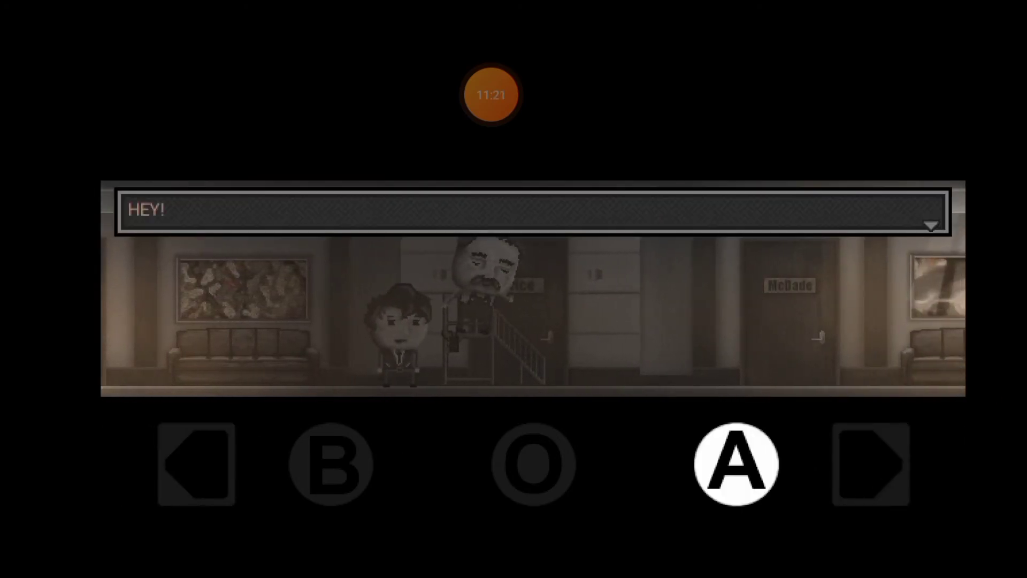
{"action": "left_click", "coordinate": [735, 463]}
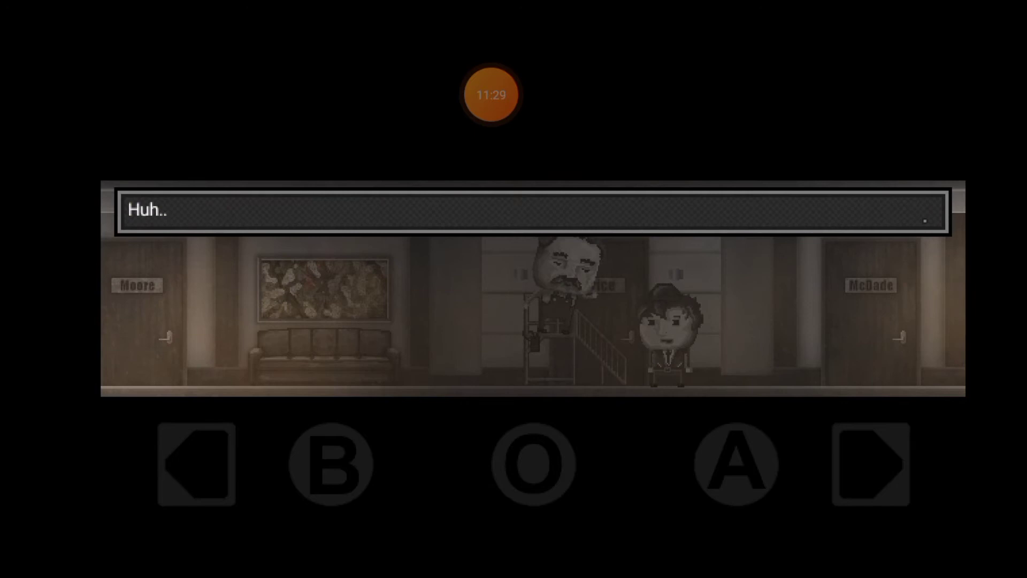
{"action": "left_click", "coordinate": [197, 463]}
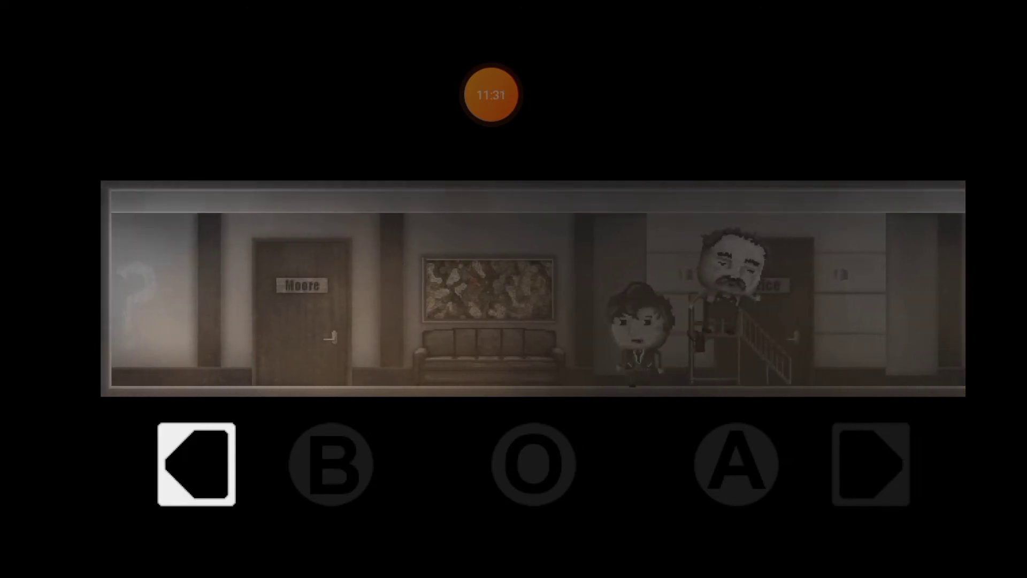
{"action": "left_click", "coordinate": [874, 462]}
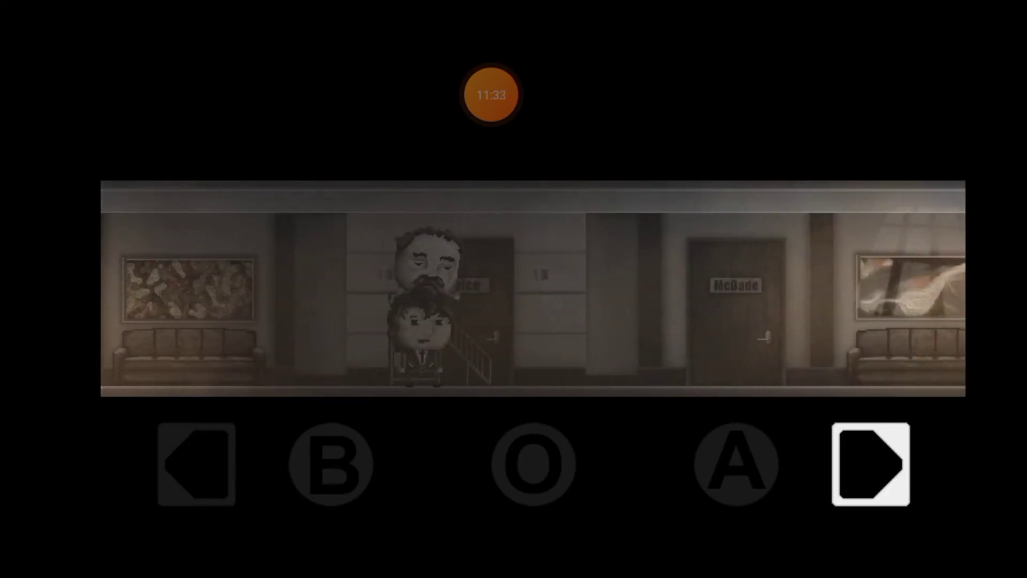
{"action": "left_click", "coordinate": [871, 462]}
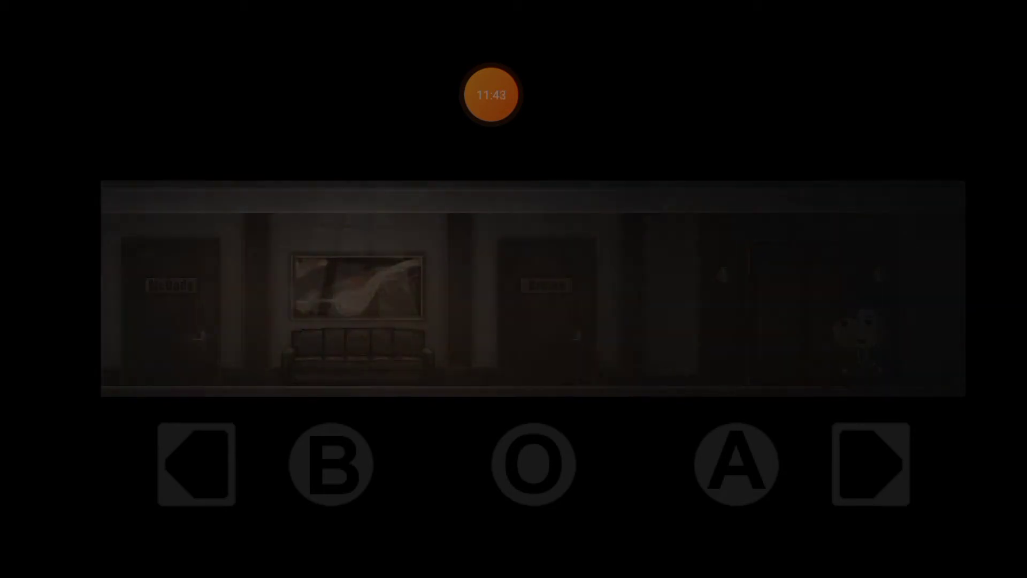
{"action": "left_click", "coordinate": [195, 463]}
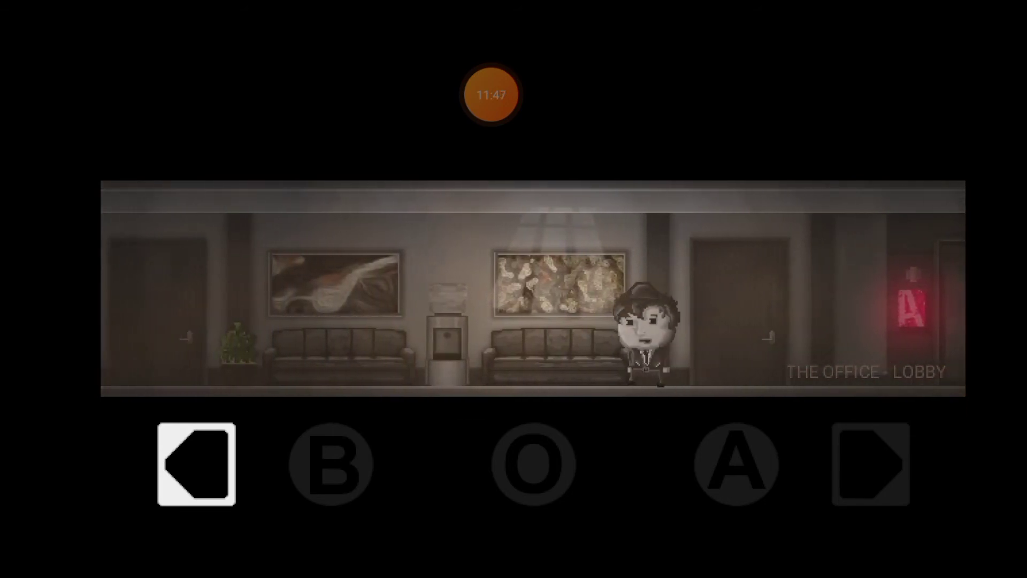
Check the water cooler and the out-of-order bathroom, dismissing both remarks
{"action": "left_click", "coordinate": [194, 461]}
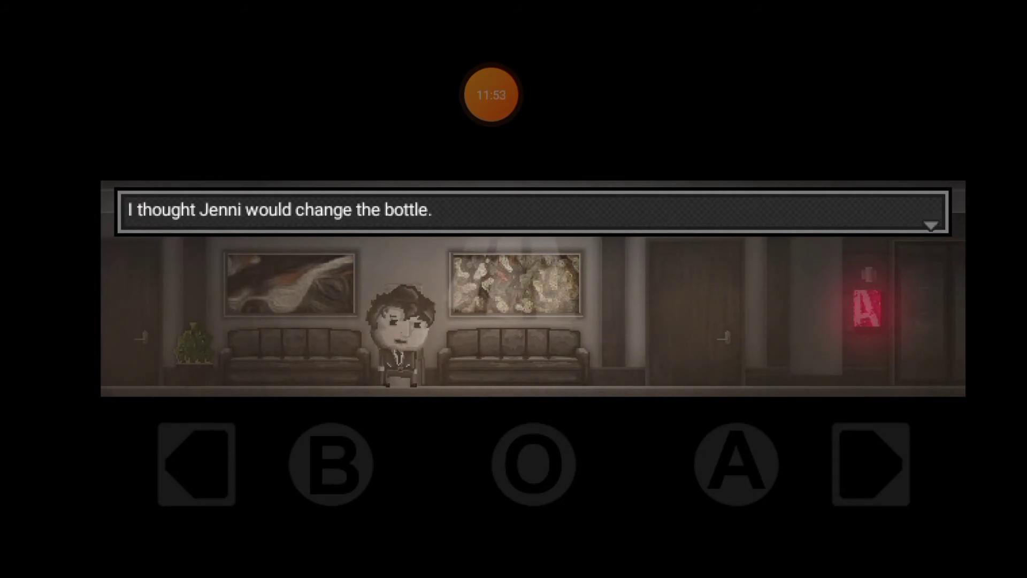
{"action": "left_click", "coordinate": [196, 464]}
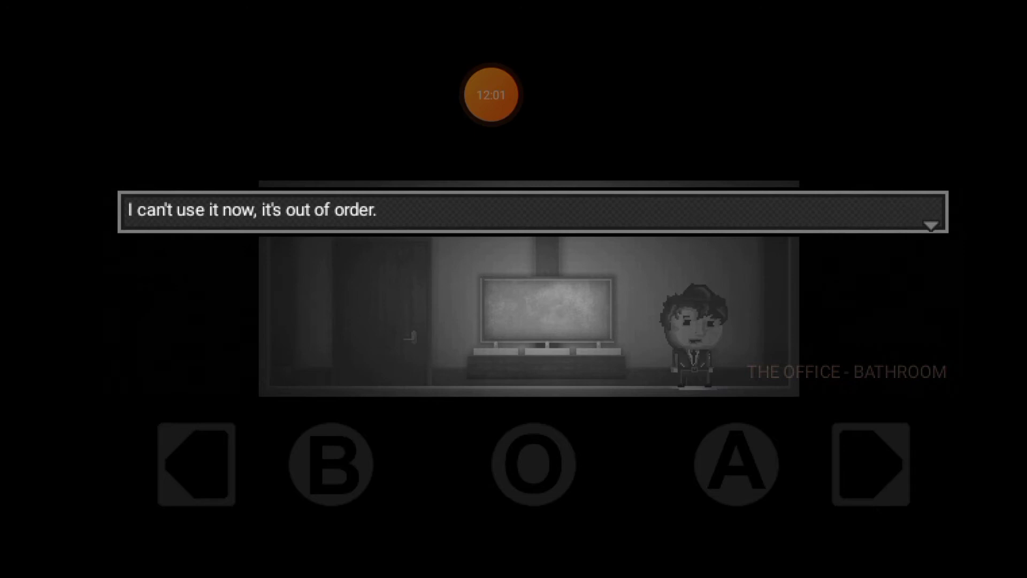
{"action": "left_click", "coordinate": [195, 463]}
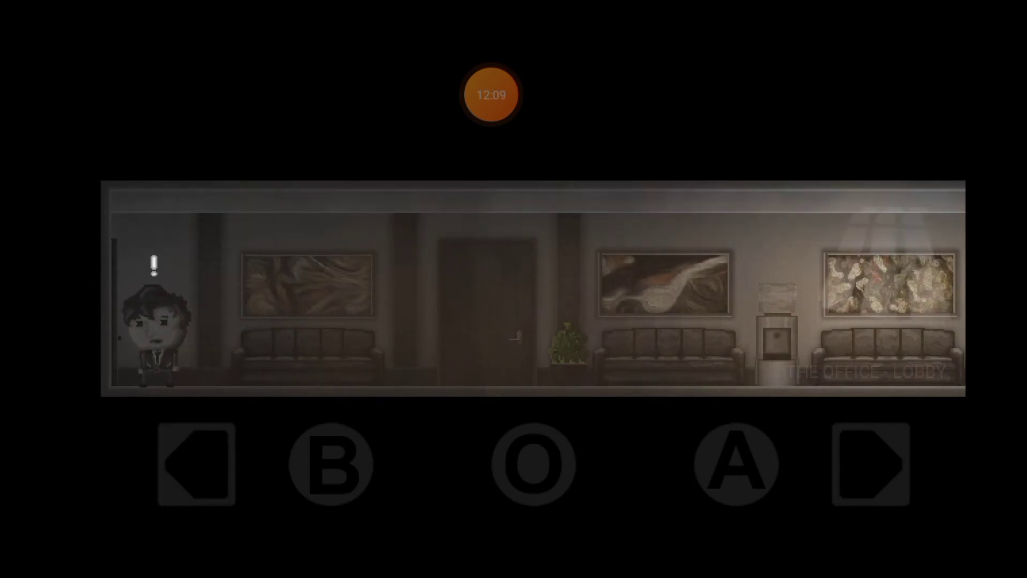
Walk past the paintings into the coffee room, read its remark, and return to the hallway
{"action": "left_click", "coordinate": [873, 463]}
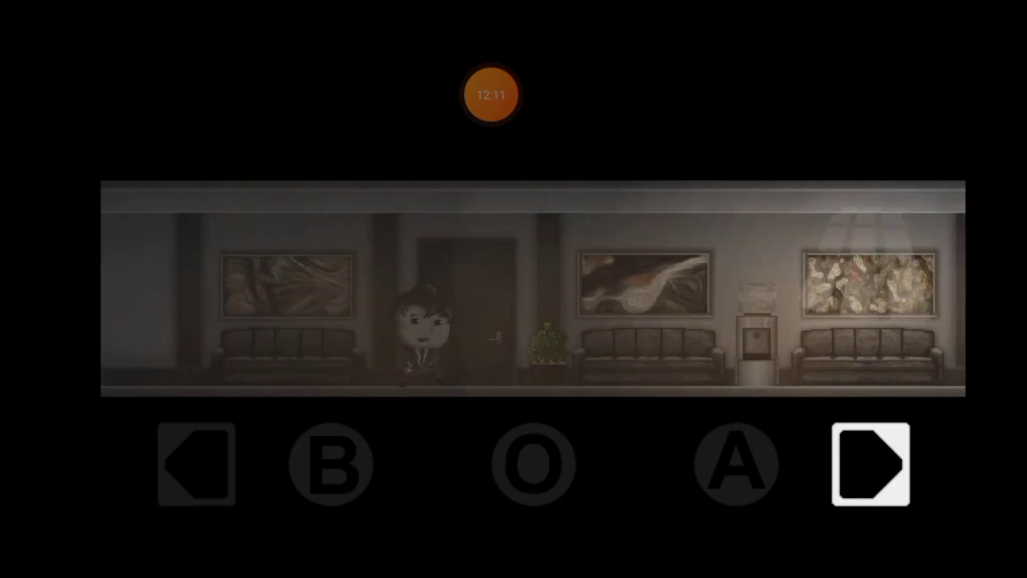
{"action": "left_click", "coordinate": [868, 462]}
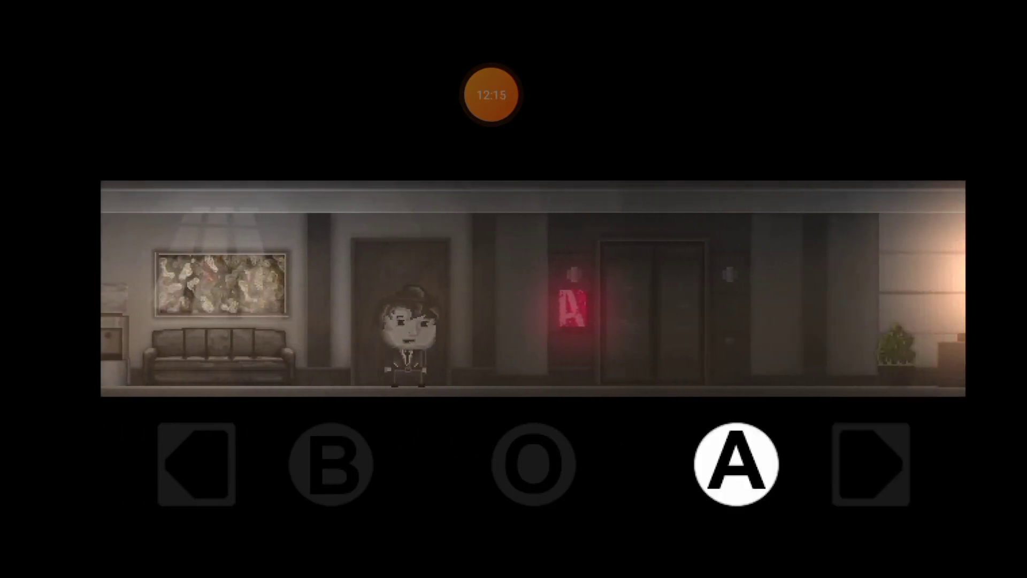
{"action": "left_click", "coordinate": [870, 462]}
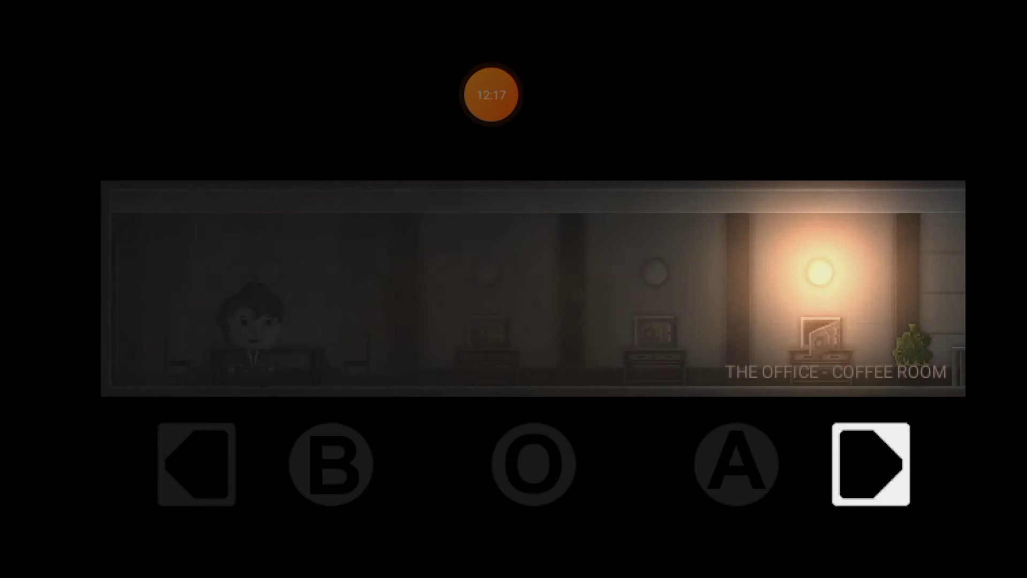
{"action": "left_click", "coordinate": [869, 464]}
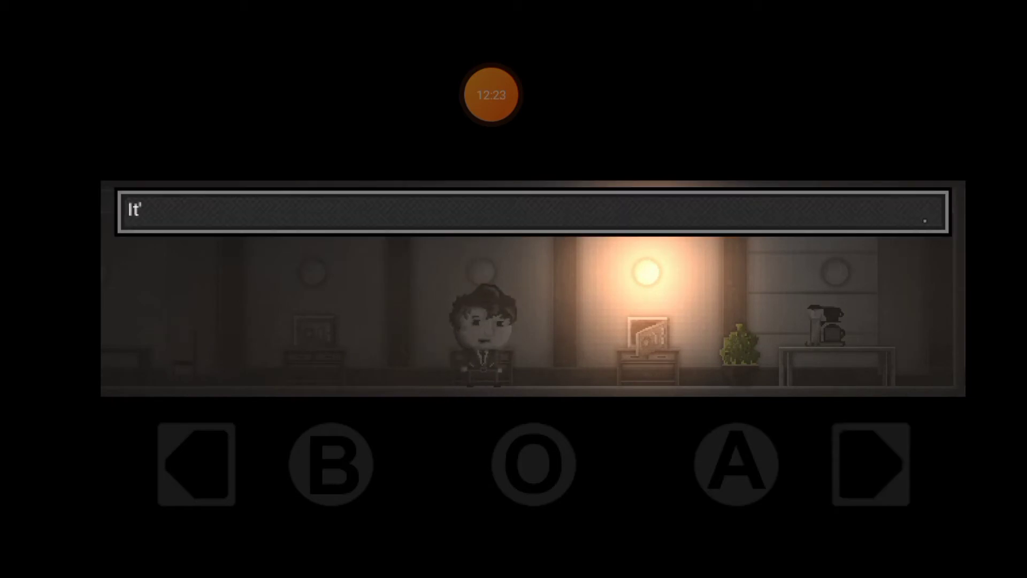
{"action": "left_click", "coordinate": [735, 464]}
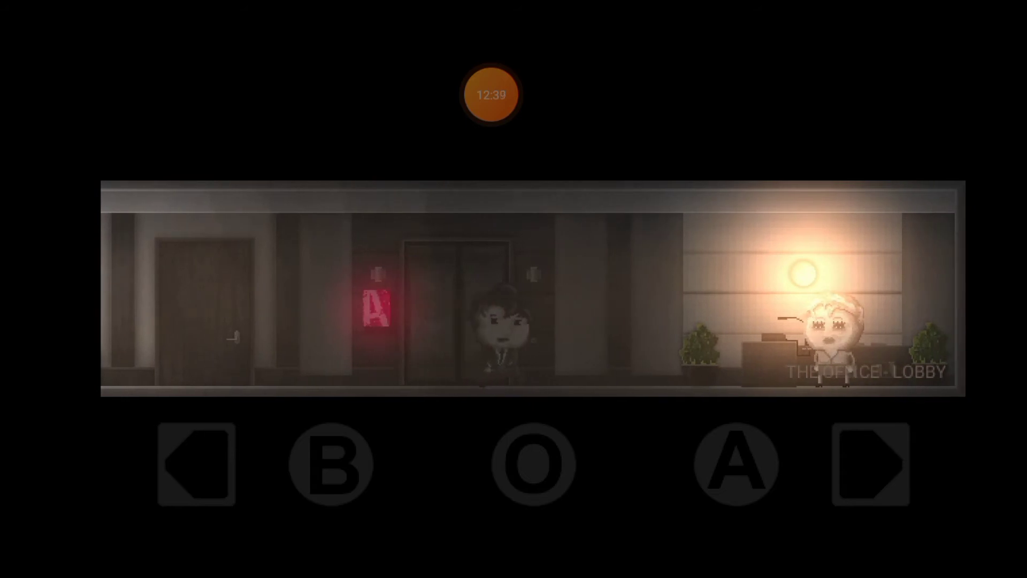
{"action": "left_click", "coordinate": [874, 464]}
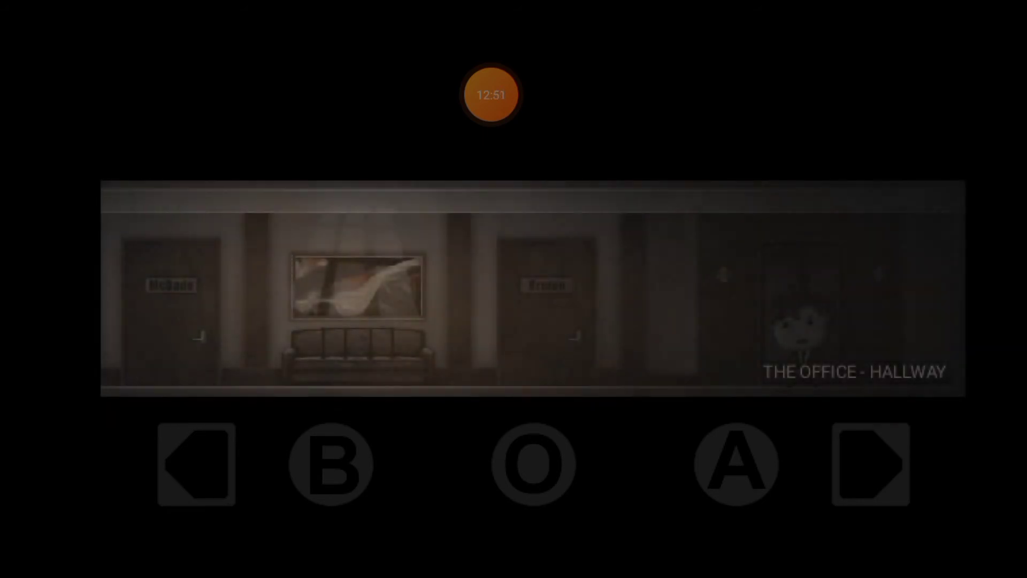
{"action": "left_click", "coordinate": [195, 463]}
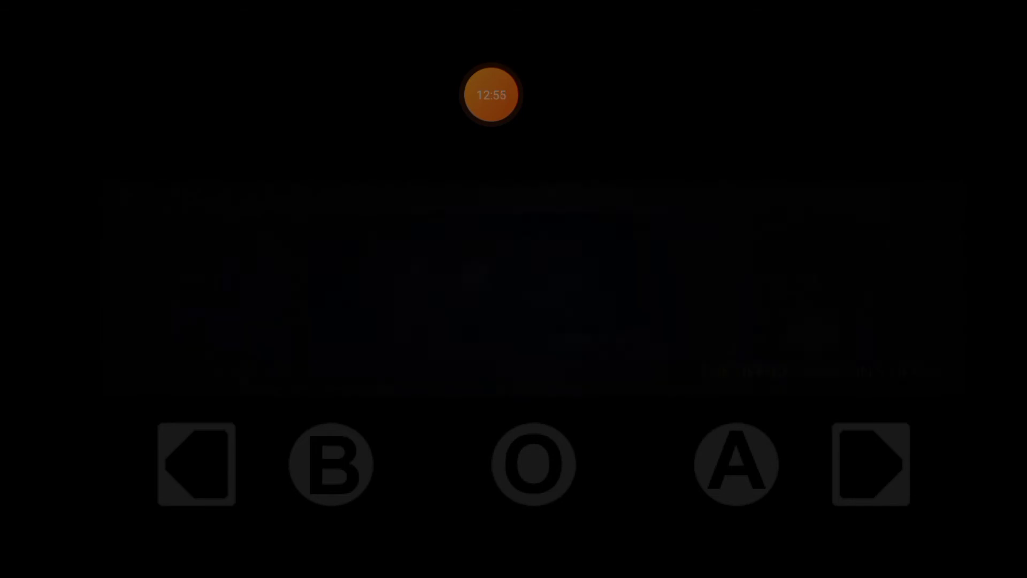
Walk out of the blue-lit office and head right into McDade's office
{"action": "left_click", "coordinate": [194, 463]}
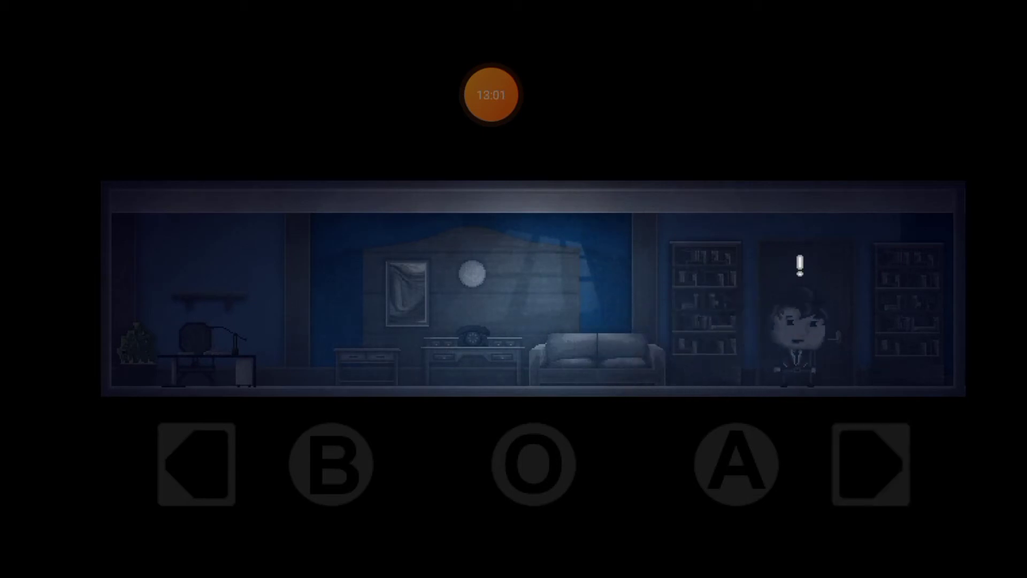
{"action": "left_click", "coordinate": [195, 463]}
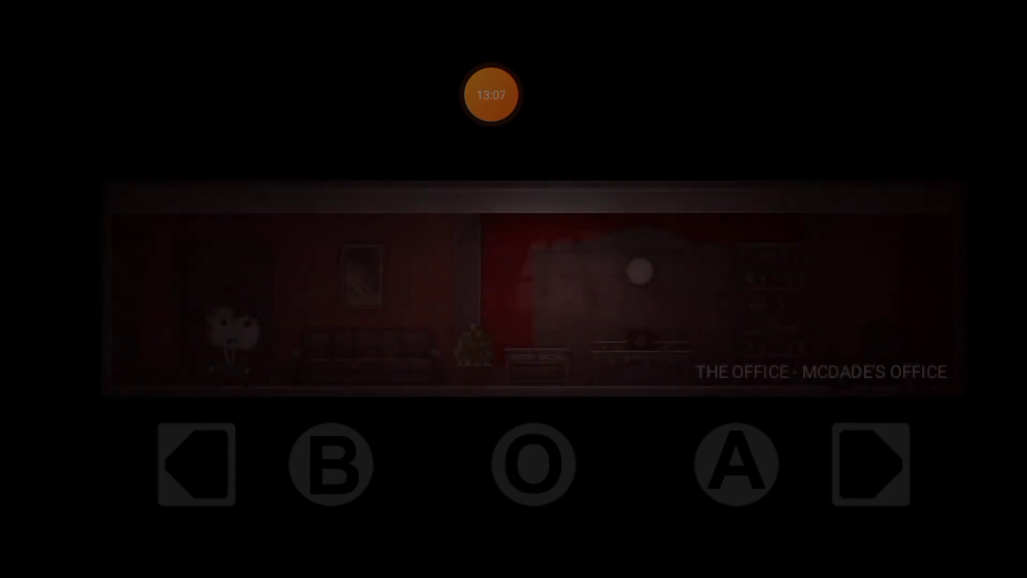
{"action": "left_click", "coordinate": [870, 463]}
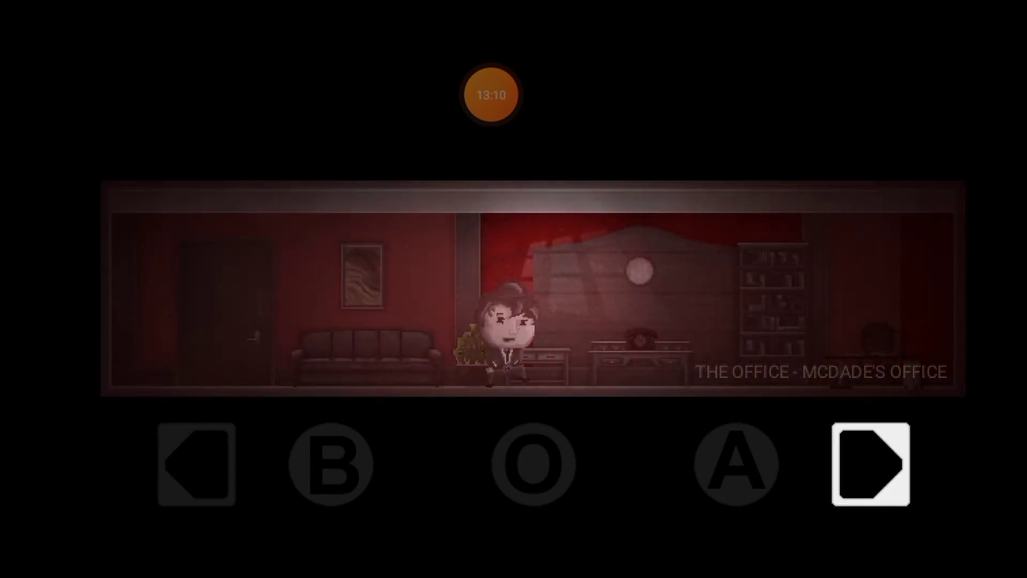
Cross McDade's office and reach Moore's office as the scene fades dark
{"action": "left_click", "coordinate": [198, 462]}
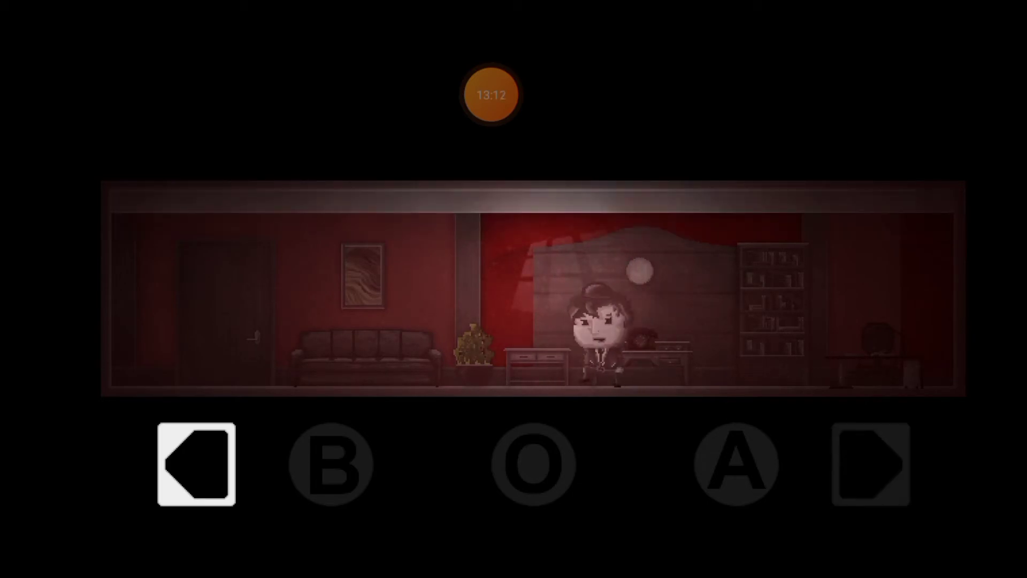
{"action": "left_click", "coordinate": [869, 463]}
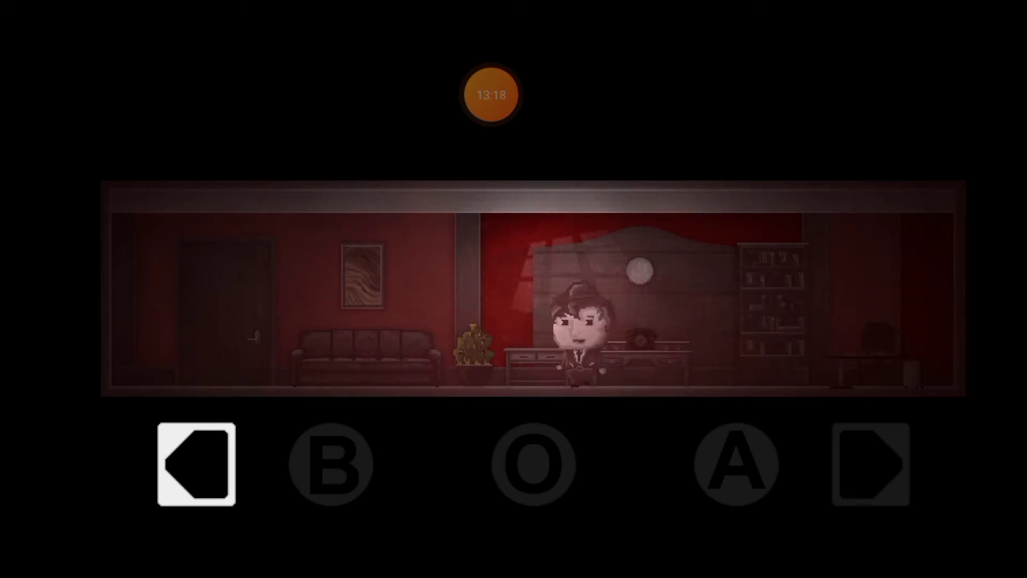
{"action": "left_click", "coordinate": [194, 463]}
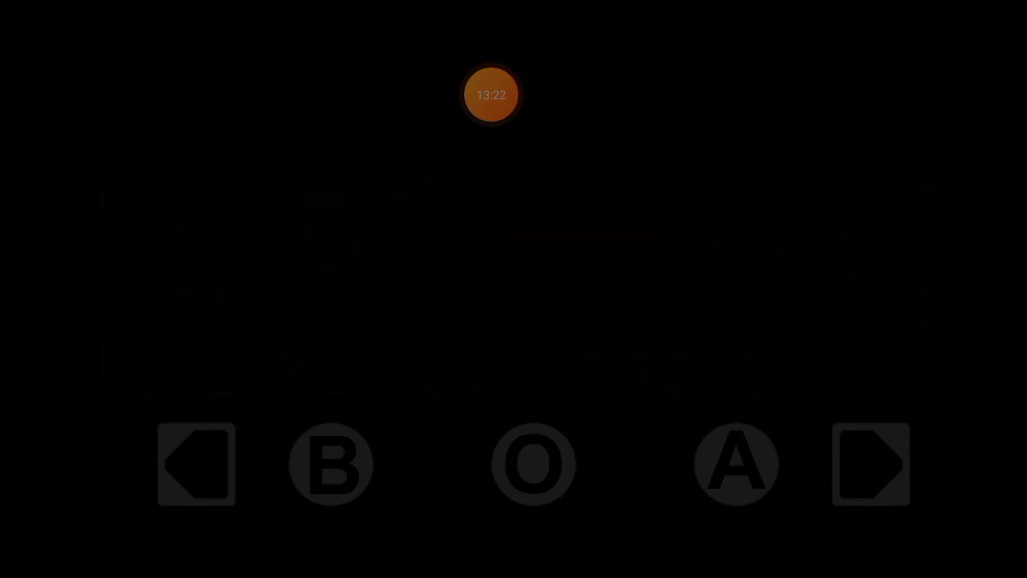
{"action": "left_click", "coordinate": [196, 462]}
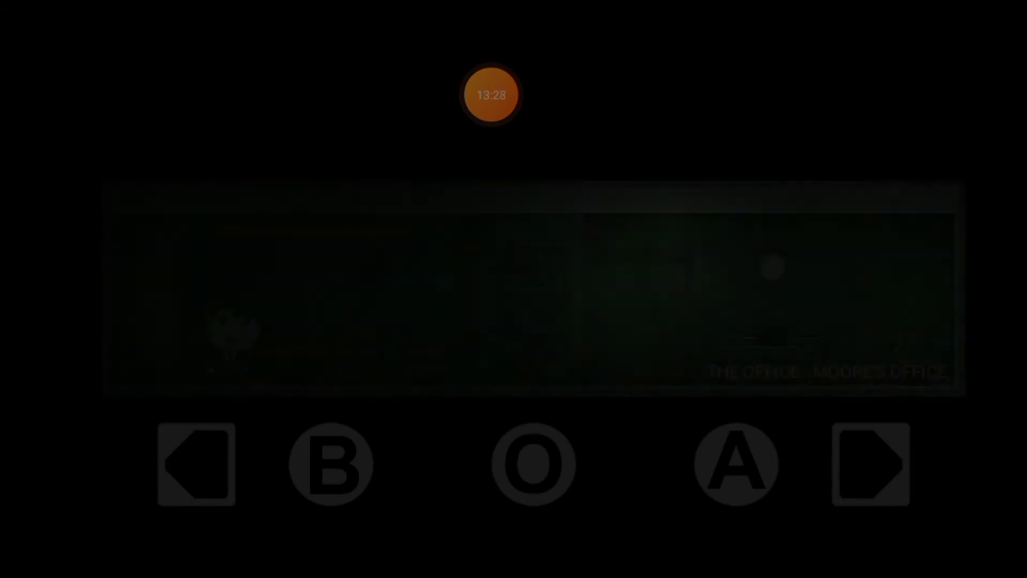
{"action": "left_click", "coordinate": [869, 464]}
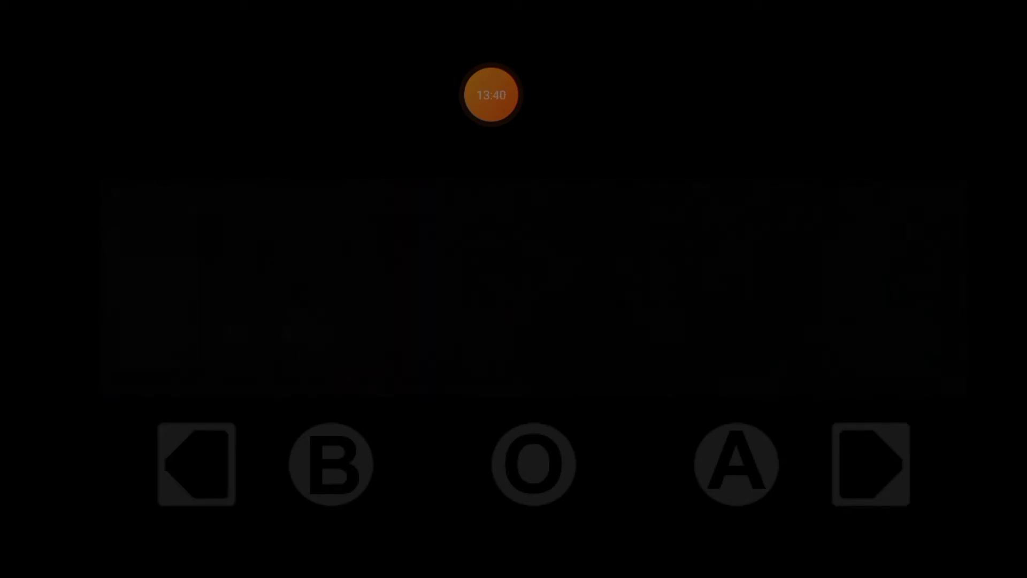
Walk right down the hallway, past the ladder man's remark, into the lobby
{"action": "left_click", "coordinate": [869, 463]}
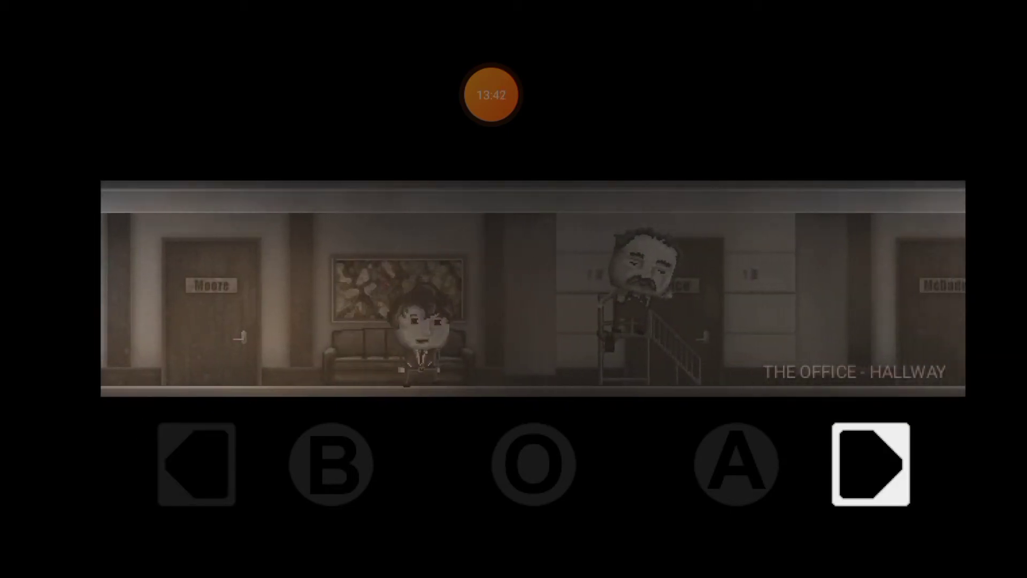
{"action": "left_click", "coordinate": [870, 464]}
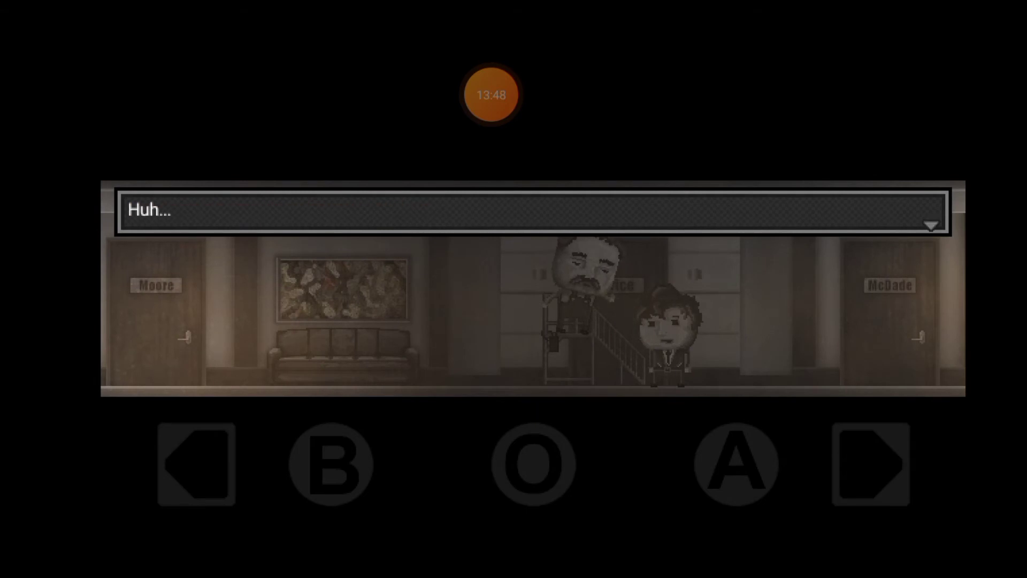
{"action": "left_click", "coordinate": [872, 462]}
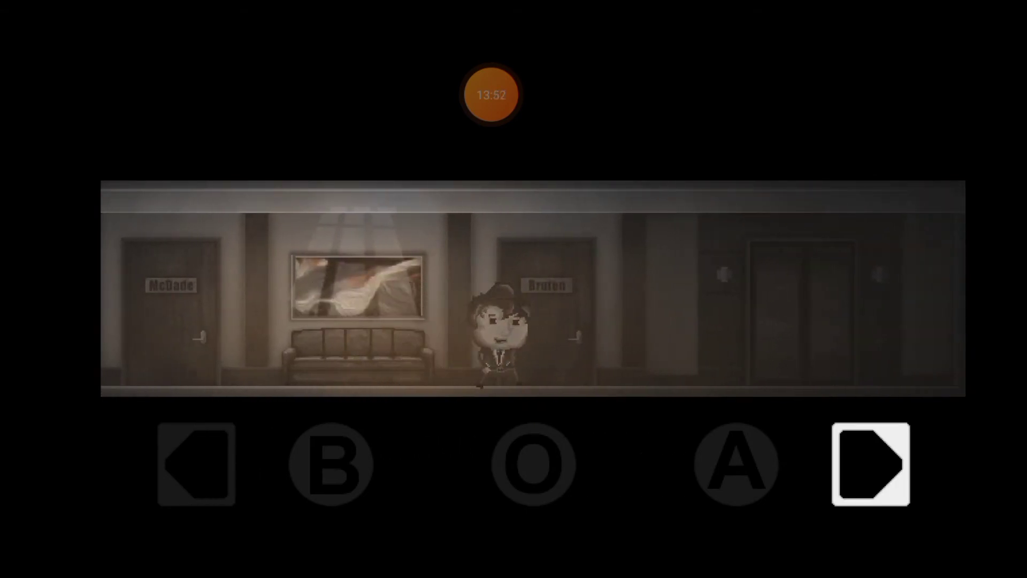
{"action": "left_click", "coordinate": [871, 463]}
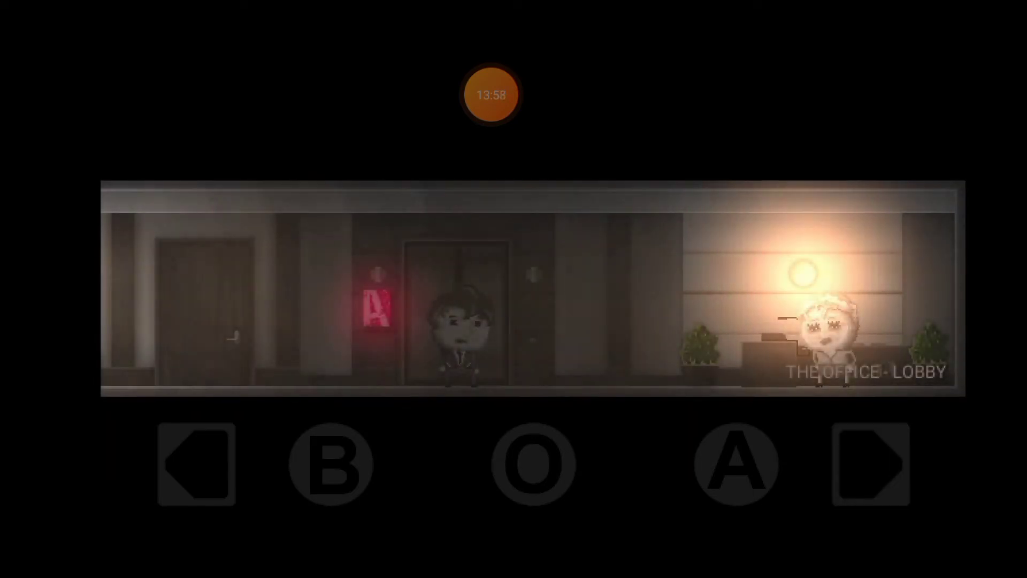
Walk left past the lobby couches until saying 'No, I'm here to quit!'
{"action": "left_click", "coordinate": [196, 462]}
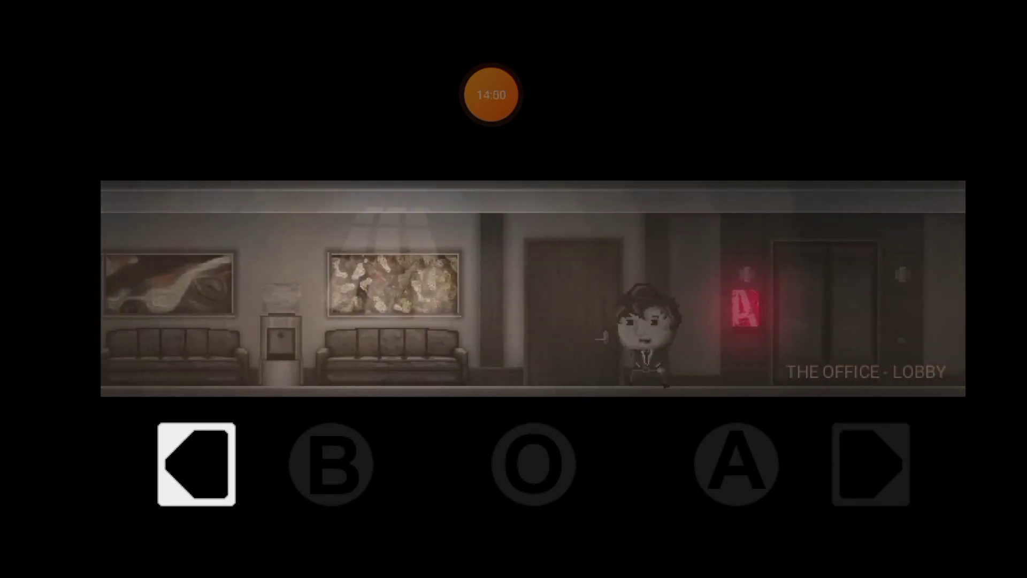
{"action": "left_click", "coordinate": [194, 463]}
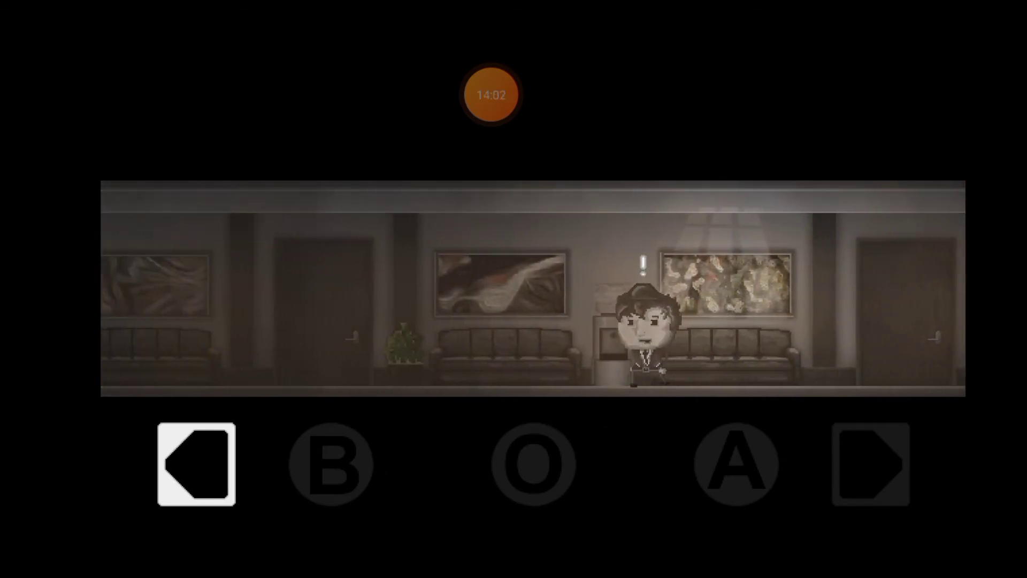
{"action": "left_click", "coordinate": [192, 463]}
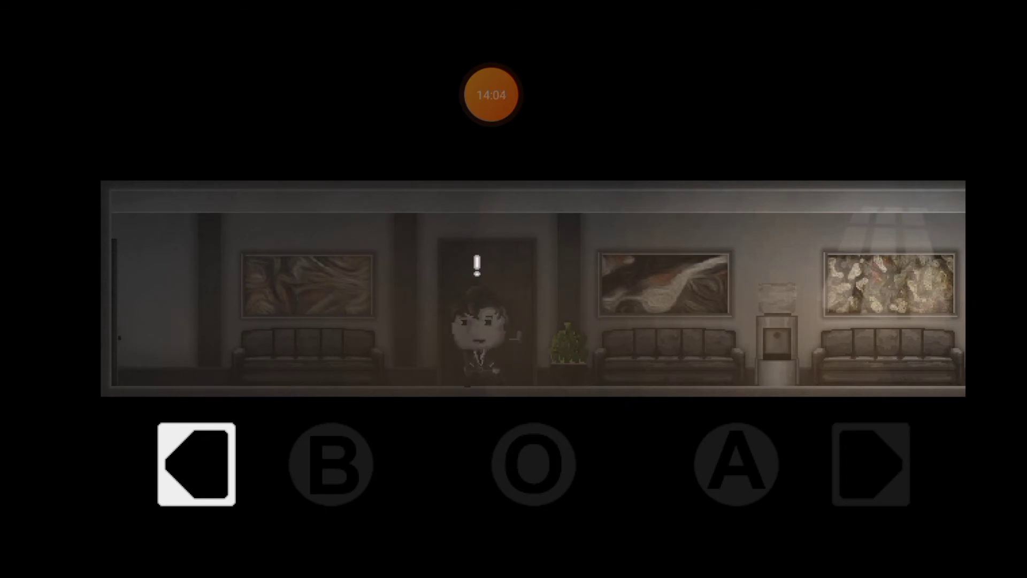
{"action": "left_click", "coordinate": [194, 462]}
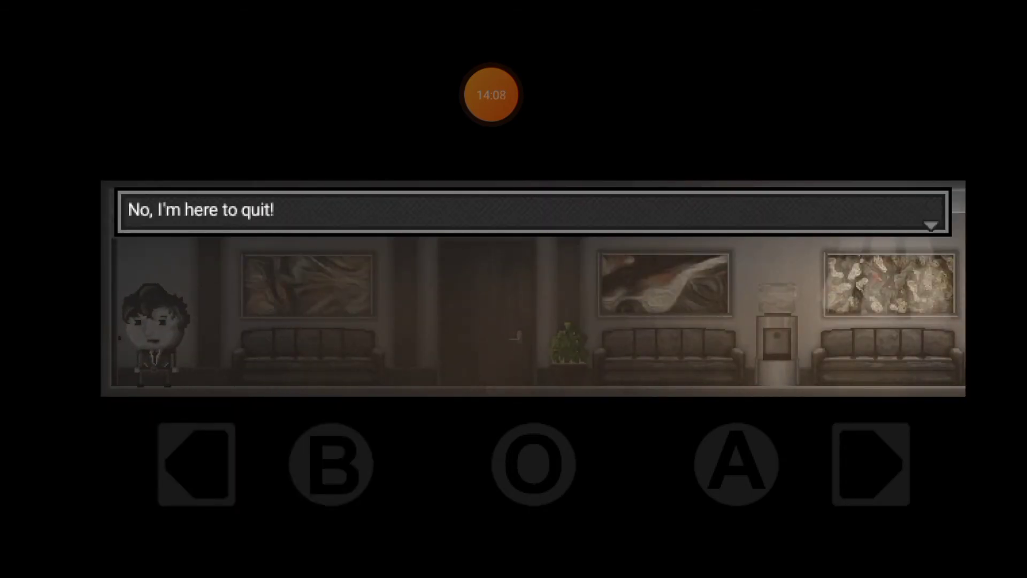
Dismiss the quit line, walk through the lobby, and head back into the dimmed hallway
{"action": "left_click", "coordinate": [870, 463]}
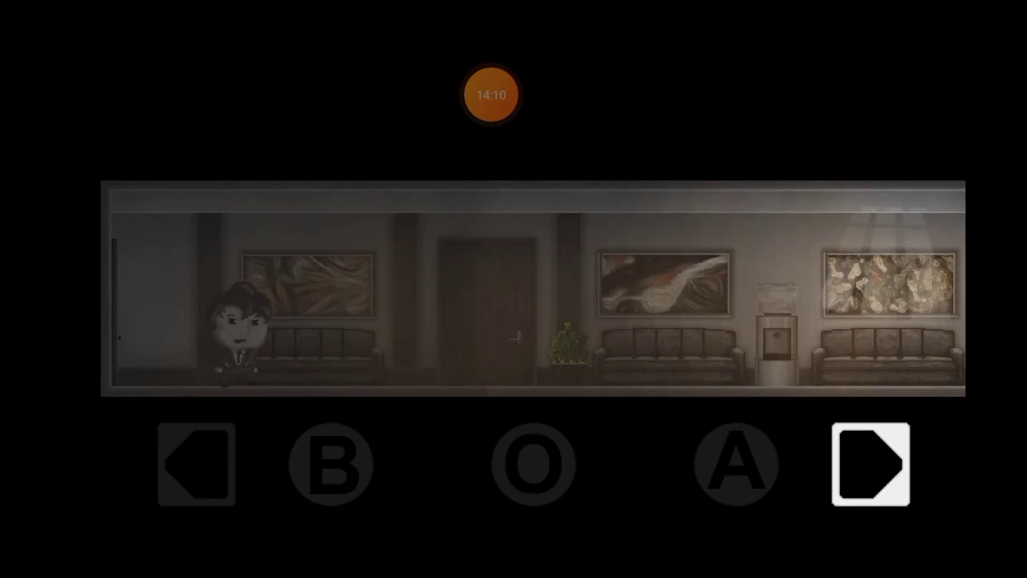
{"action": "left_click", "coordinate": [874, 464]}
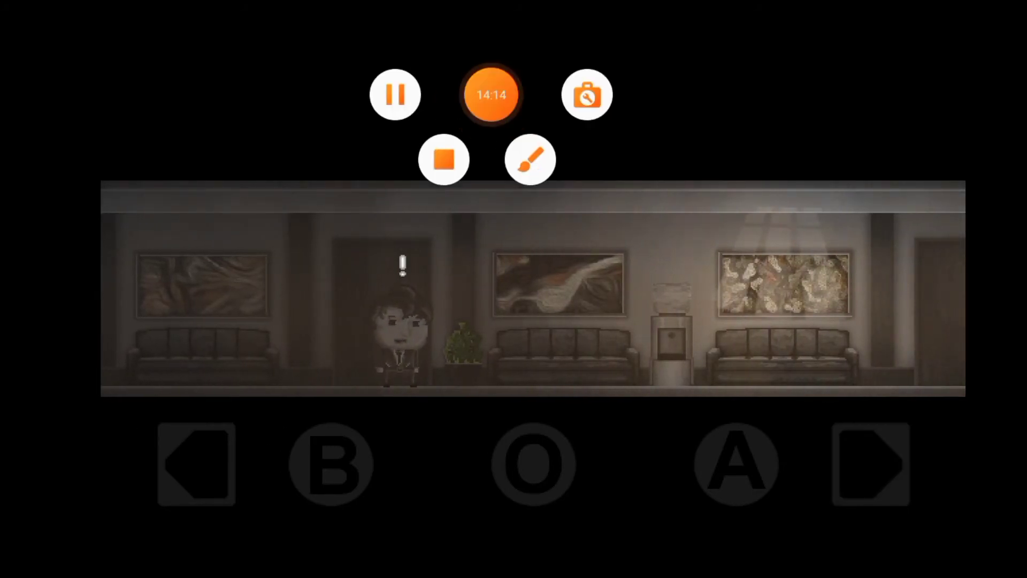
{"action": "left_click", "coordinate": [194, 463]}
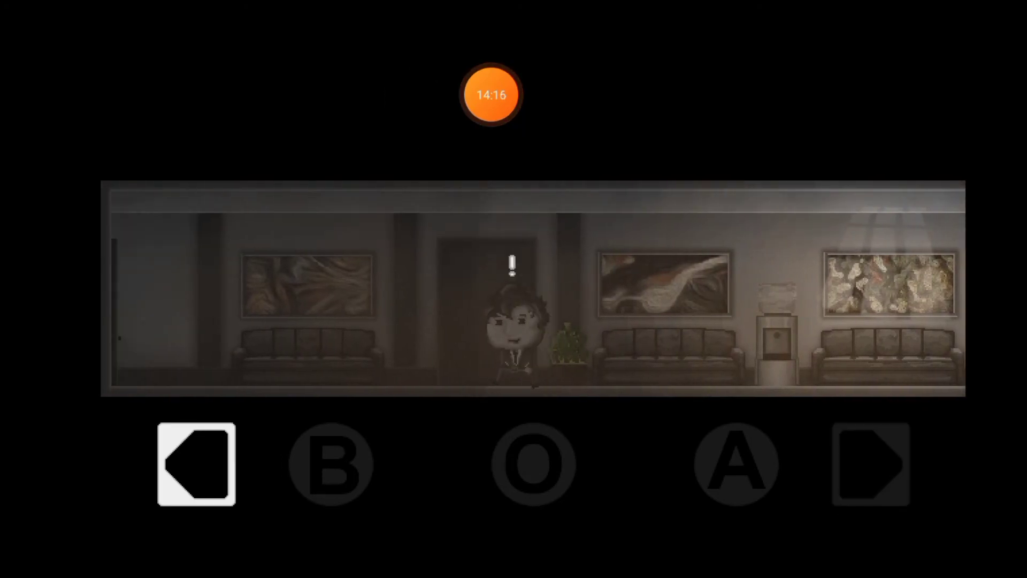
{"action": "left_click", "coordinate": [872, 463]}
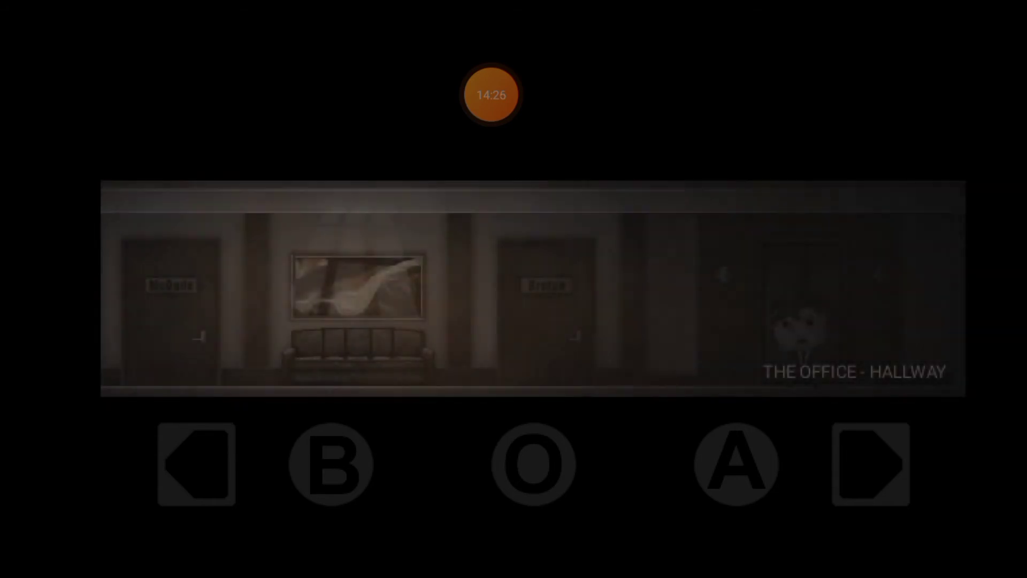
Walk left along the hallway toward the old man to its left end
{"action": "left_click", "coordinate": [194, 463]}
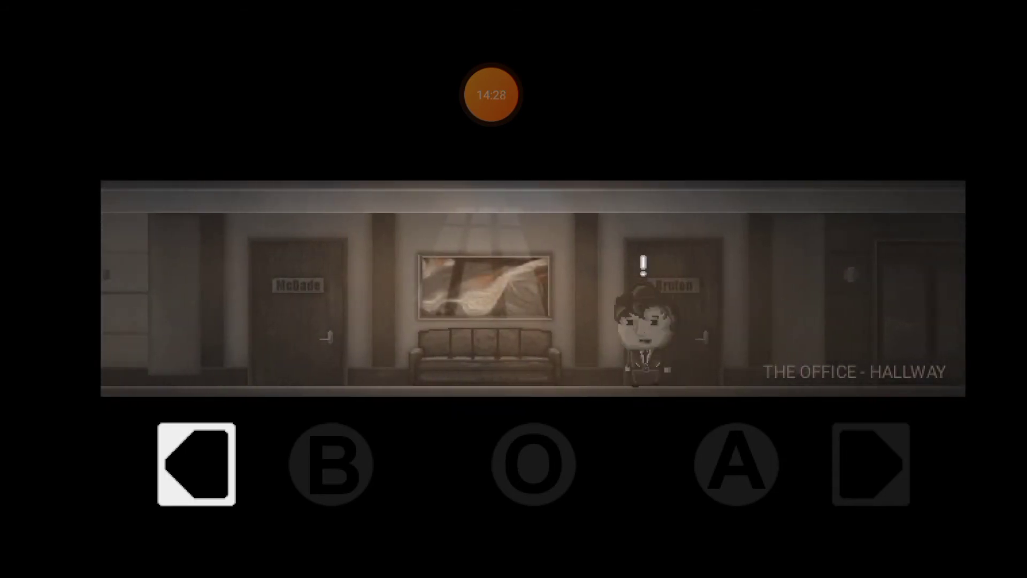
{"action": "left_click", "coordinate": [193, 463]}
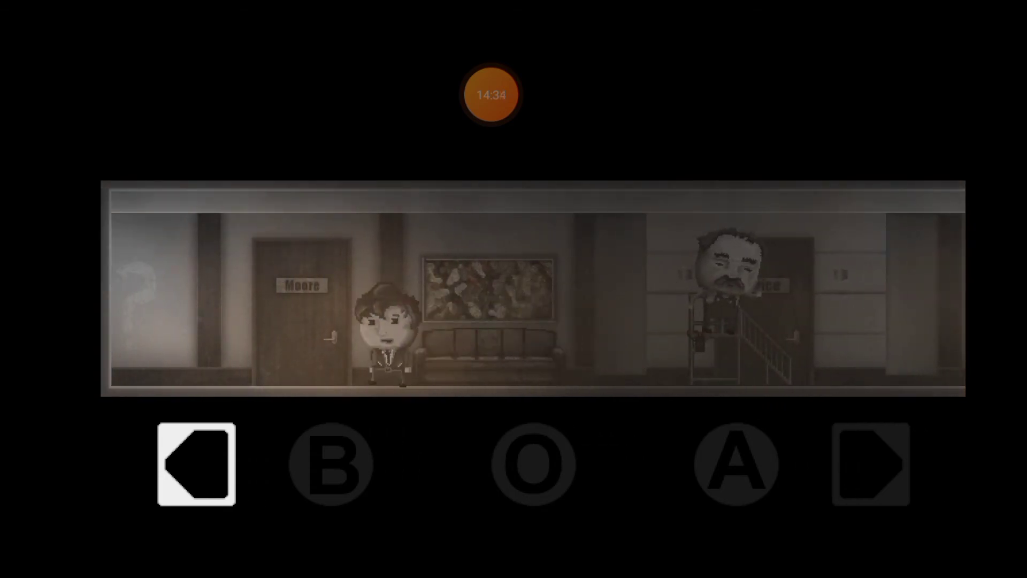
{"action": "left_click", "coordinate": [195, 462]}
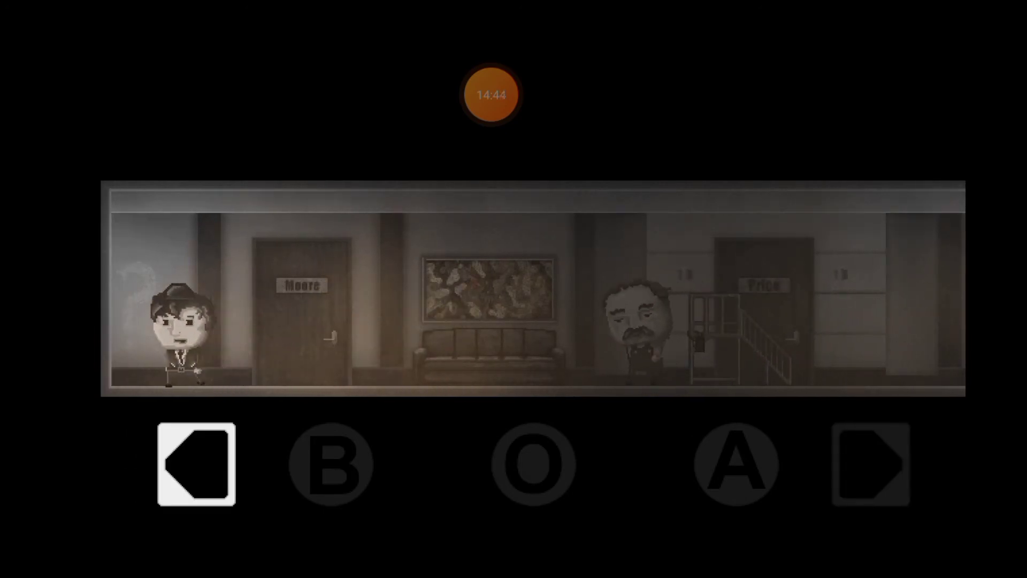
Walk right past the old man and Bruton's door to the elevators, back at the receptionist
{"action": "left_click", "coordinate": [866, 462]}
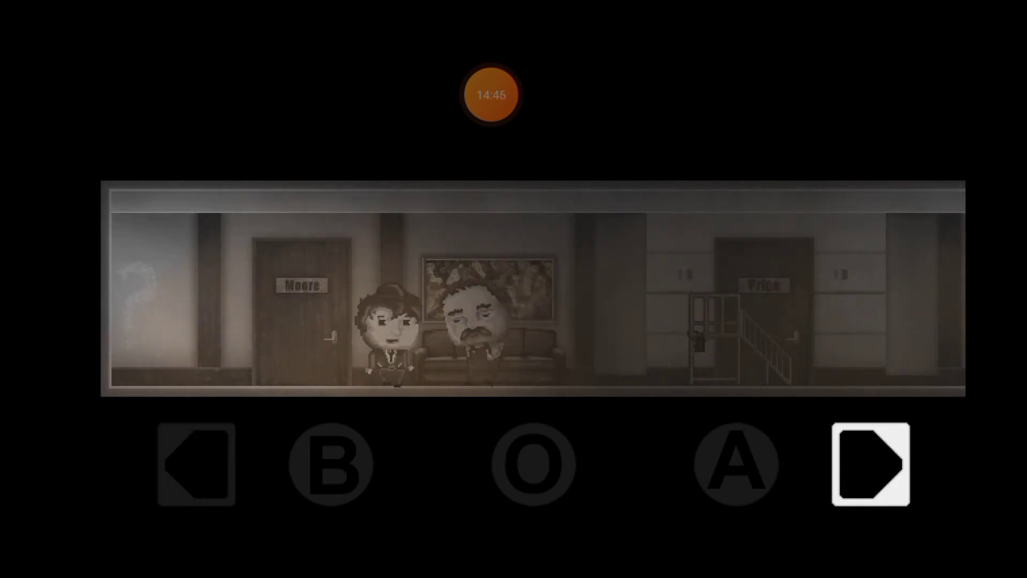
{"action": "left_click", "coordinate": [873, 464]}
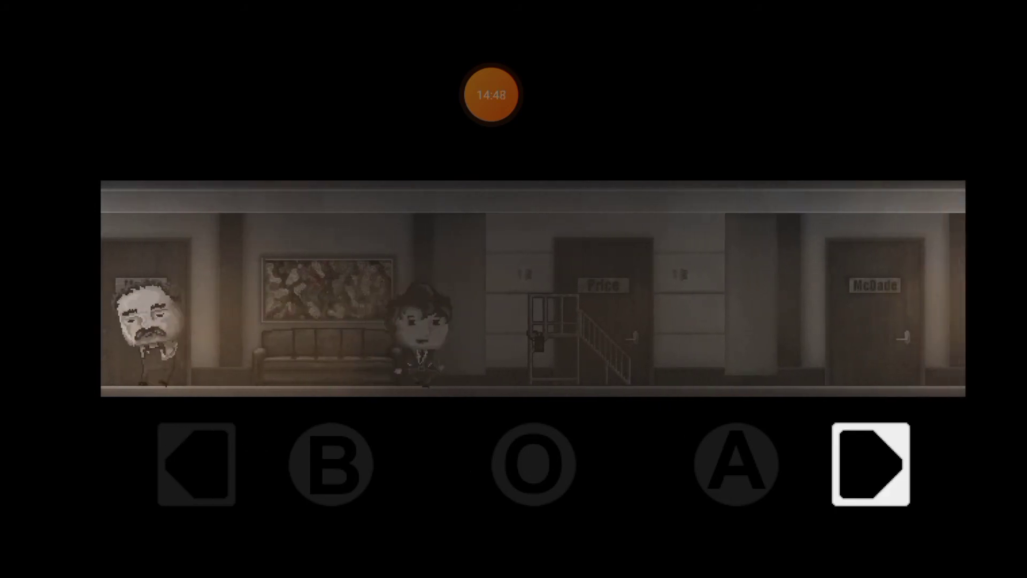
{"action": "left_click", "coordinate": [872, 464]}
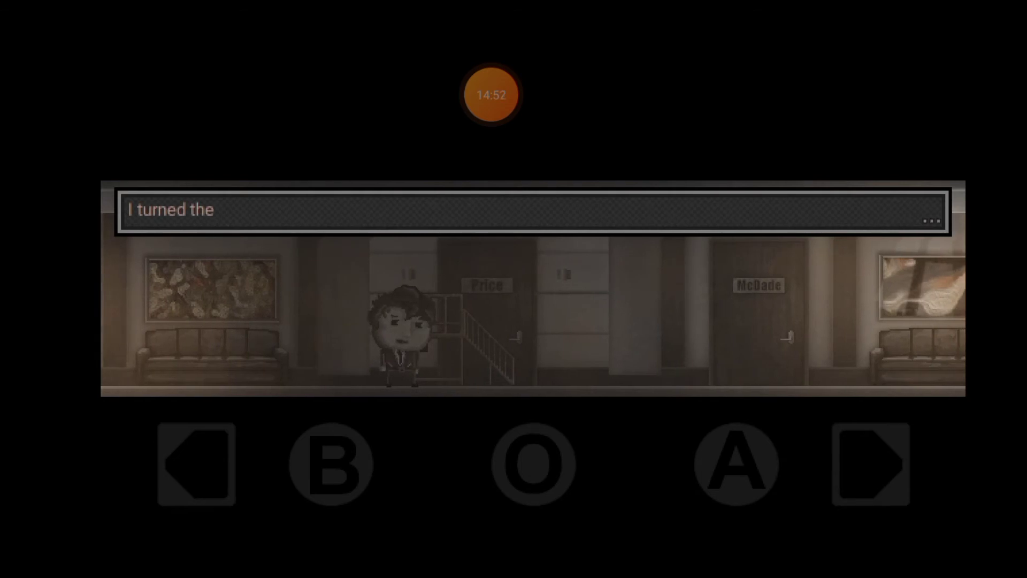
{"action": "left_click", "coordinate": [195, 464]}
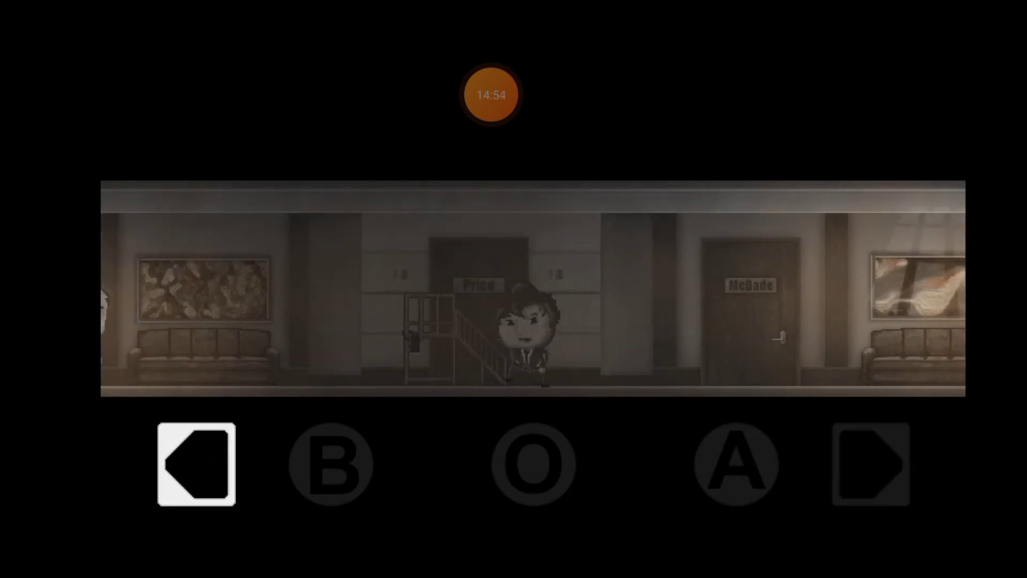
{"action": "left_click", "coordinate": [870, 464]}
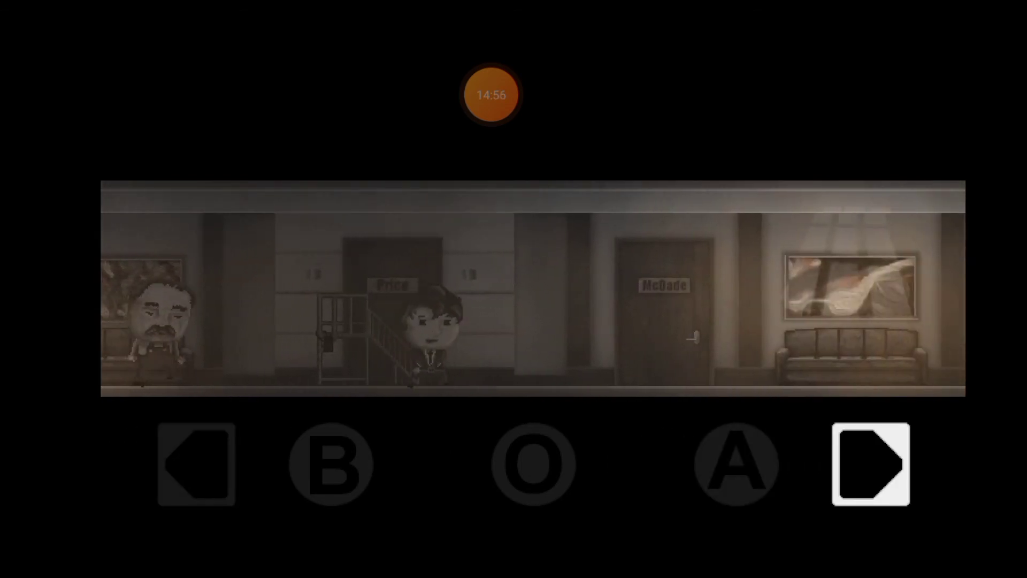
{"action": "left_click", "coordinate": [868, 464]}
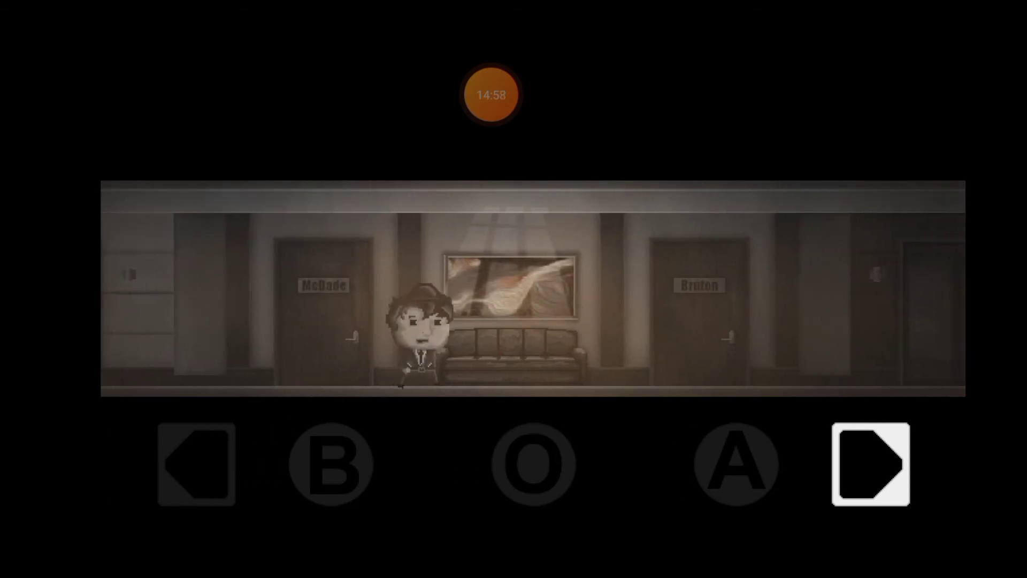
{"action": "left_click", "coordinate": [869, 462]}
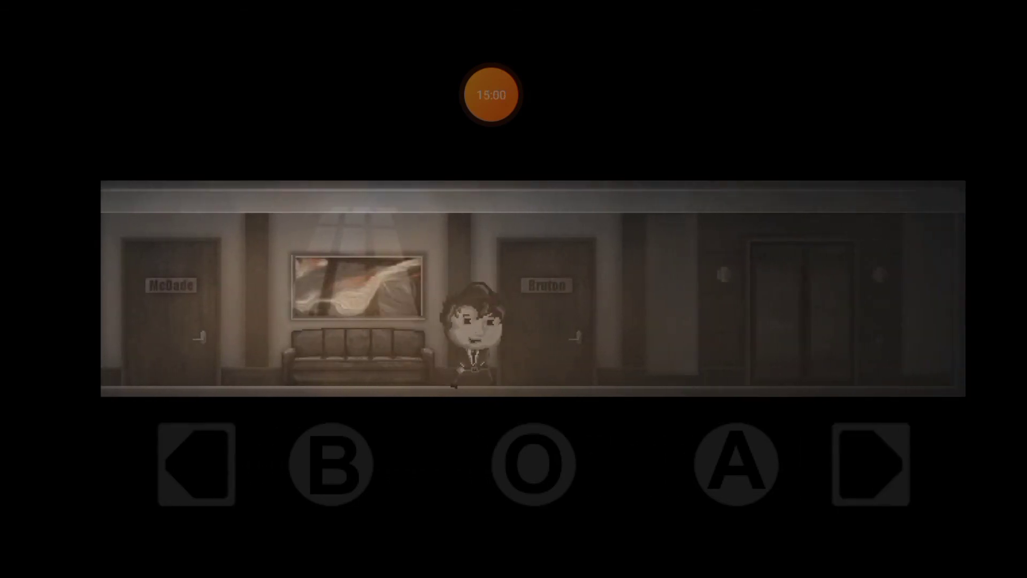
{"action": "left_click", "coordinate": [735, 463]}
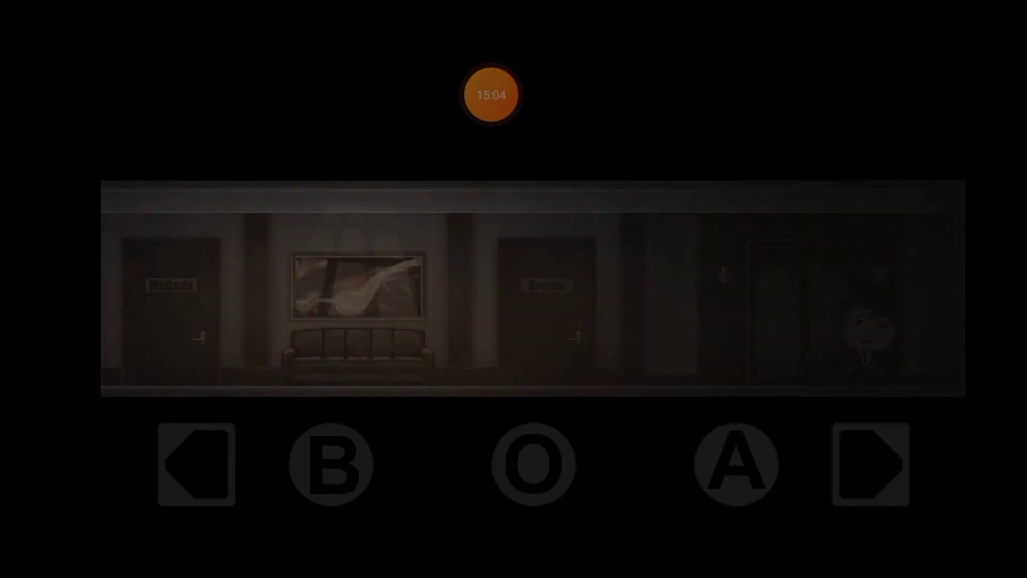
{"action": "left_click", "coordinate": [870, 463]}
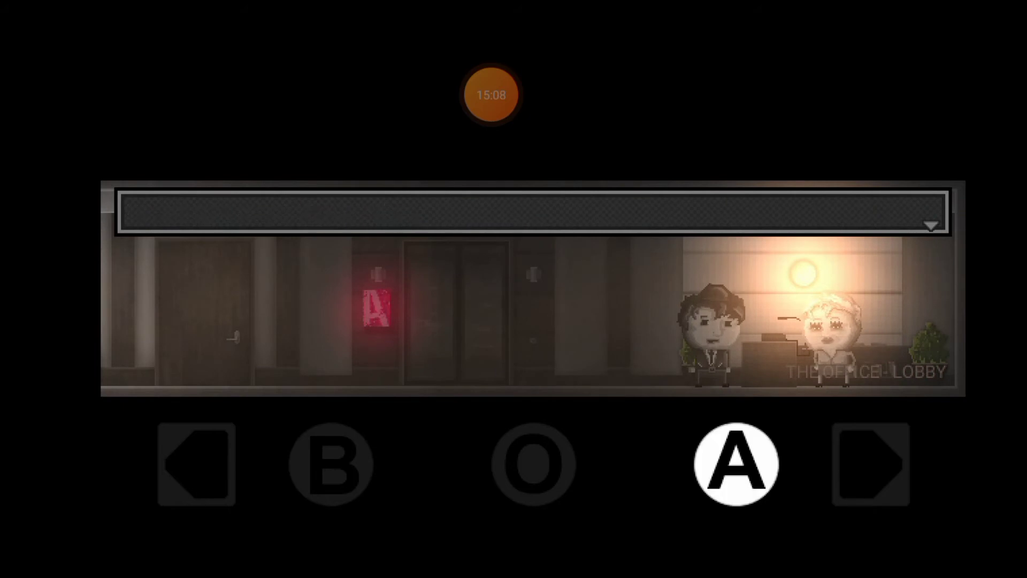
Close the receptionist's 'All set.' dialogue and walk back into The Office - Hallway
{"action": "left_click", "coordinate": [735, 464]}
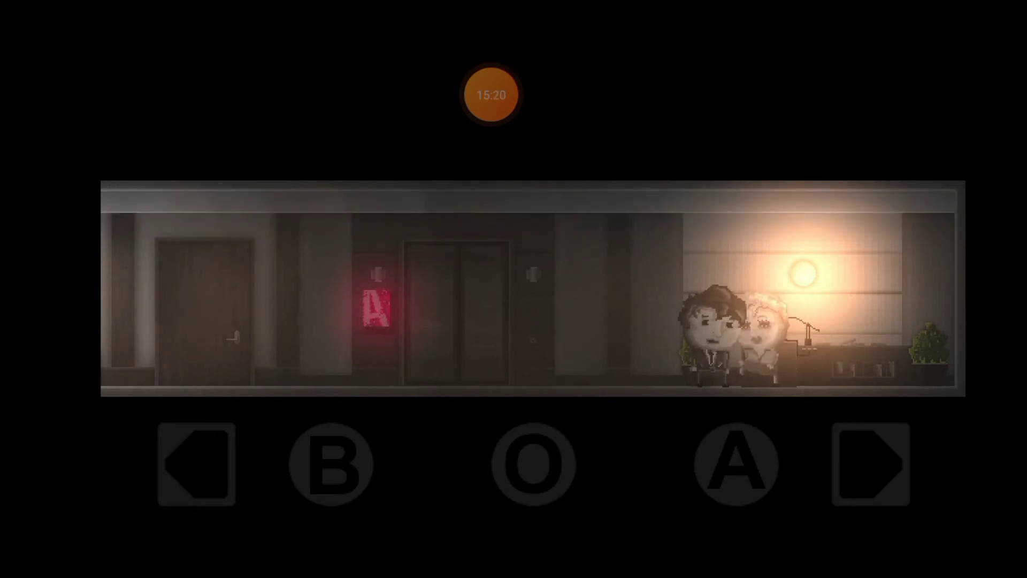
{"action": "left_click", "coordinate": [867, 462]}
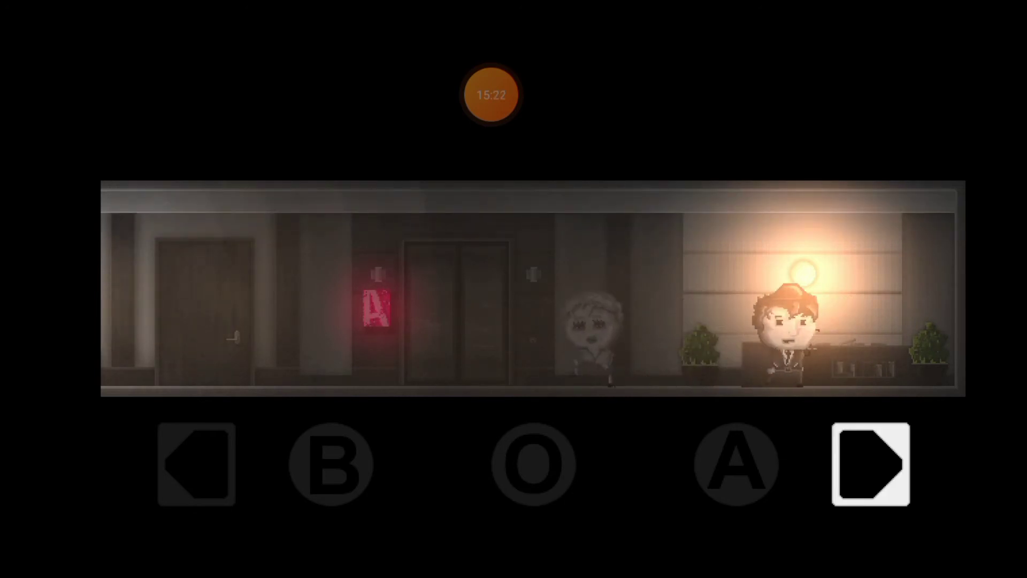
{"action": "left_click", "coordinate": [871, 463]}
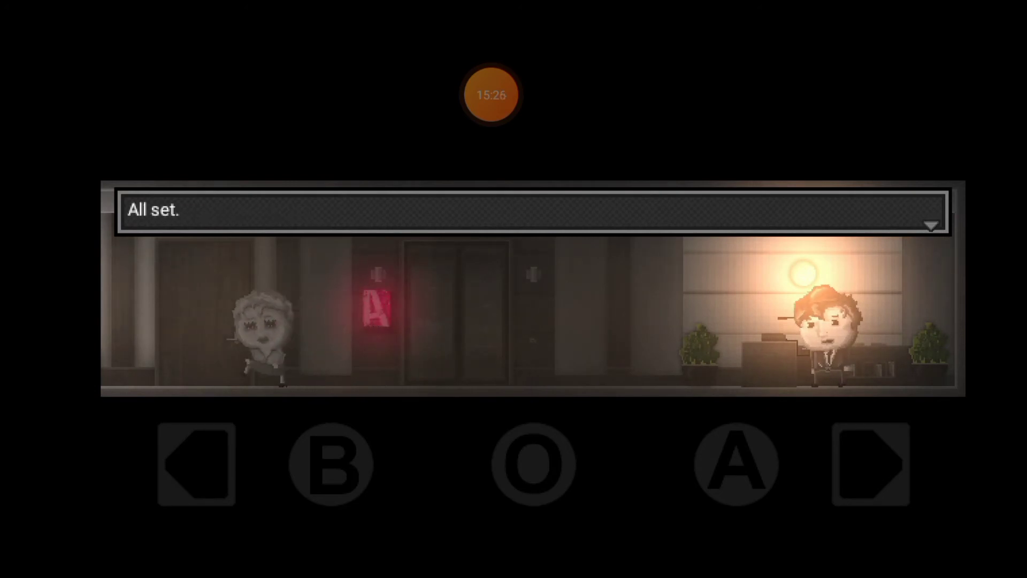
{"action": "left_click", "coordinate": [194, 462]}
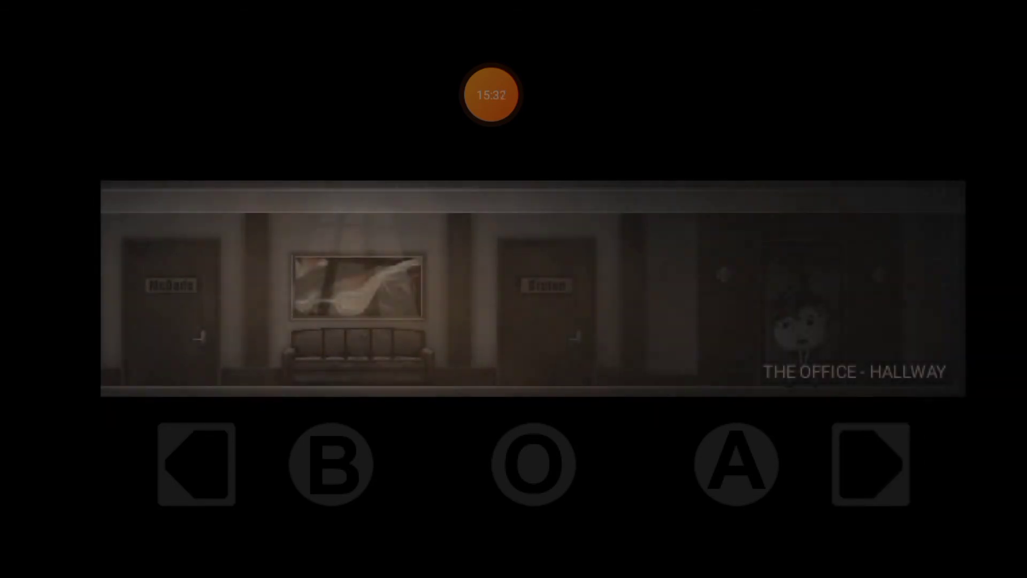
Enter Moore's green-lit office and walk toward the desk under the lamp
{"action": "left_click", "coordinate": [195, 463]}
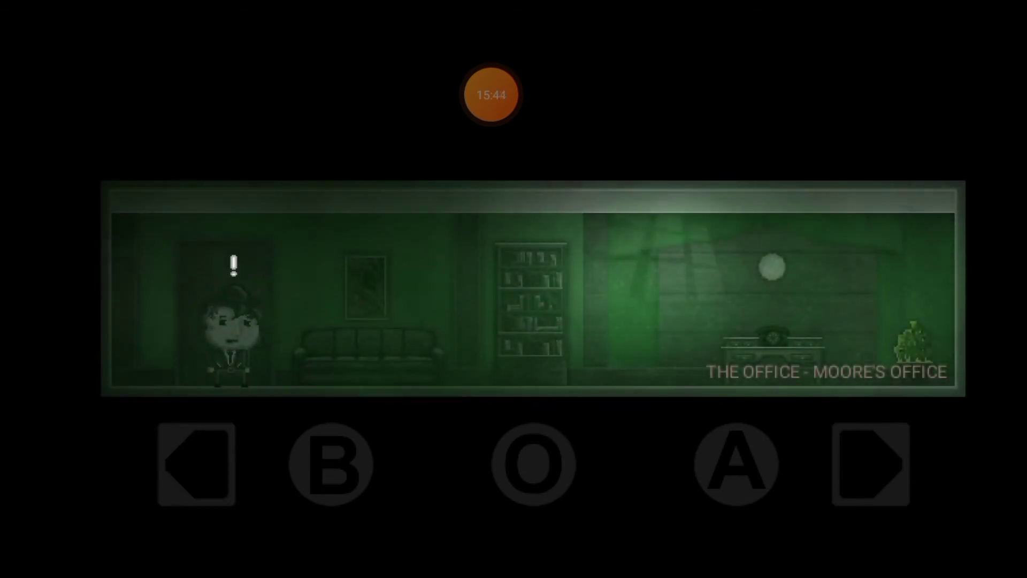
{"action": "left_click", "coordinate": [869, 464]}
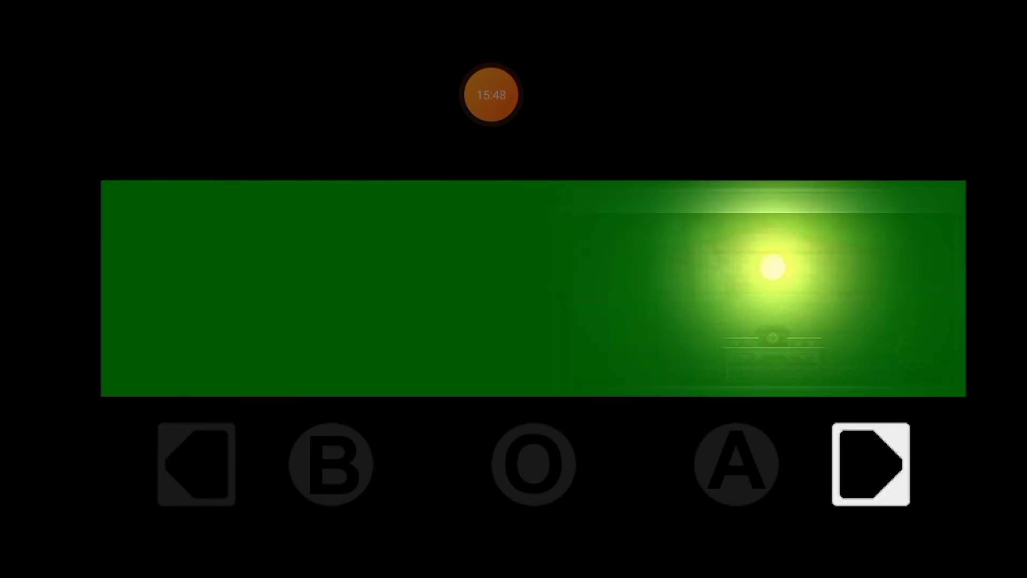
Talk with Moore ('Hi Mr.', 'Not too well...') about inheritance tax until the office glows red
{"action": "left_click", "coordinate": [870, 464]}
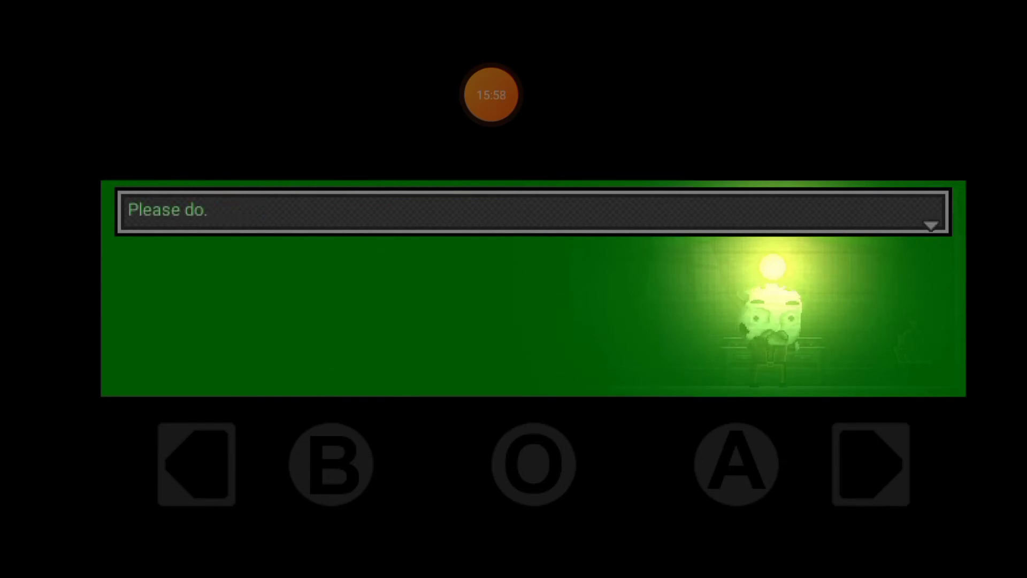
{"action": "type", "text": "Hi Mr."}
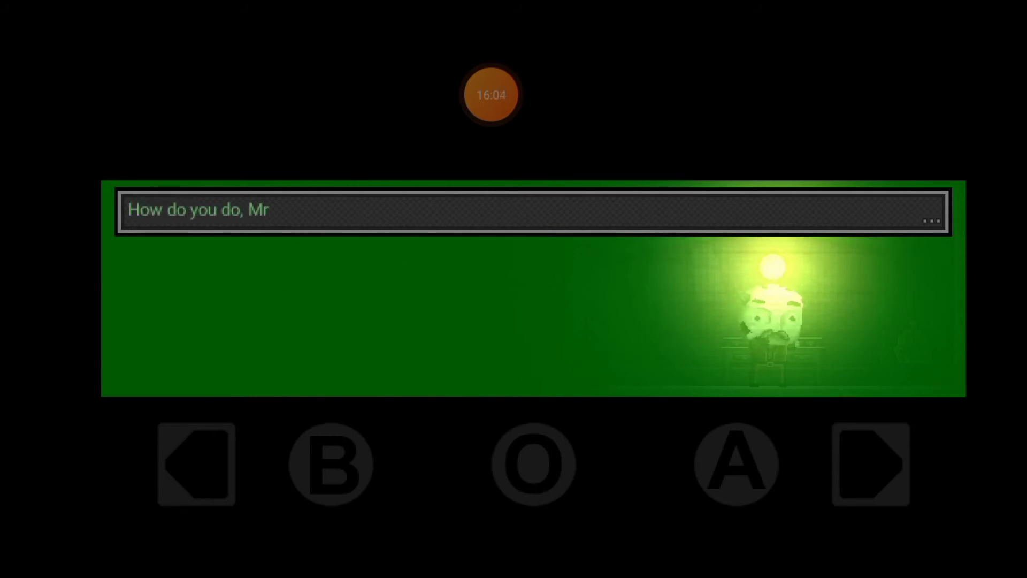
{"action": "type", "text": "Not too well to b"}
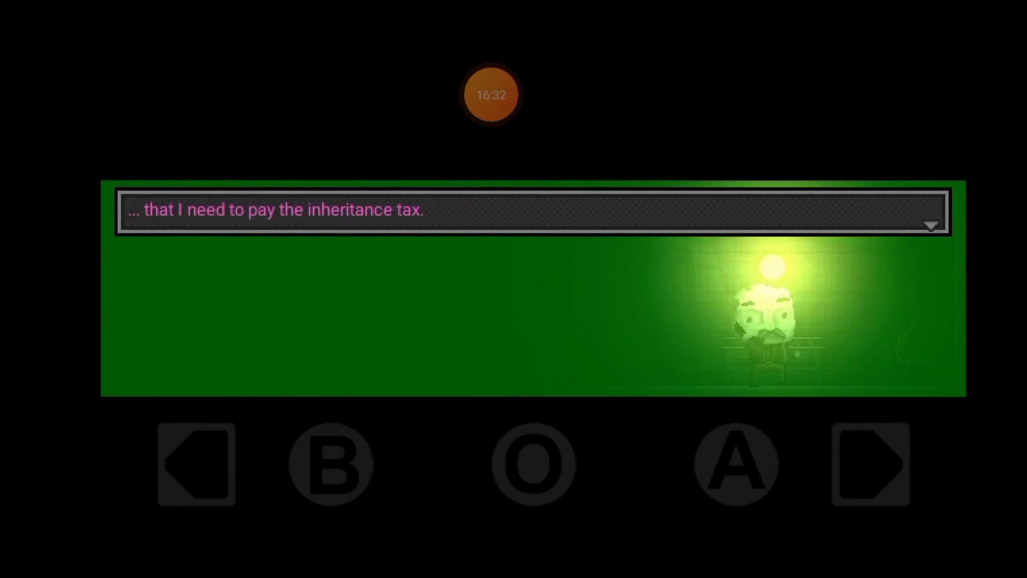
{"action": "left_click", "coordinate": [930, 226]}
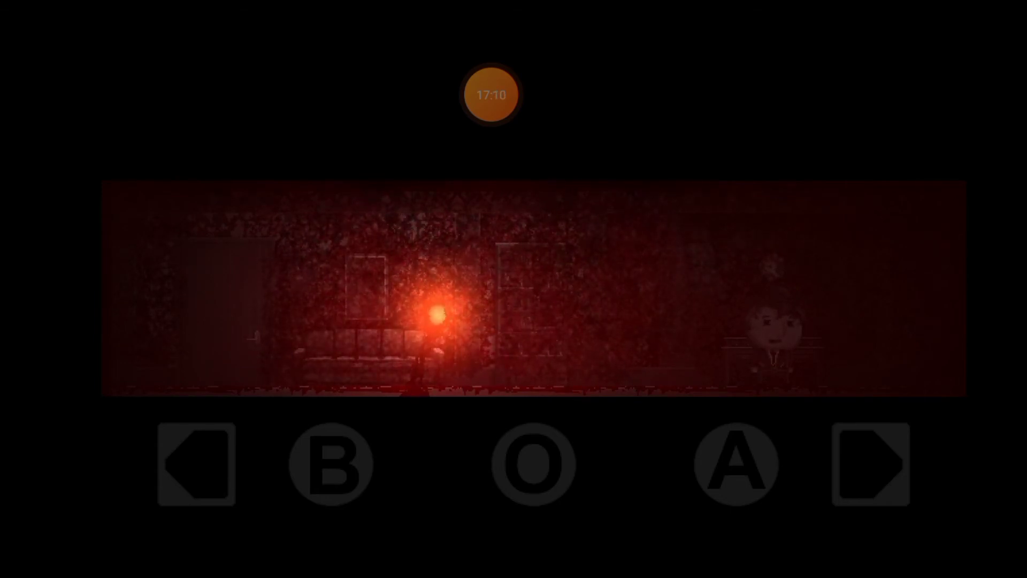
Walk from the red, grainy office out into the darkening hallway
{"action": "left_click", "coordinate": [867, 463]}
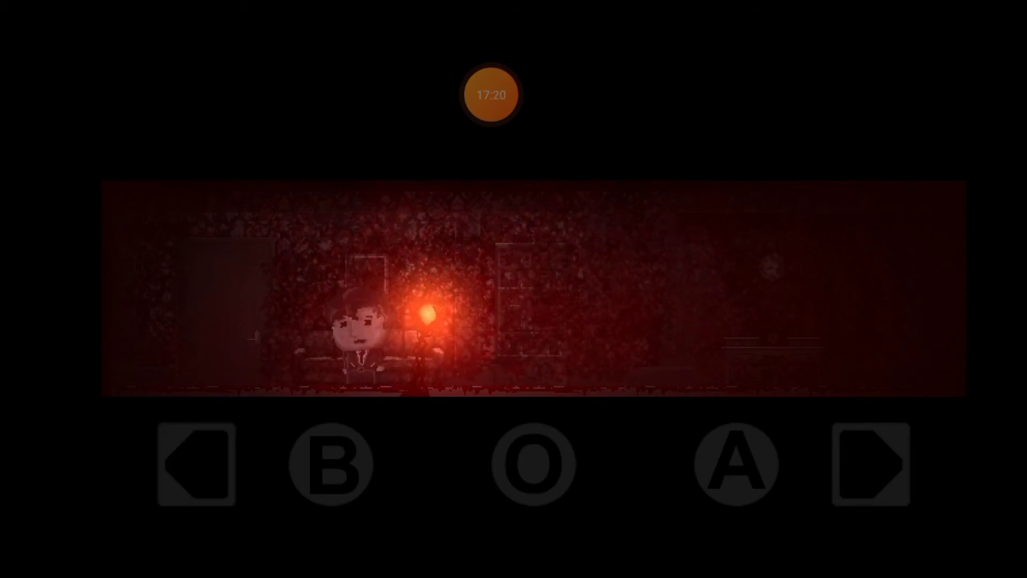
{"action": "left_click", "coordinate": [870, 463]}
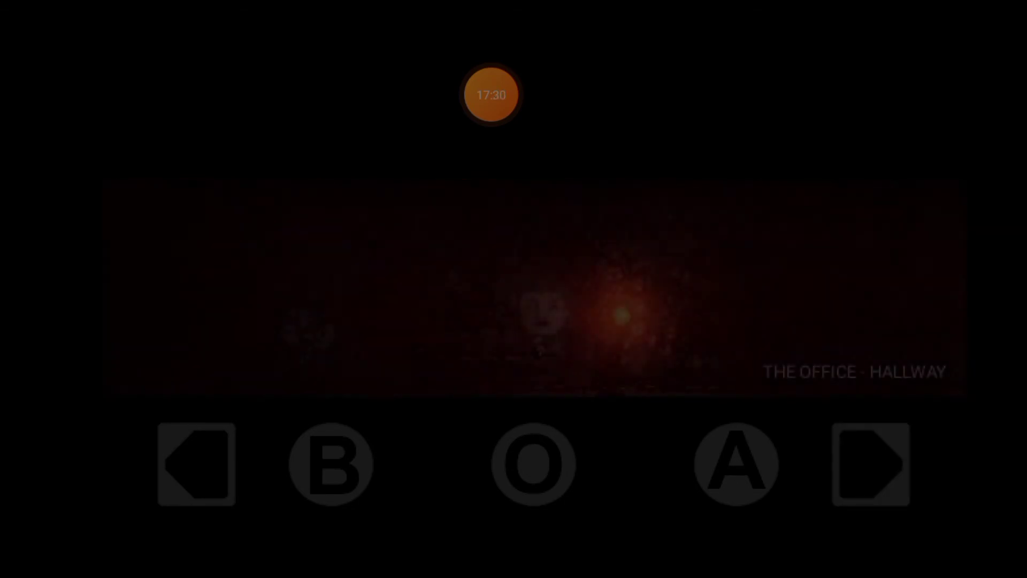
Cross the red hallway past the apparition's 'moment of truth' line to the faceless figure in the lobby
{"action": "left_click", "coordinate": [871, 463]}
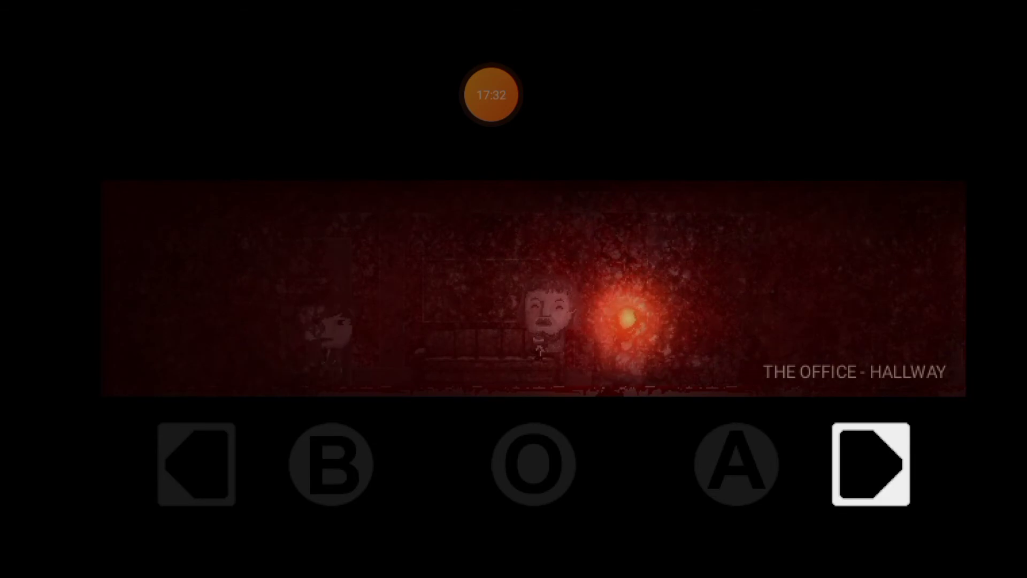
{"action": "left_click", "coordinate": [870, 463]}
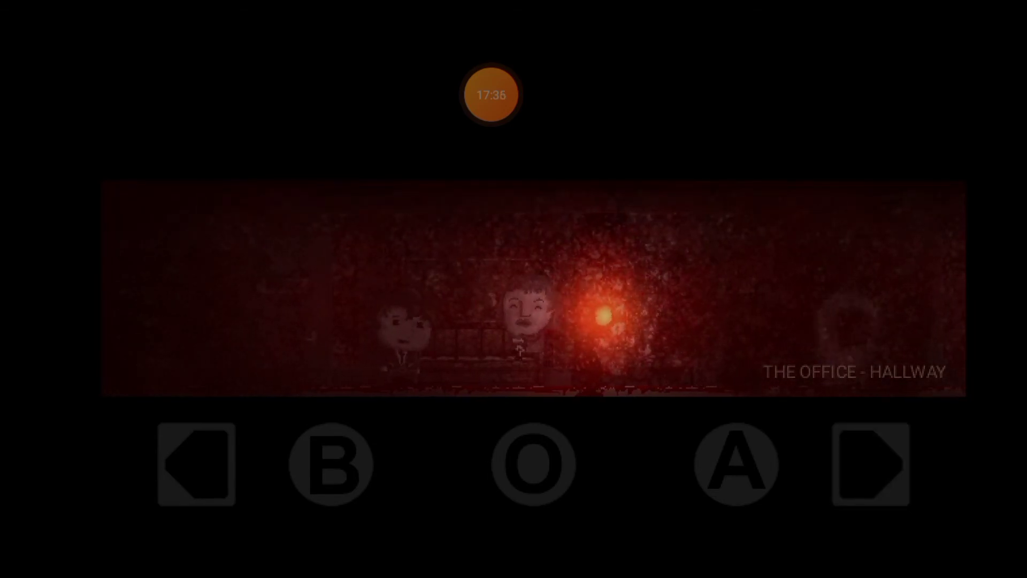
{"action": "left_click", "coordinate": [869, 464]}
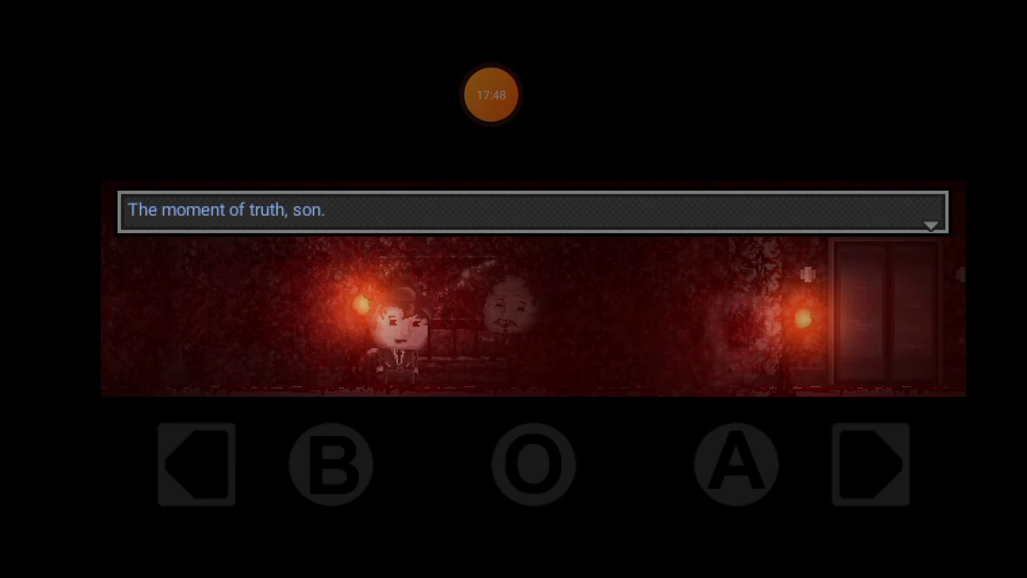
{"action": "left_click", "coordinate": [869, 464]}
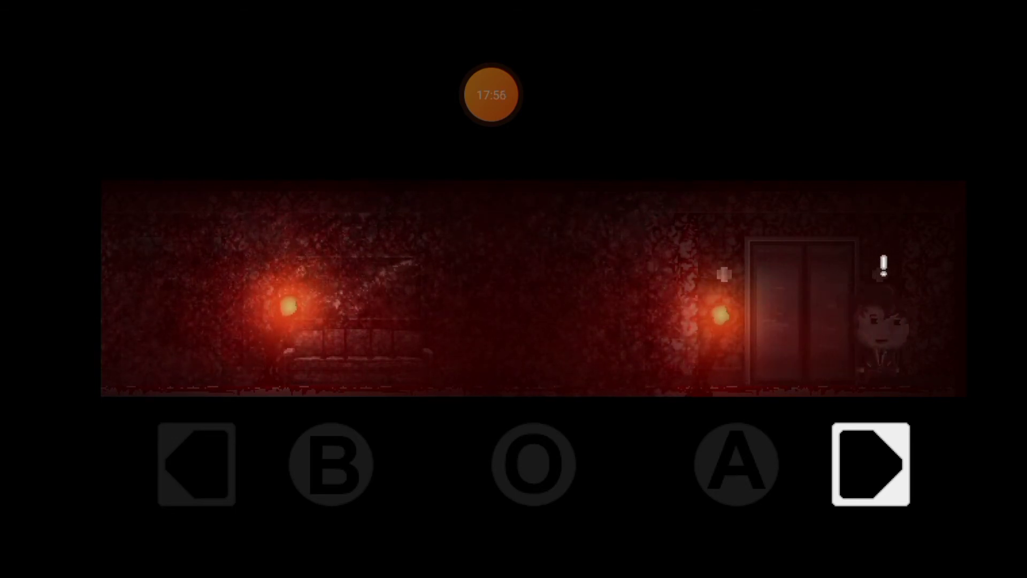
{"action": "left_click", "coordinate": [869, 463]}
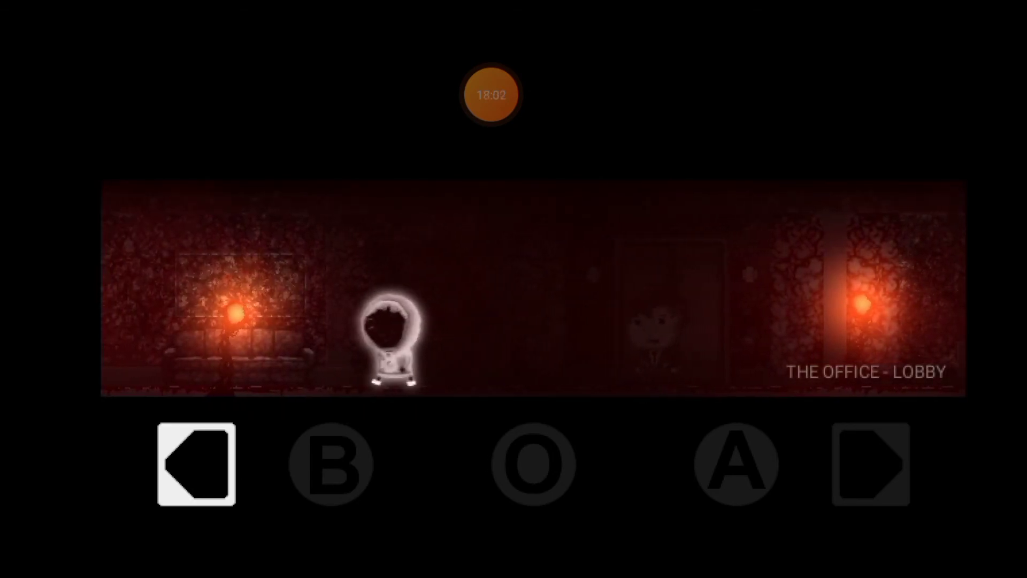
Cross the red lobby into the lamp-lit waiting area until the screen goes black
{"action": "left_click", "coordinate": [876, 463]}
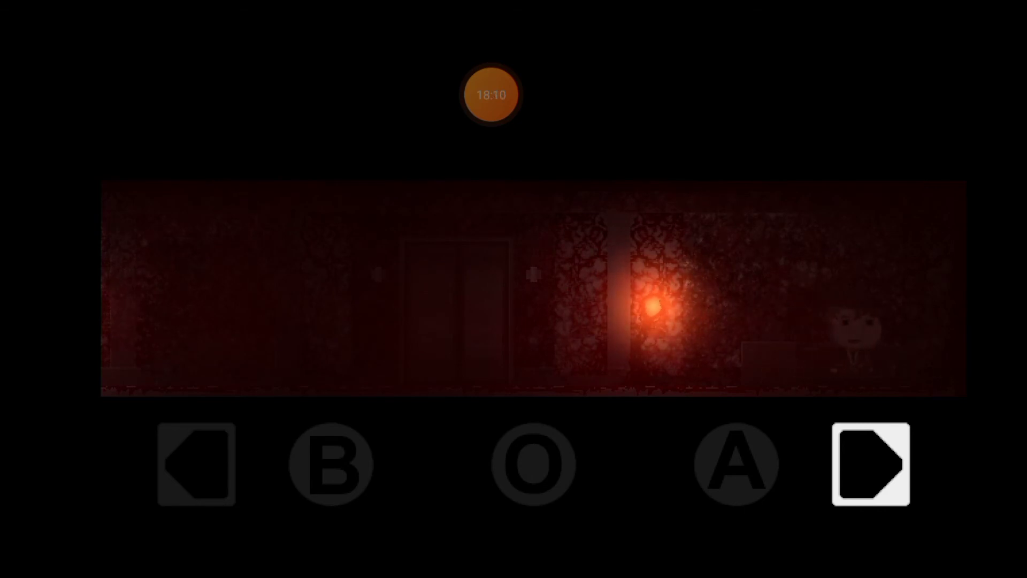
{"action": "left_click", "coordinate": [196, 463]}
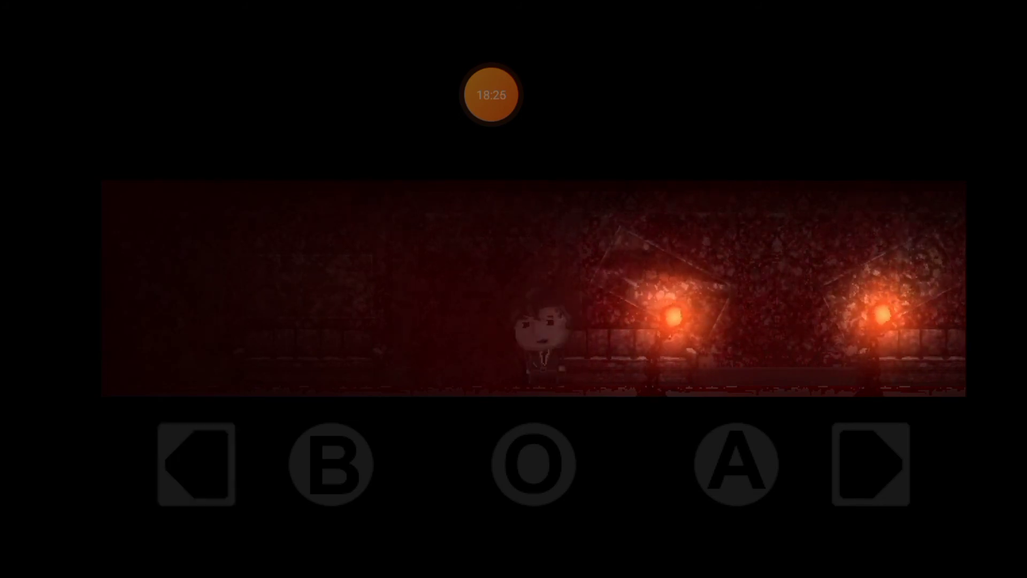
{"action": "left_click", "coordinate": [195, 464]}
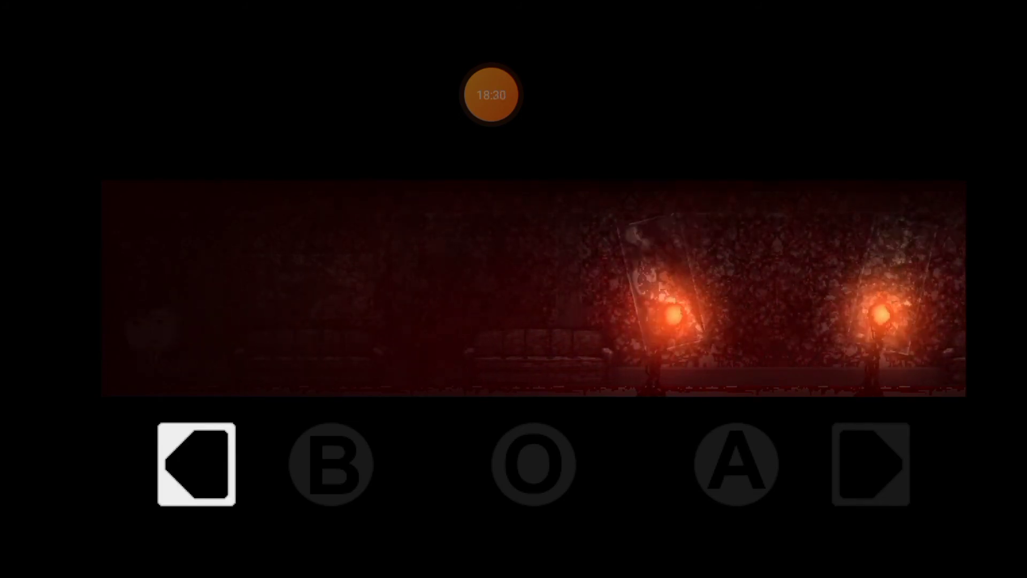
{"action": "left_click", "coordinate": [869, 463]}
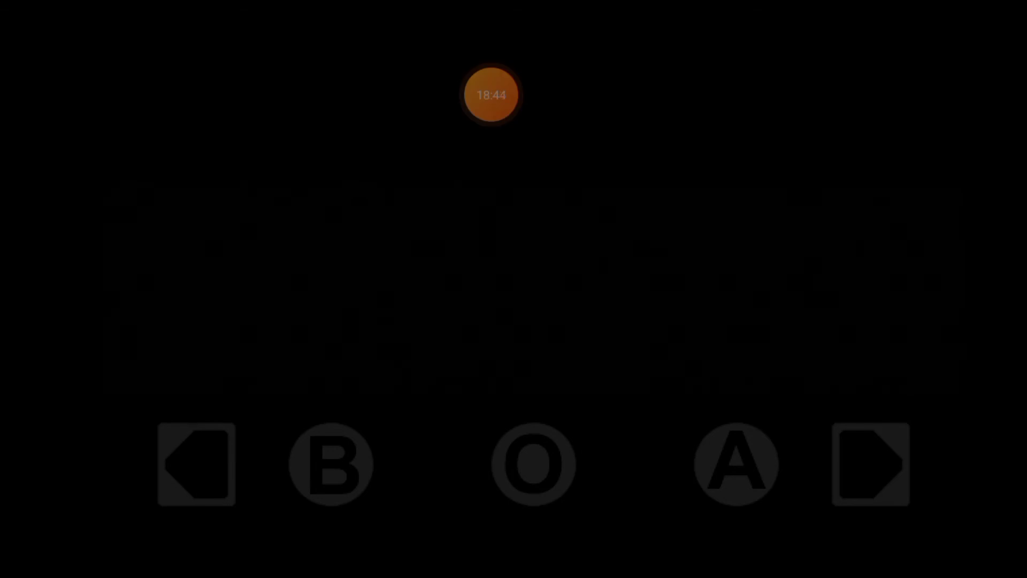
Advance the narration about entering, the racing heart and the purple silky cloth
{"action": "type", "text": "I entered th"}
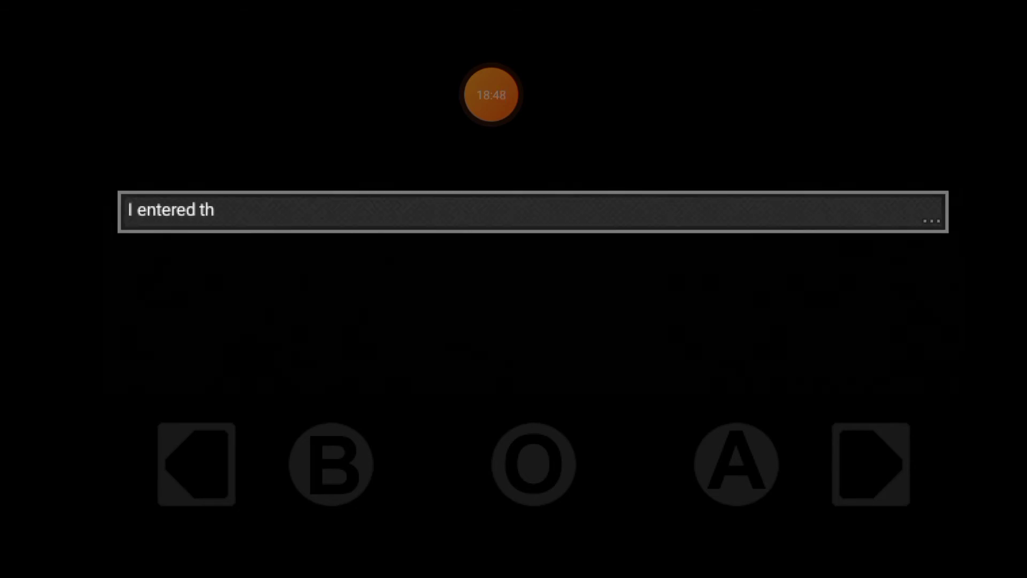
{"action": "type", "text": "rough the door."}
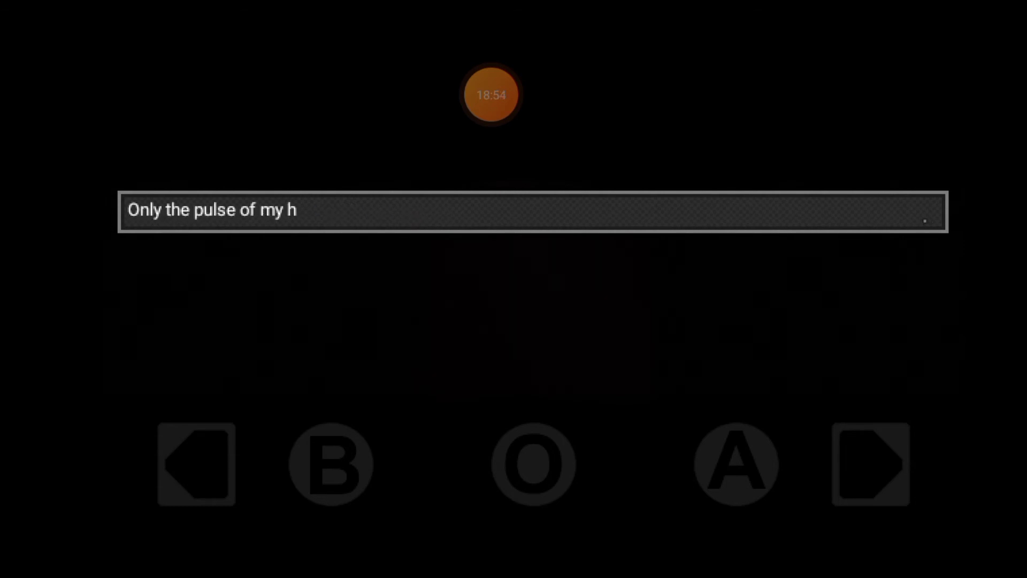
{"action": "type", "text": "eart broke the silence."}
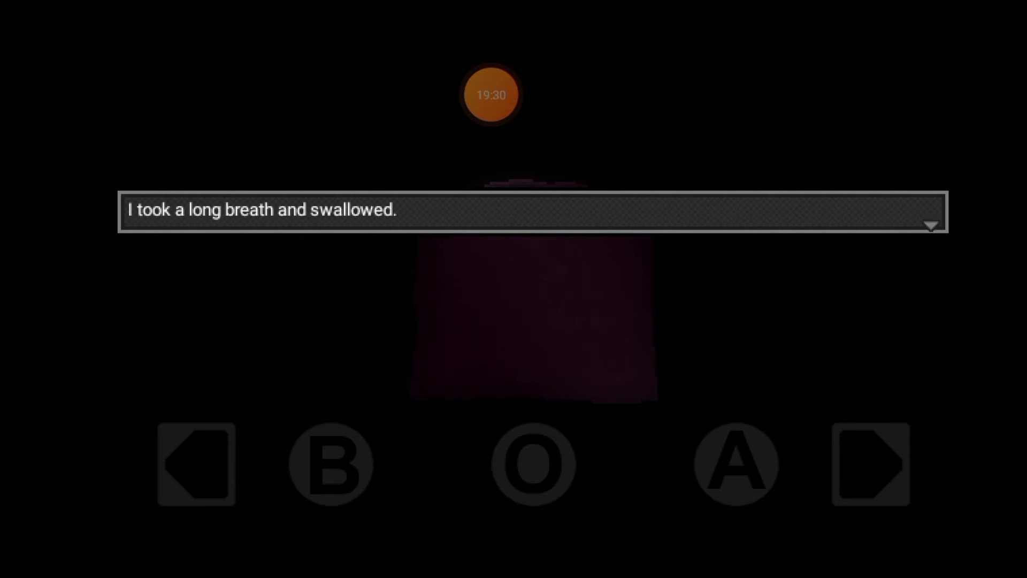
{"action": "left_click", "coordinate": [531, 211]}
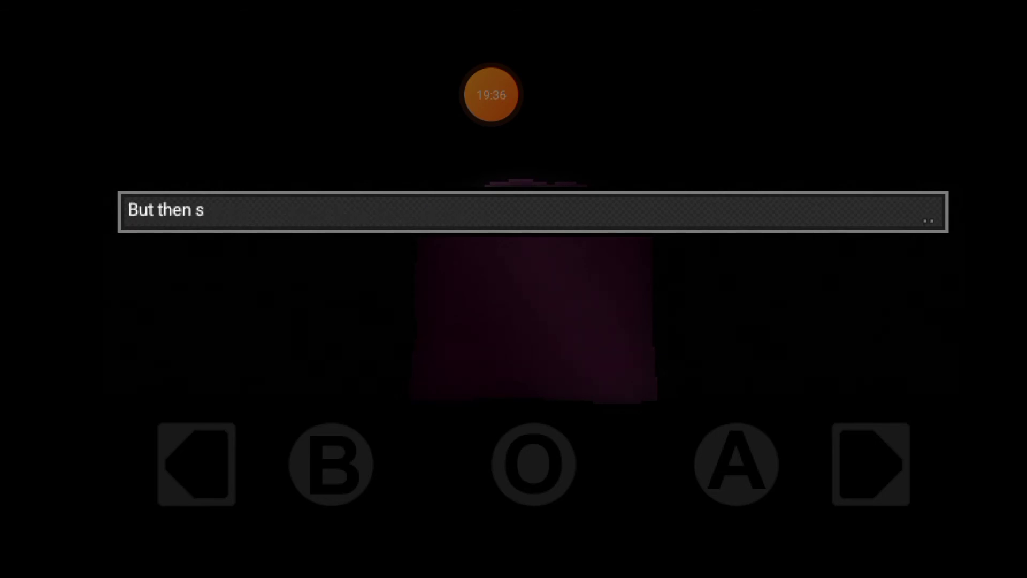
{"action": "type", "text": "A purple,"}
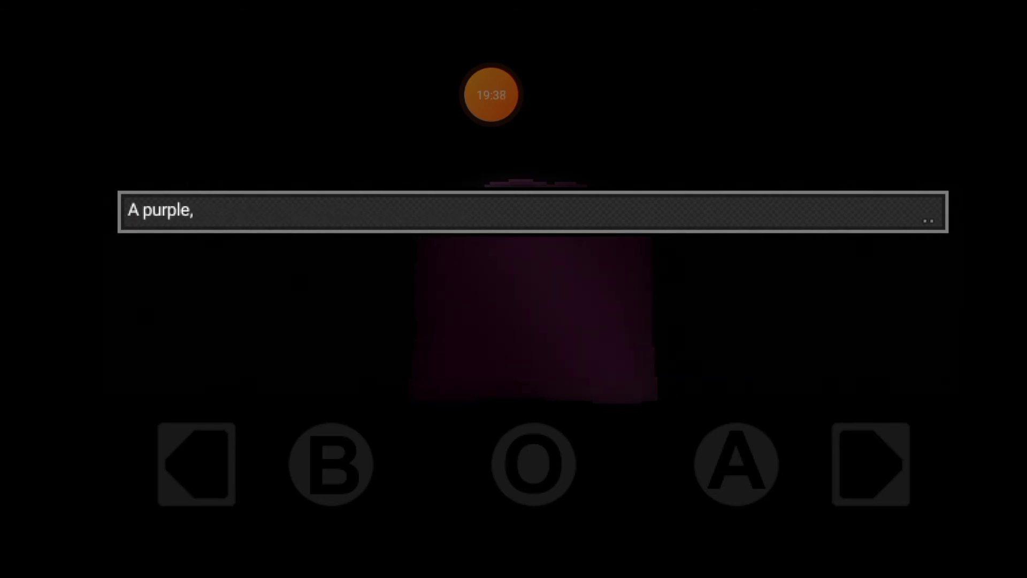
{"action": "type", "text": "silky cloth revealed its secret."}
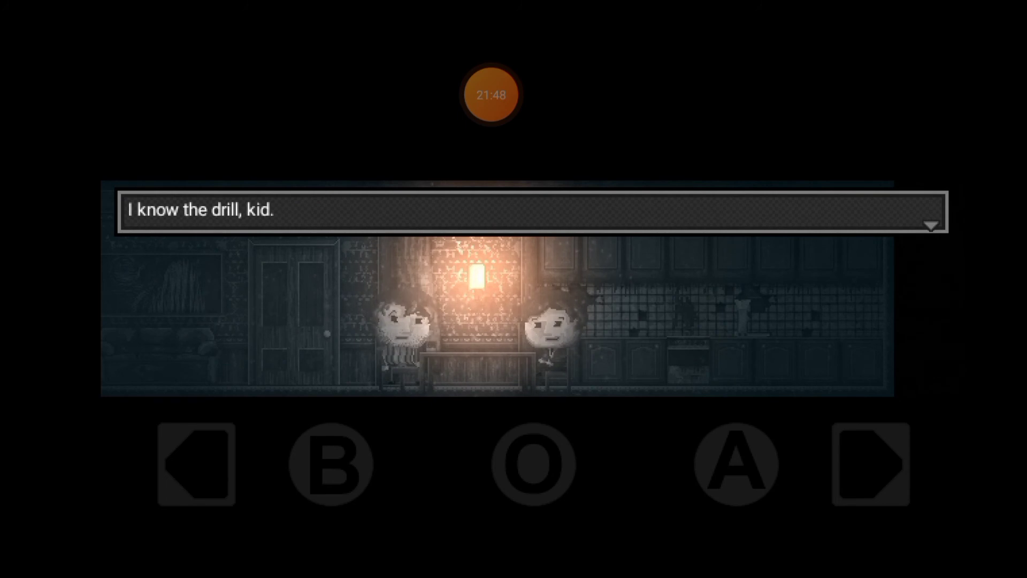
Finish the old man's talk ending 'no more whiskey for me', then enter the bathroom
{"action": "left_click", "coordinate": [531, 210]}
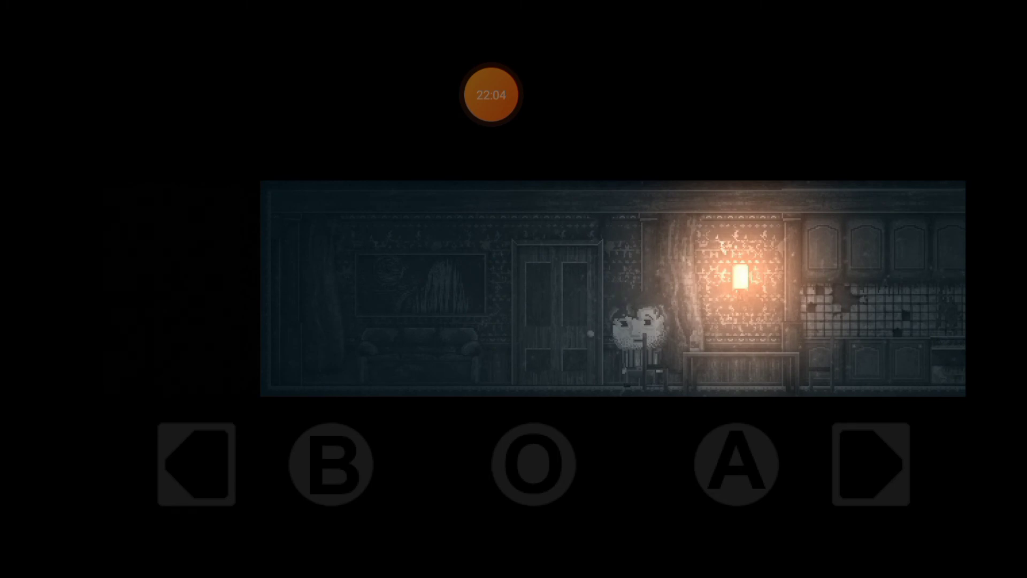
{"action": "left_click", "coordinate": [195, 464]}
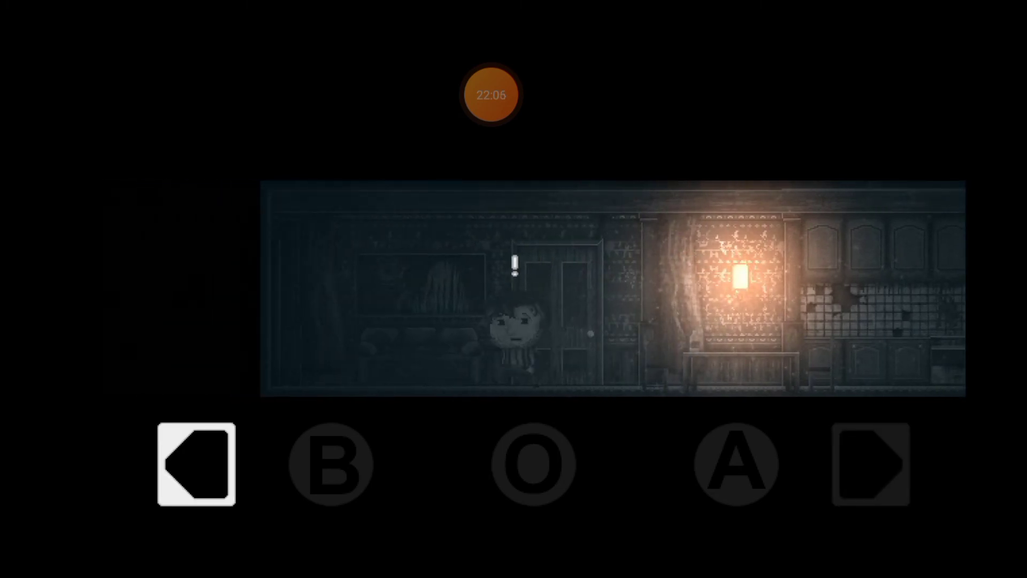
{"action": "left_click", "coordinate": [870, 464]}
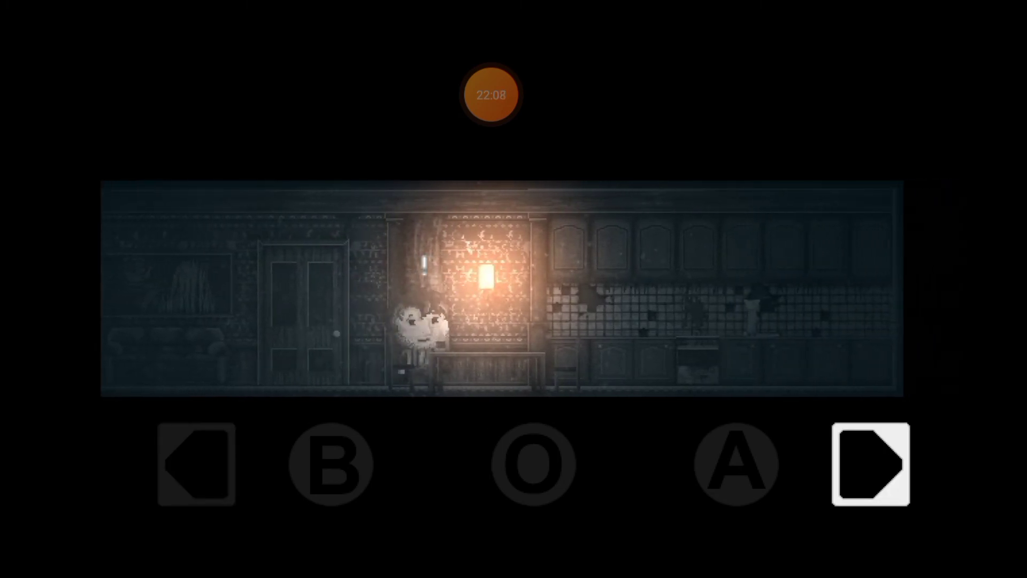
{"action": "left_click", "coordinate": [869, 463]}
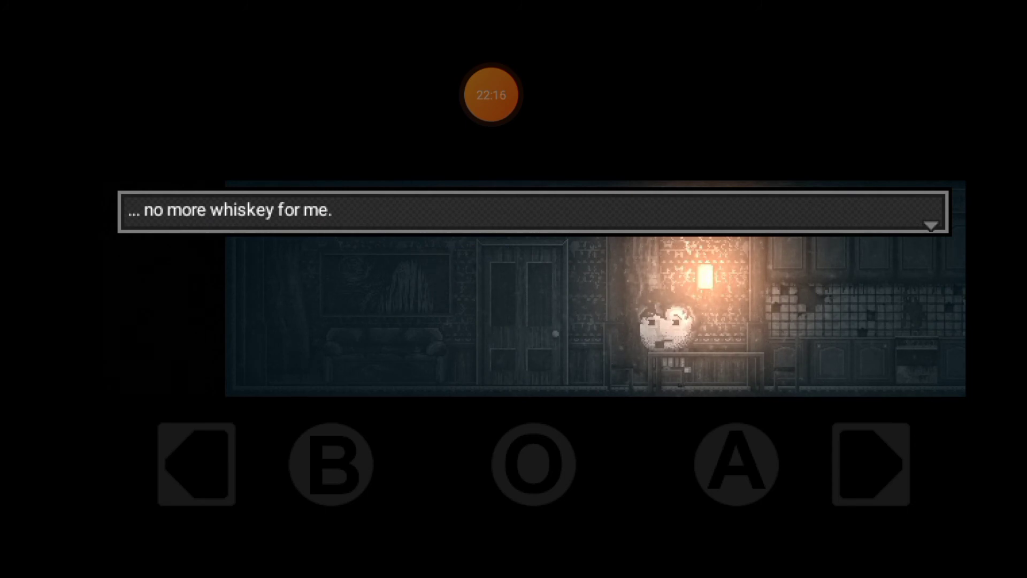
{"action": "left_click", "coordinate": [869, 462]}
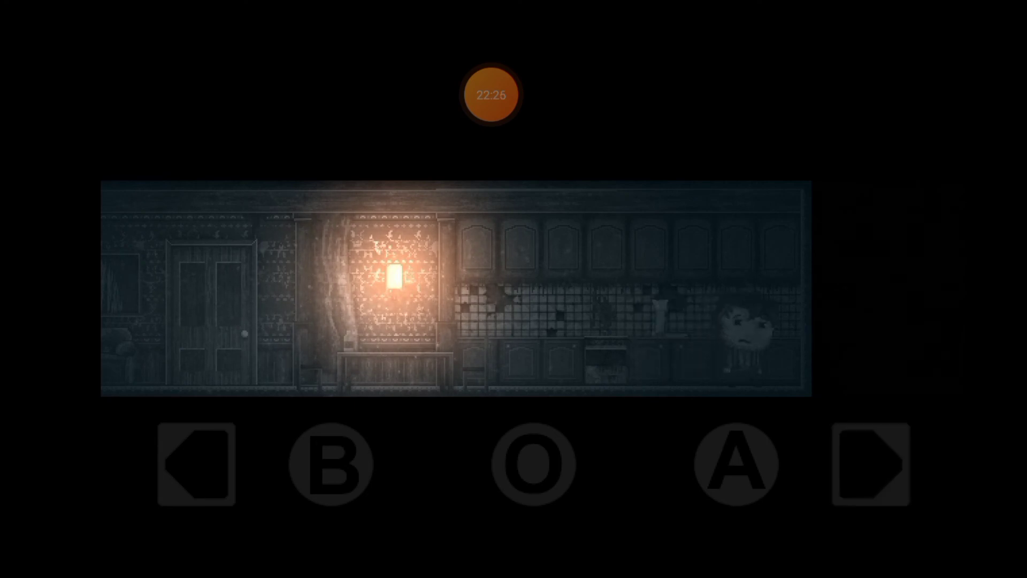
{"action": "left_click", "coordinate": [195, 463]}
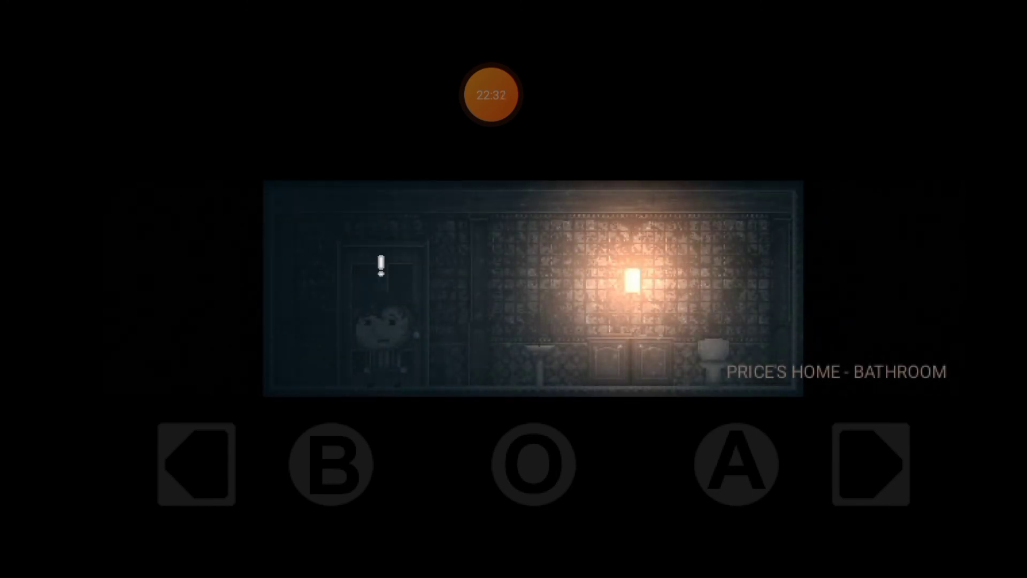
Walk Price to the bathroom mirror and inspect it
{"action": "left_click", "coordinate": [869, 462]}
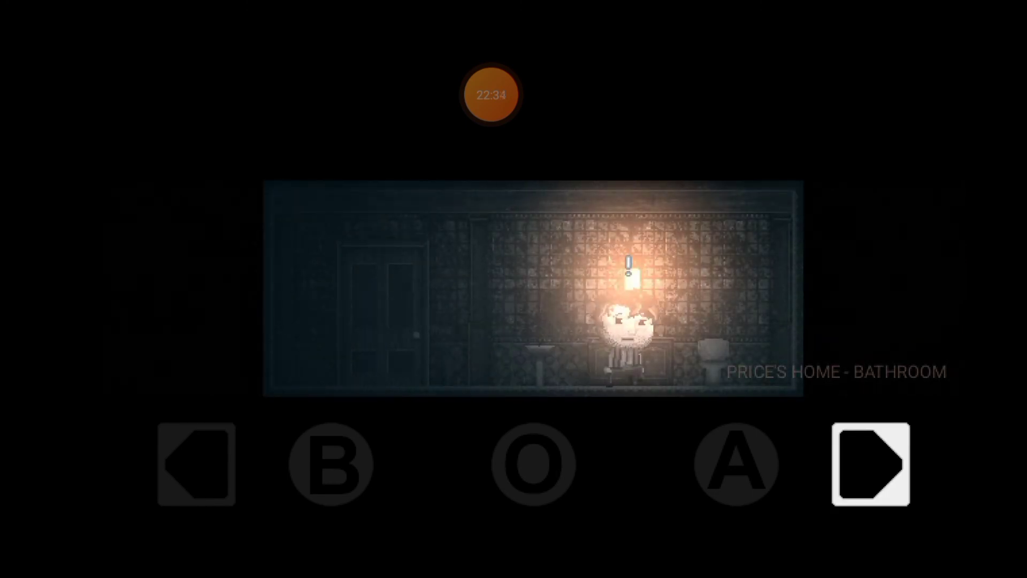
{"action": "left_click", "coordinate": [869, 463]}
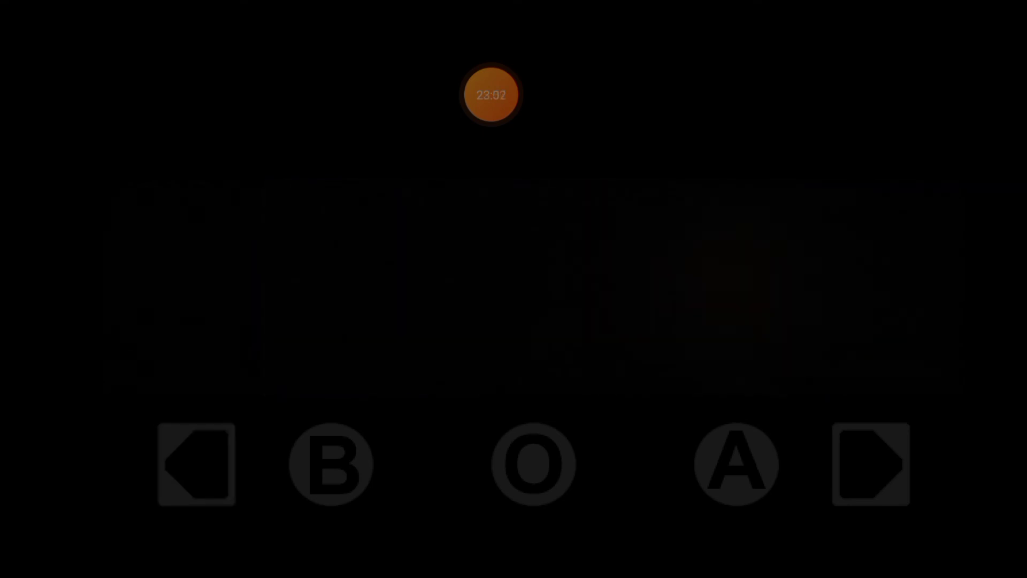
{"action": "left_click", "coordinate": [869, 463]}
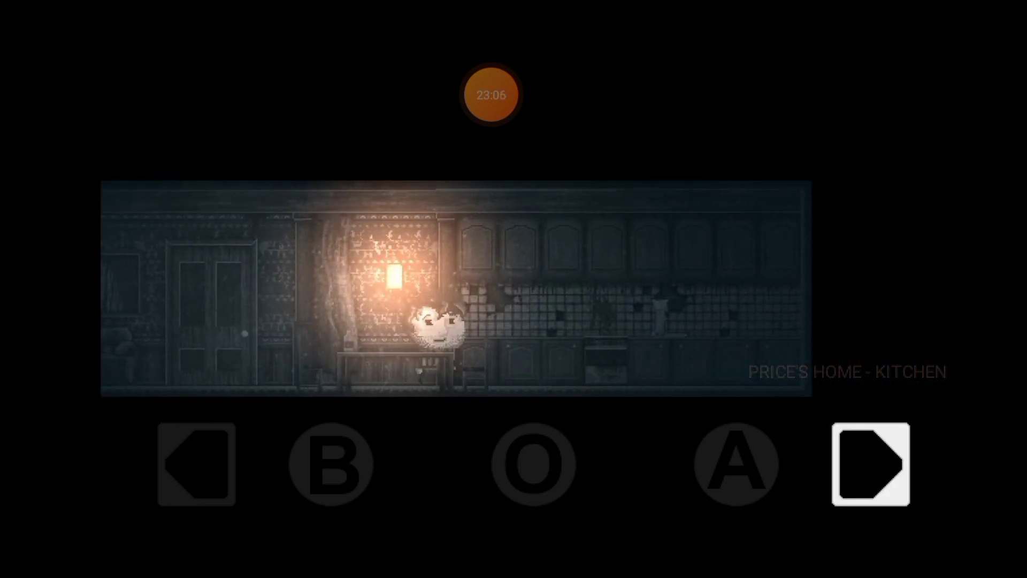
Have Price take the kitchen shotgun, then walk left into the living room
{"action": "left_click", "coordinate": [869, 463]}
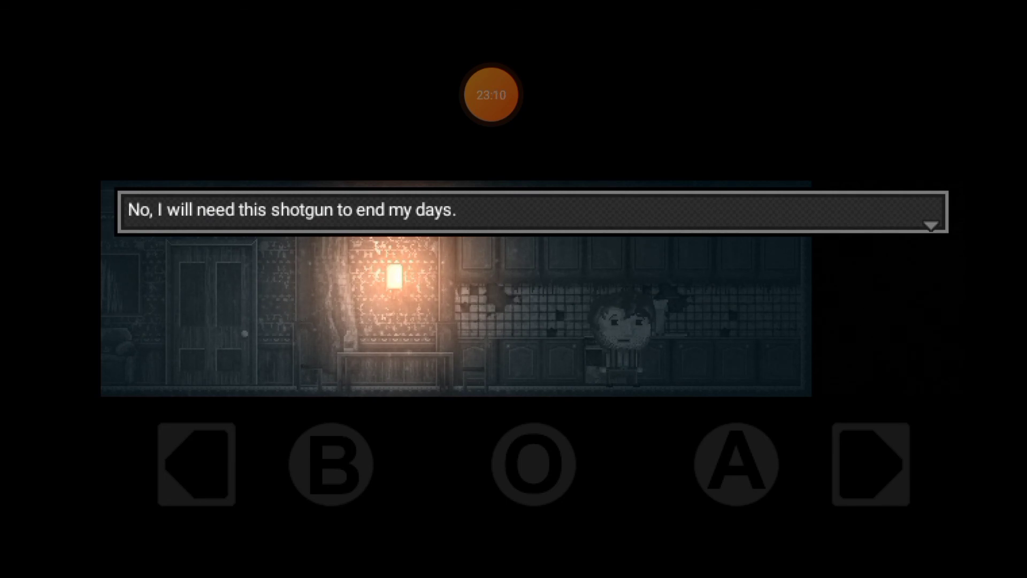
{"action": "left_click", "coordinate": [195, 464]}
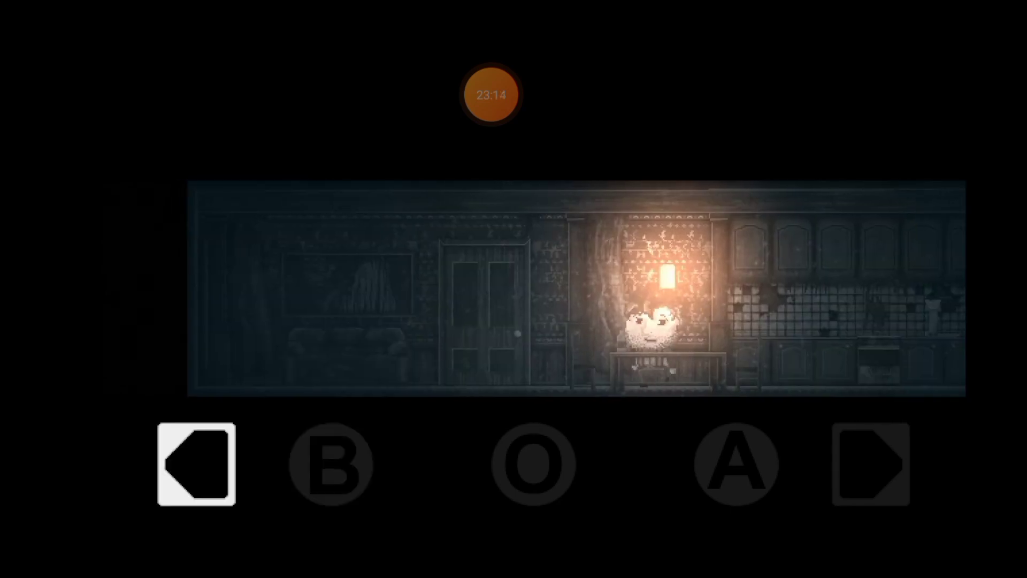
{"action": "left_click", "coordinate": [195, 464]}
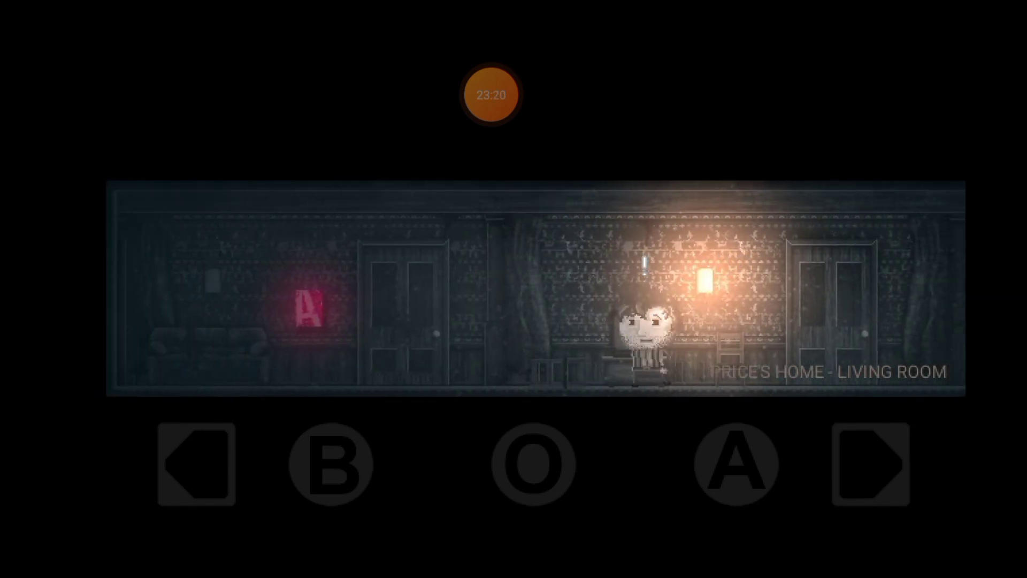
Save at the living room's red A save point, then head to the desk room
{"action": "left_click", "coordinate": [194, 464]}
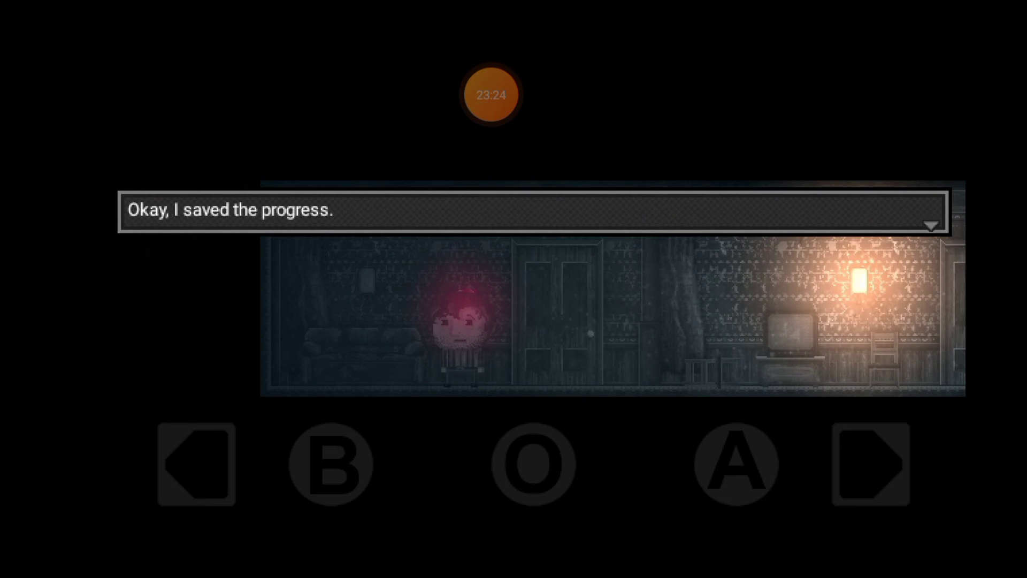
{"action": "left_click", "coordinate": [869, 462]}
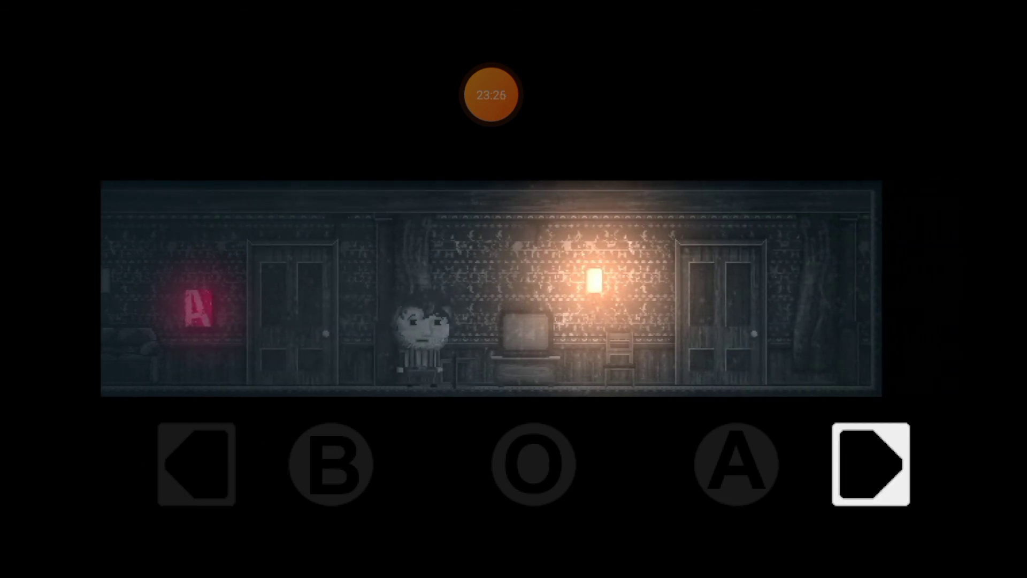
{"action": "left_click", "coordinate": [870, 462]}
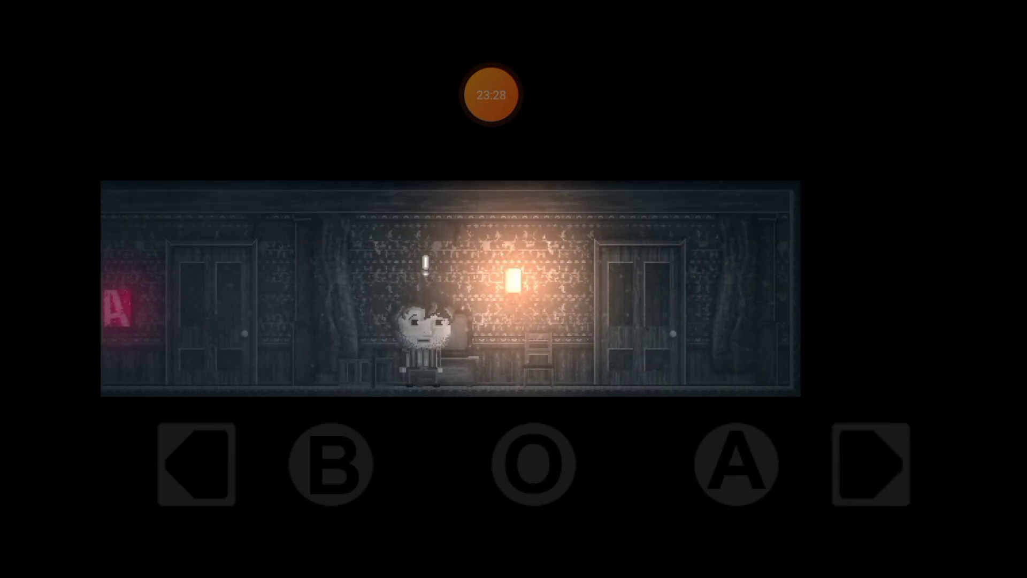
{"action": "left_click", "coordinate": [330, 463]}
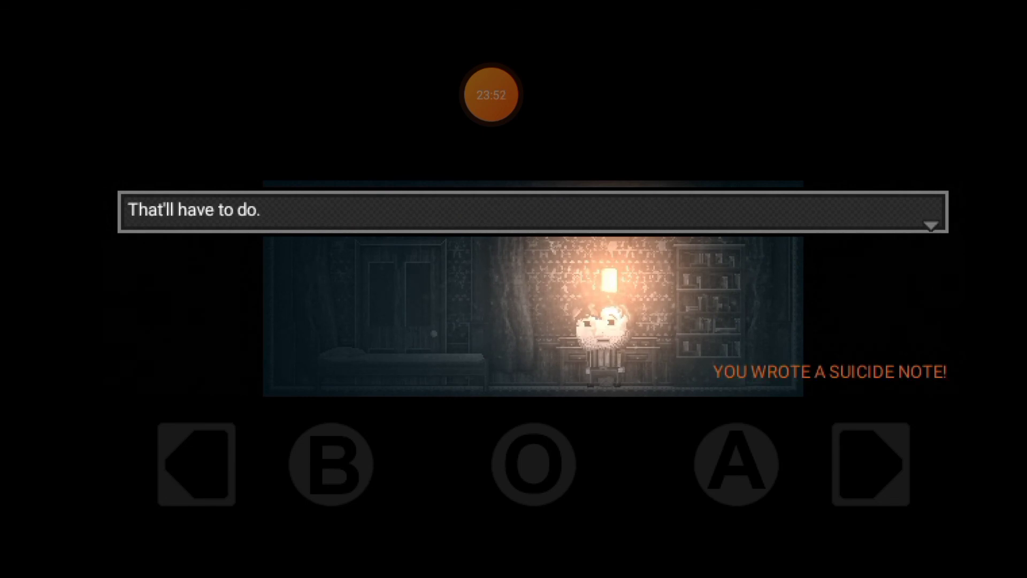
Dismiss the note dialogue and walk Price through the living room into the kitchen
{"action": "type", "text": "My first n"}
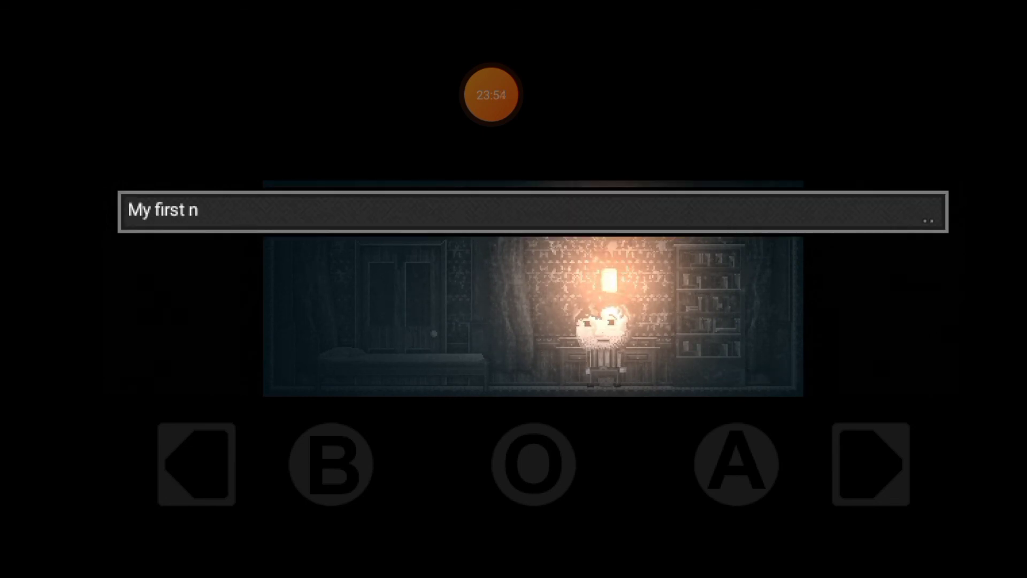
{"action": "left_click", "coordinate": [194, 463]}
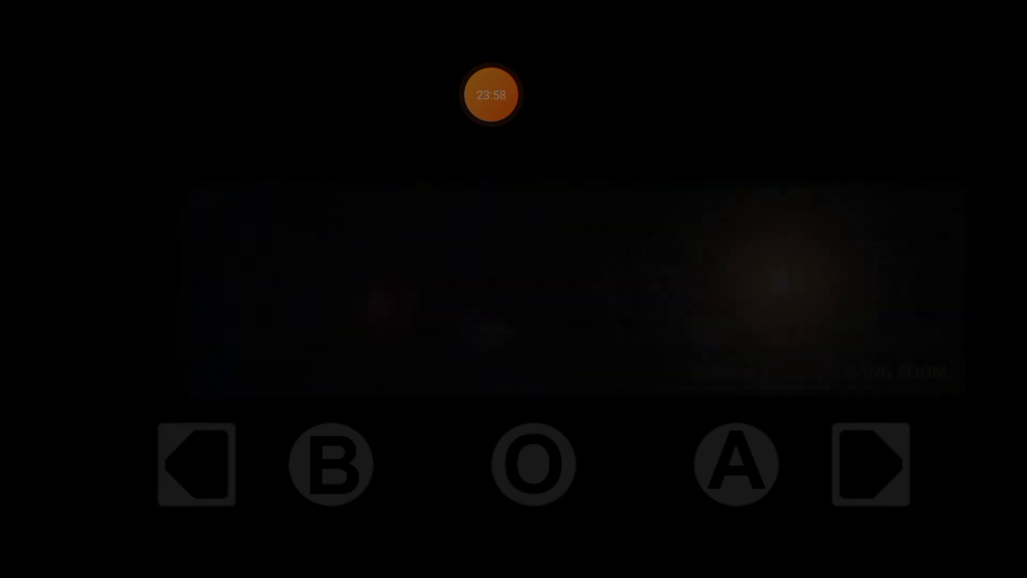
{"action": "left_click", "coordinate": [194, 464]}
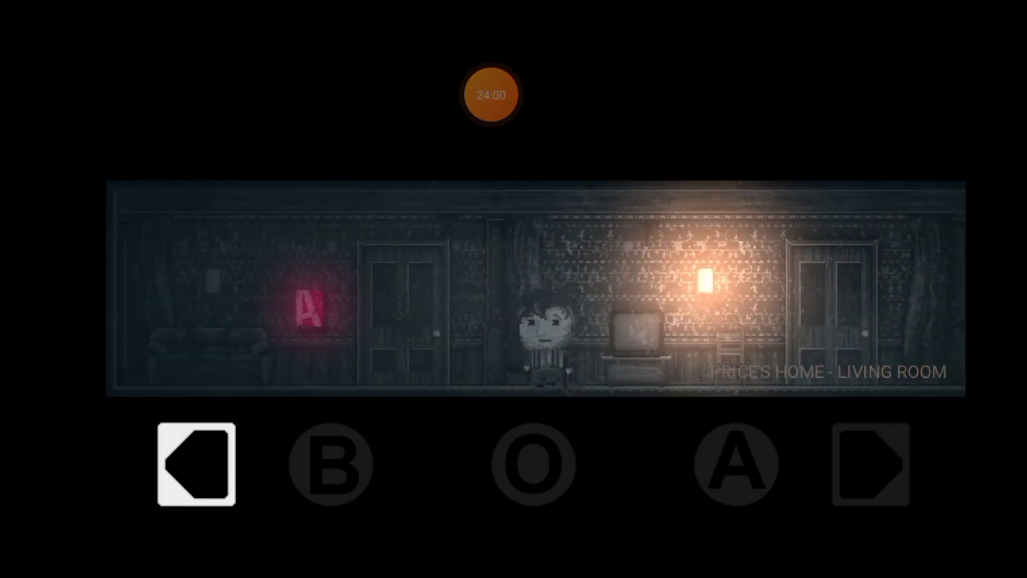
{"action": "left_click", "coordinate": [870, 464]}
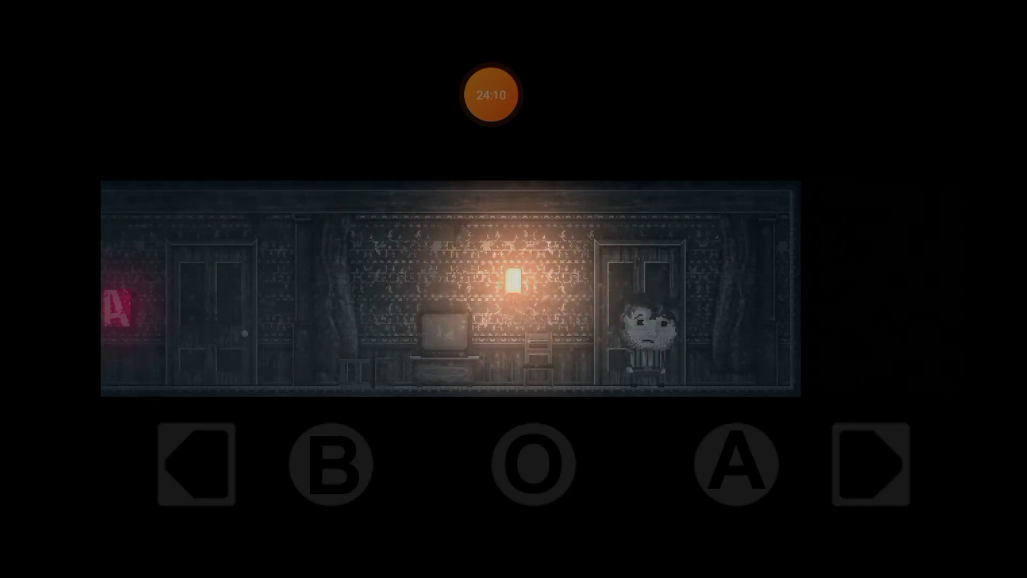
{"action": "left_click", "coordinate": [867, 463]}
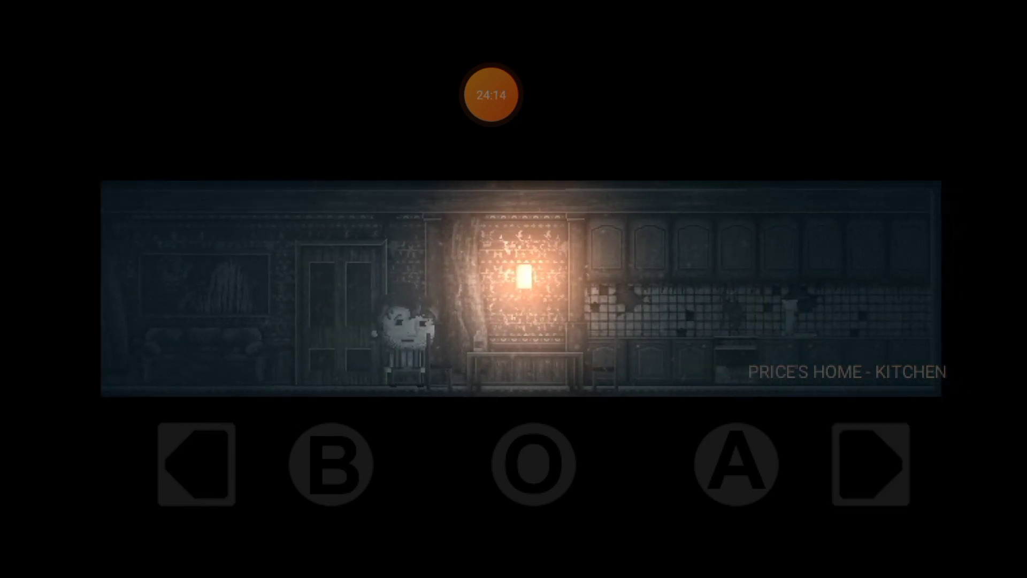
Interact with the kitchen shotgun and use SHOTGUN from Price's inventory
{"action": "left_click", "coordinate": [871, 464]}
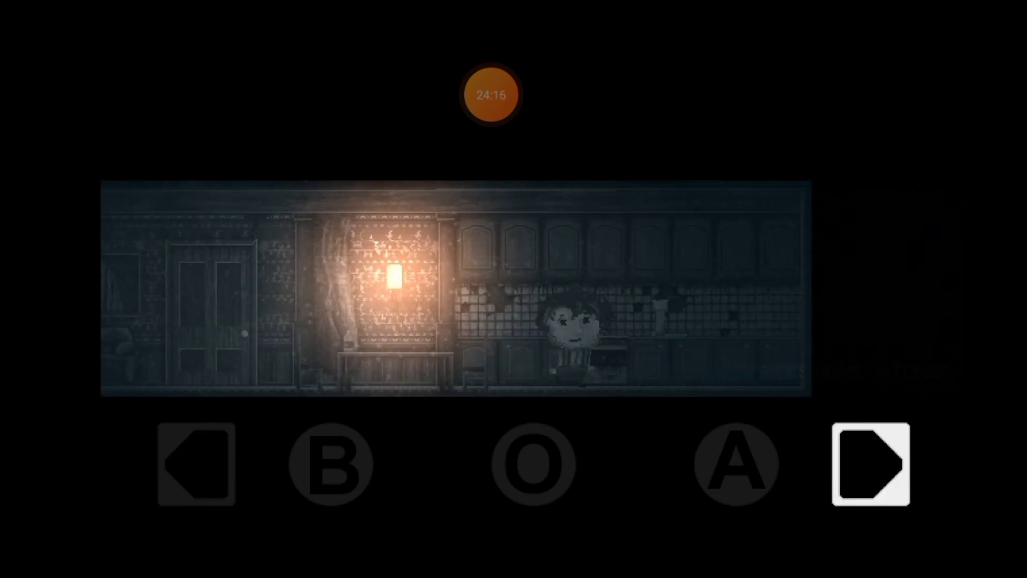
{"action": "left_click", "coordinate": [869, 462]}
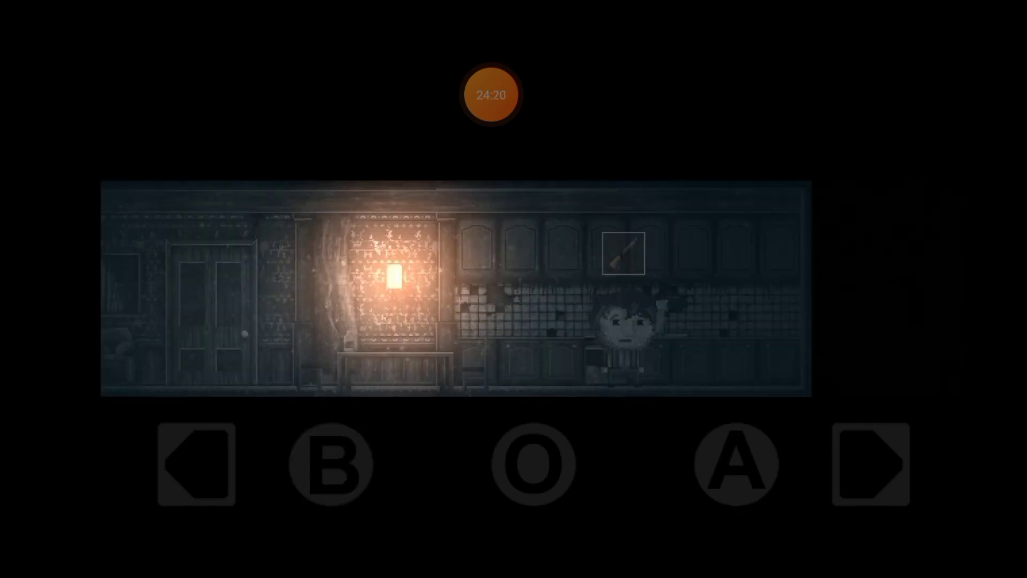
{"action": "left_click", "coordinate": [329, 464]}
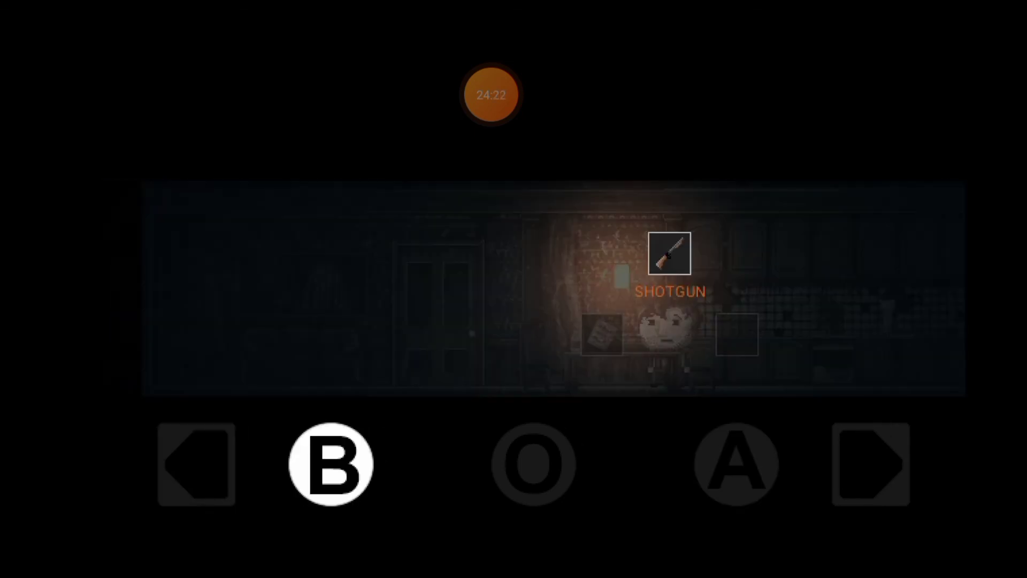
{"action": "left_click", "coordinate": [195, 463]}
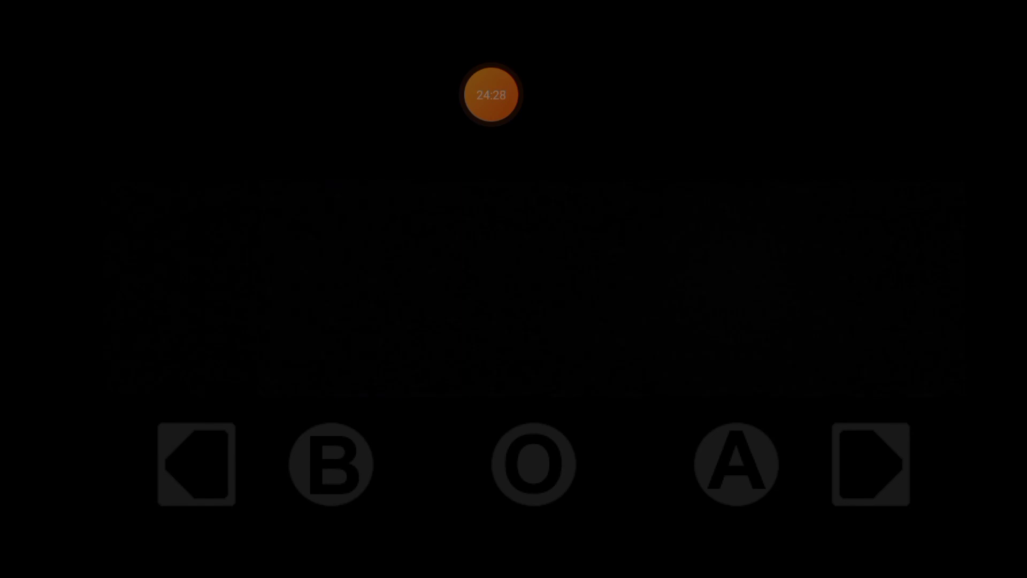
Use the note by the bathroom toilet, then walk Price to the living room save point
{"action": "left_click", "coordinate": [868, 464]}
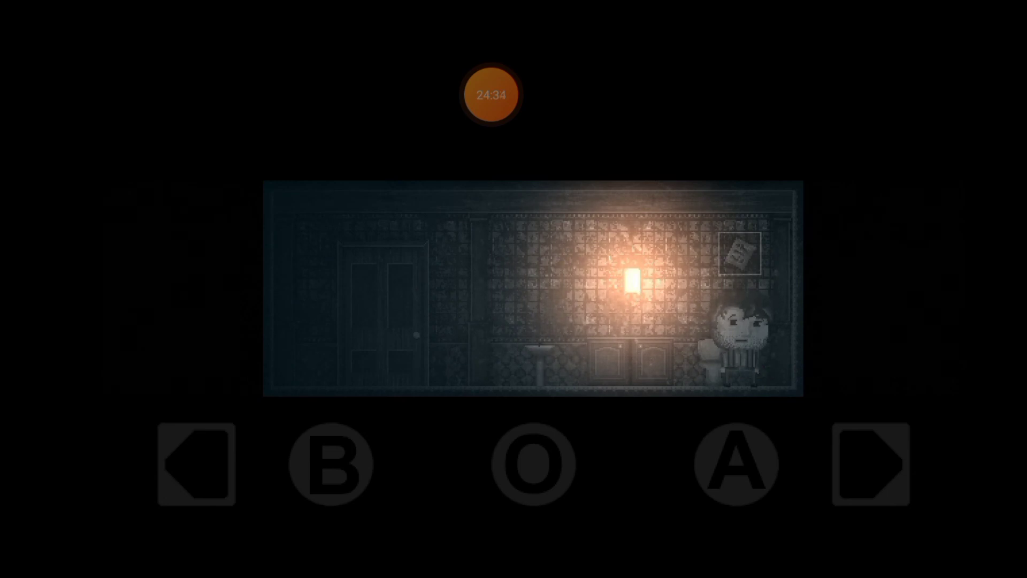
{"action": "left_click", "coordinate": [195, 463]}
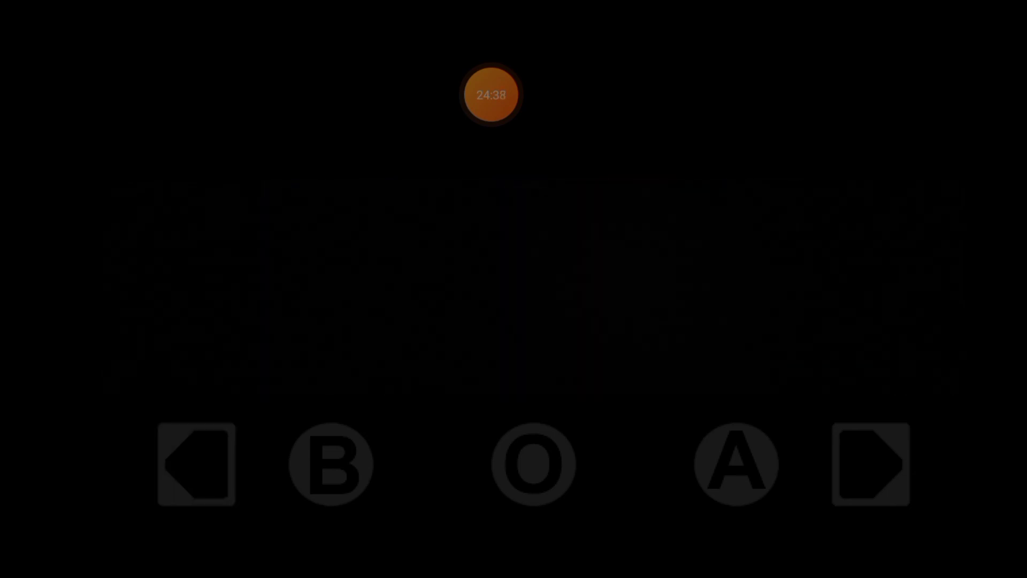
{"action": "left_click", "coordinate": [195, 463]}
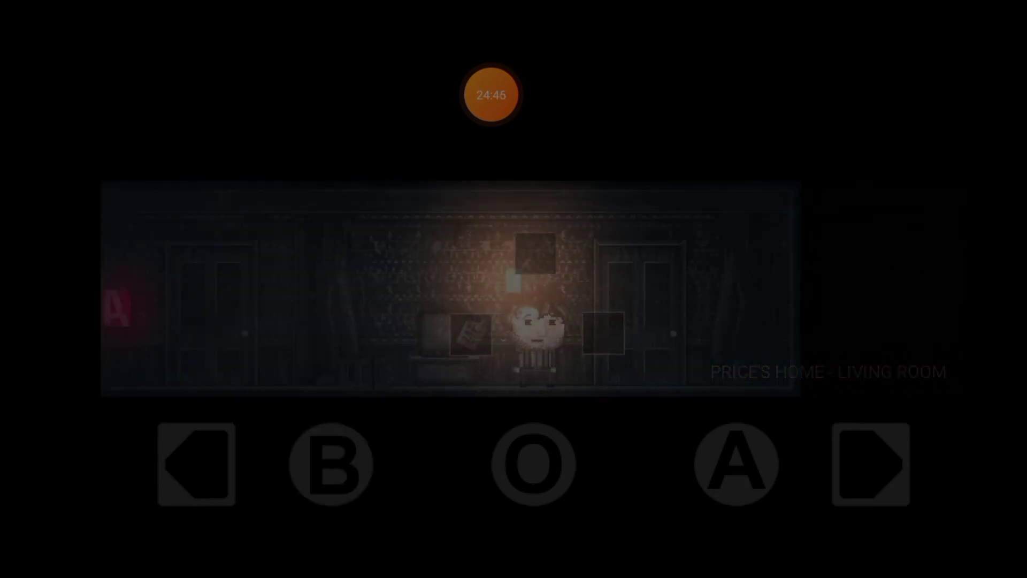
{"action": "left_click", "coordinate": [195, 463]}
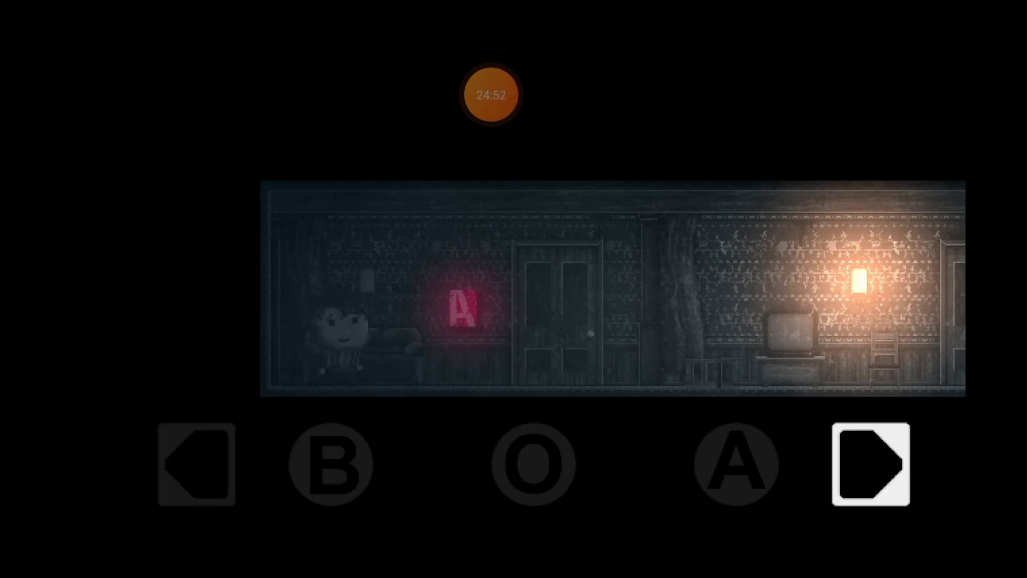
{"action": "left_click", "coordinate": [869, 464]}
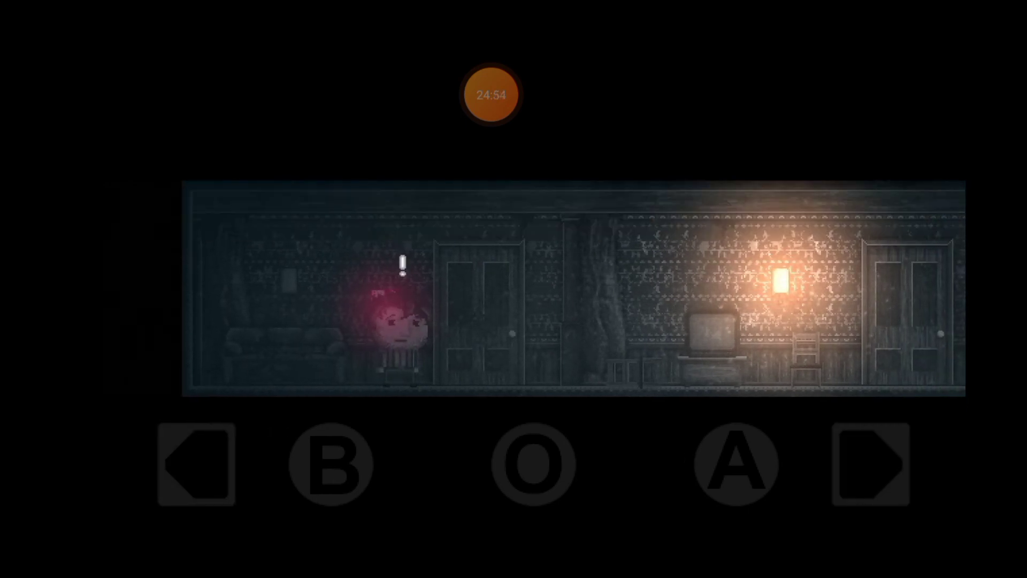